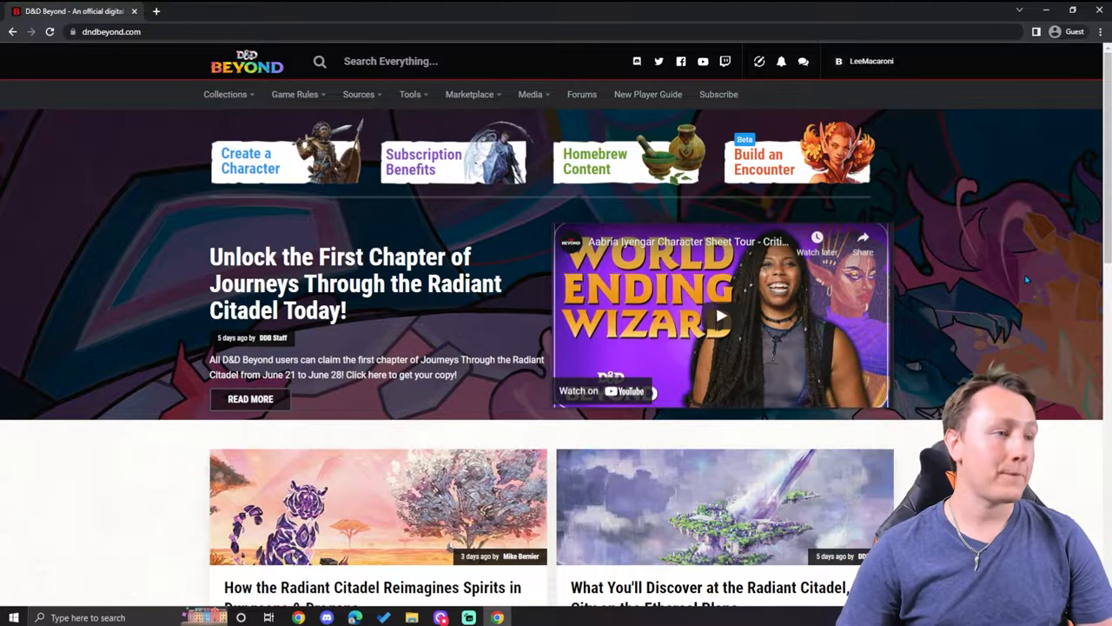
# Open the Encounter Builder from the Tools menu on the D&D Beyond home page
pyautogui.click(410, 94)
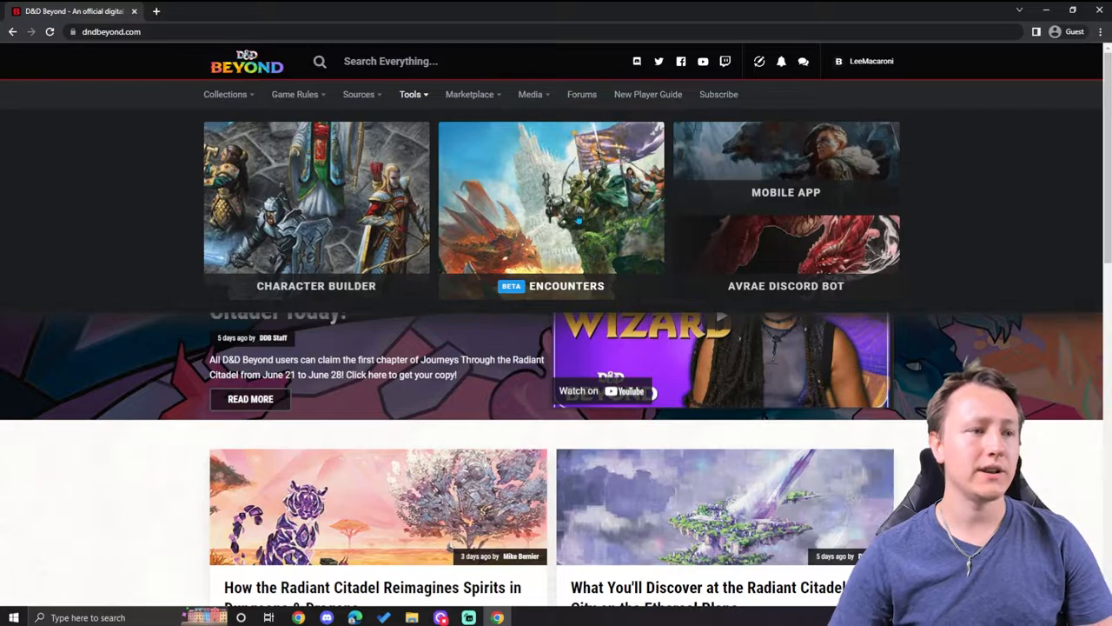
pyautogui.click(551, 200)
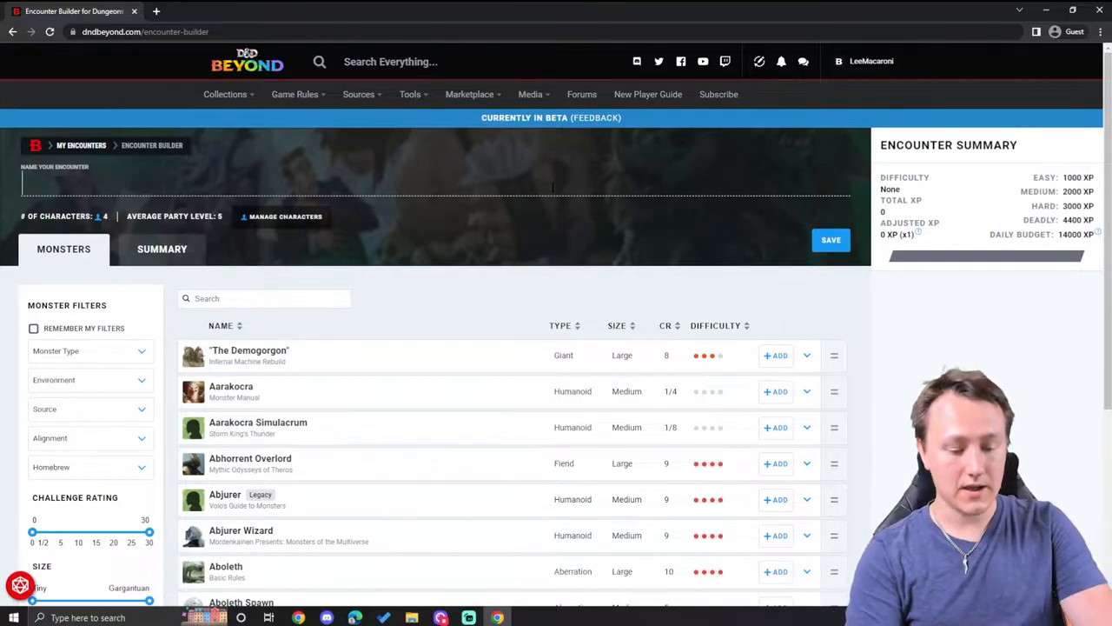
# Name the new encounter 'Ogre Encounter' and move down to the monster list
pyautogui.write('Ogre Enc')
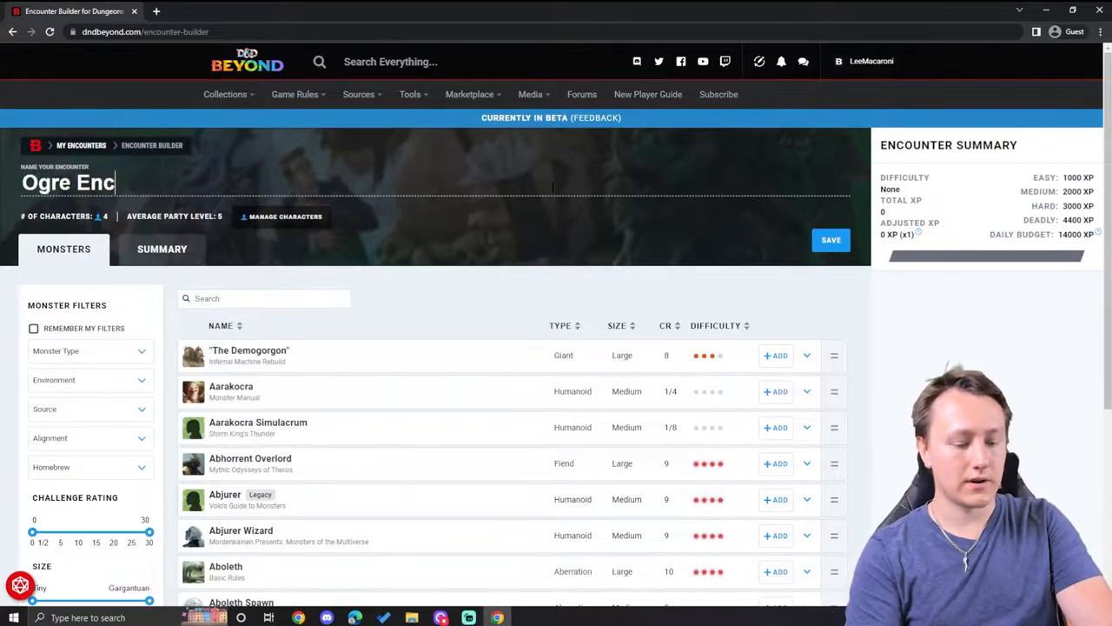
pyautogui.write('ounter')
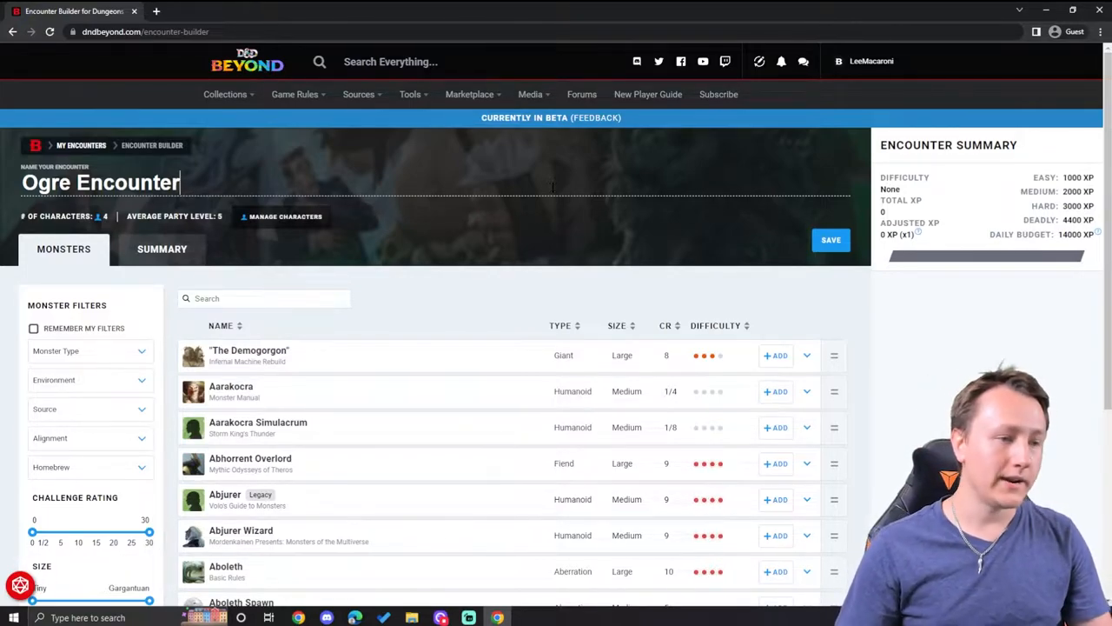
pyautogui.scroll(-3)
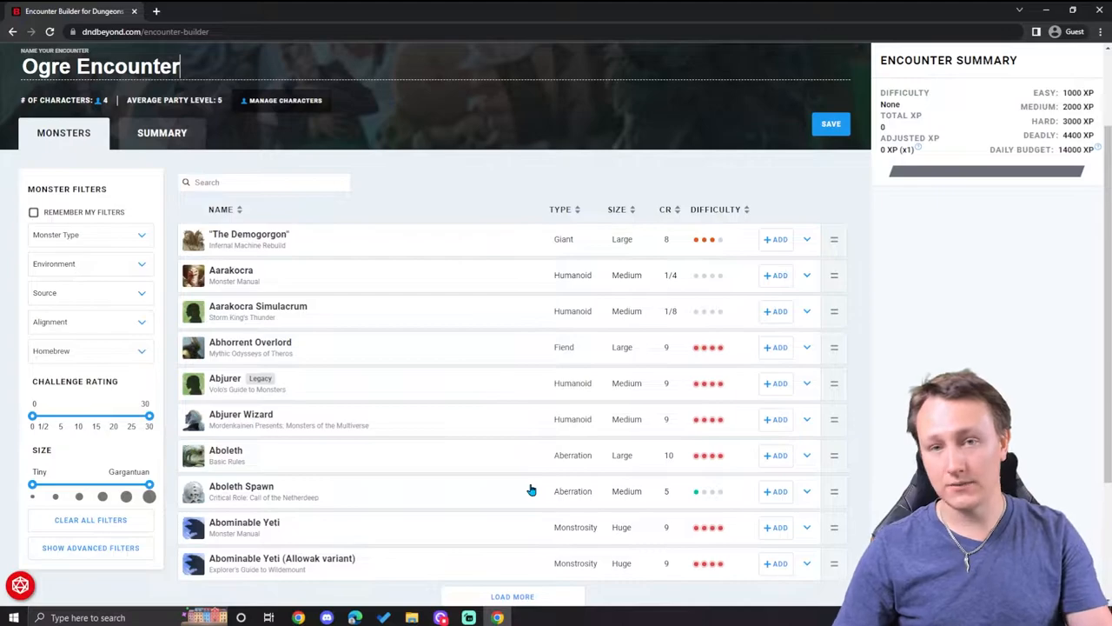
pyautogui.moveTo(441, 424)
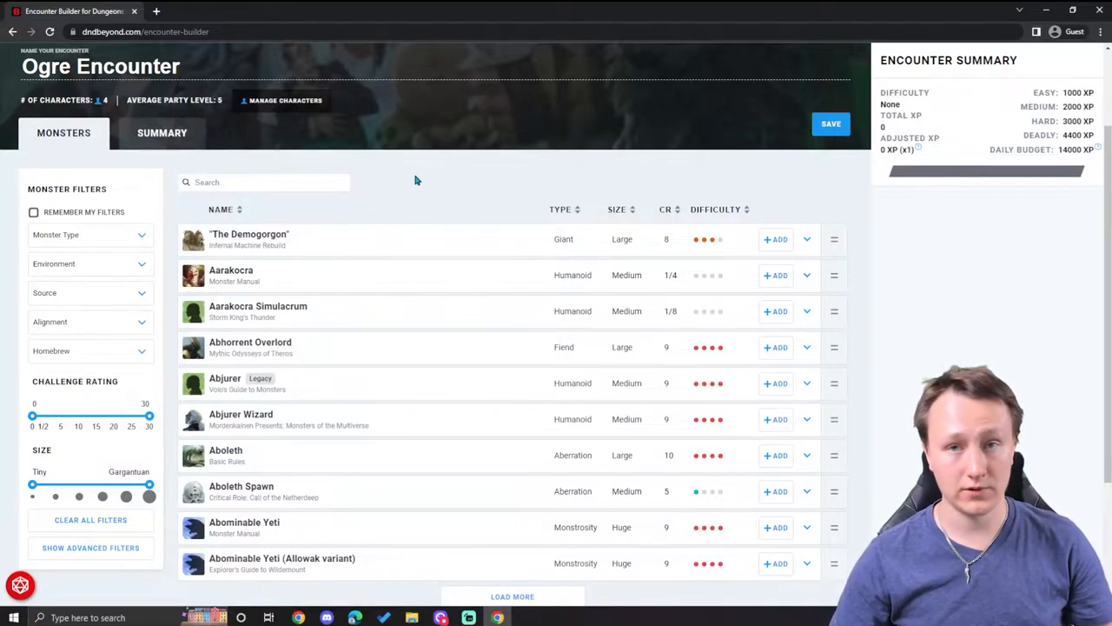
# Search the monster list for 'ogre', view the Ogre stat block and add an Ogre
pyautogui.write('a')
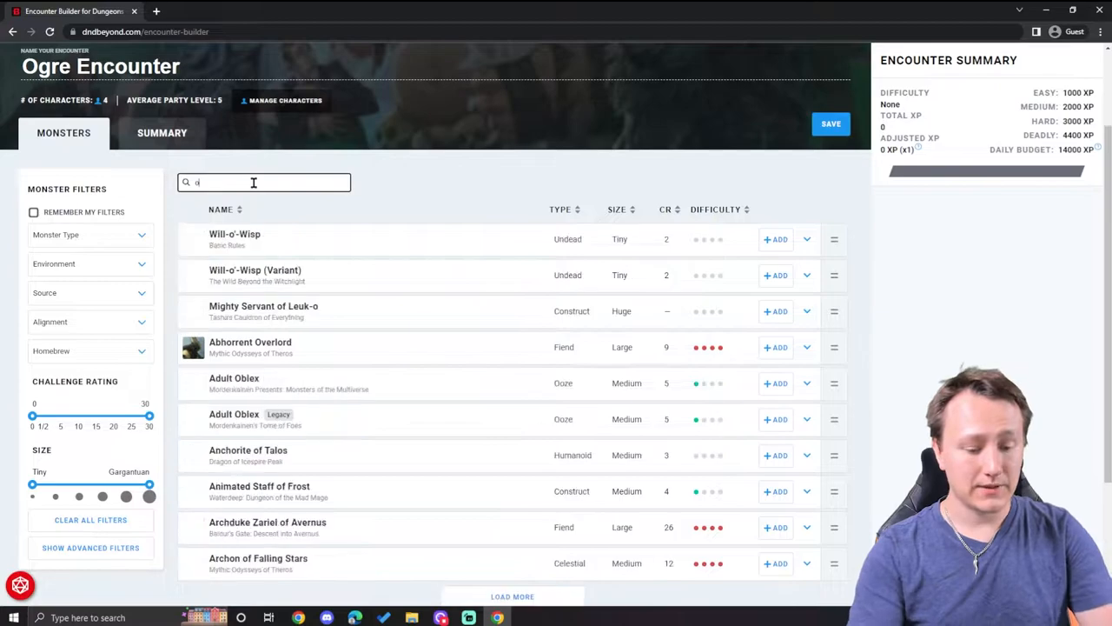
pyautogui.write('gre')
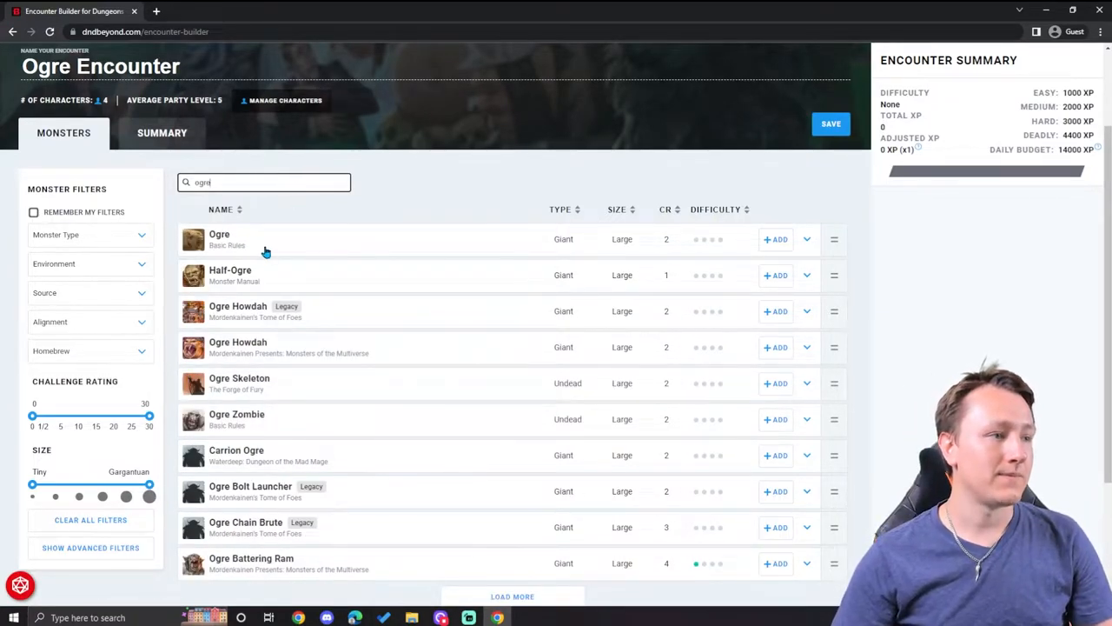
pyautogui.click(806, 240)
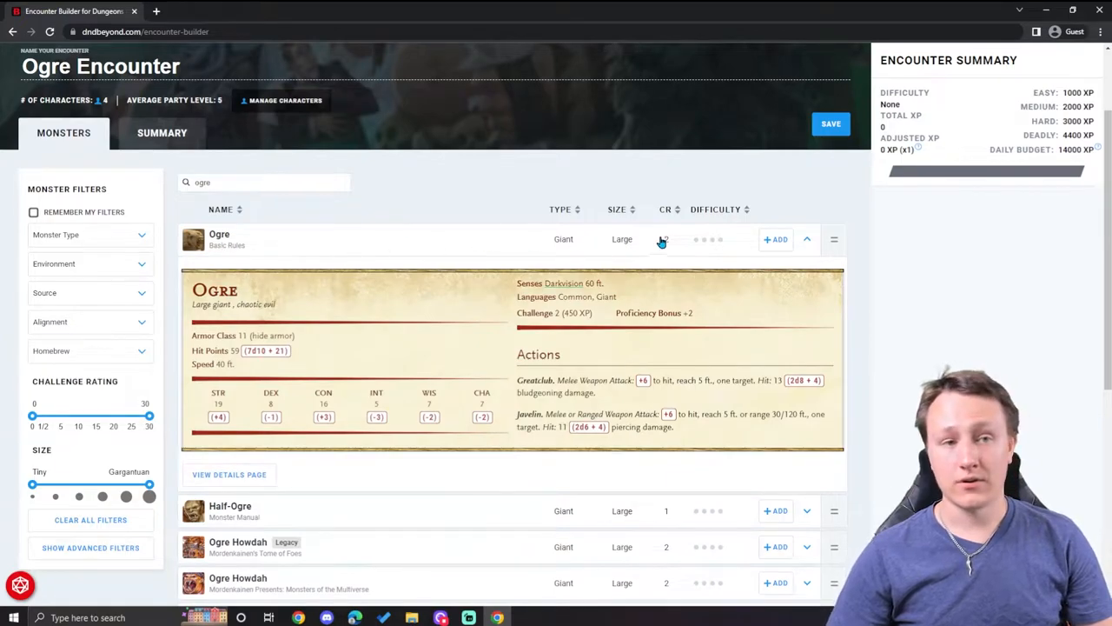
pyautogui.click(775, 240)
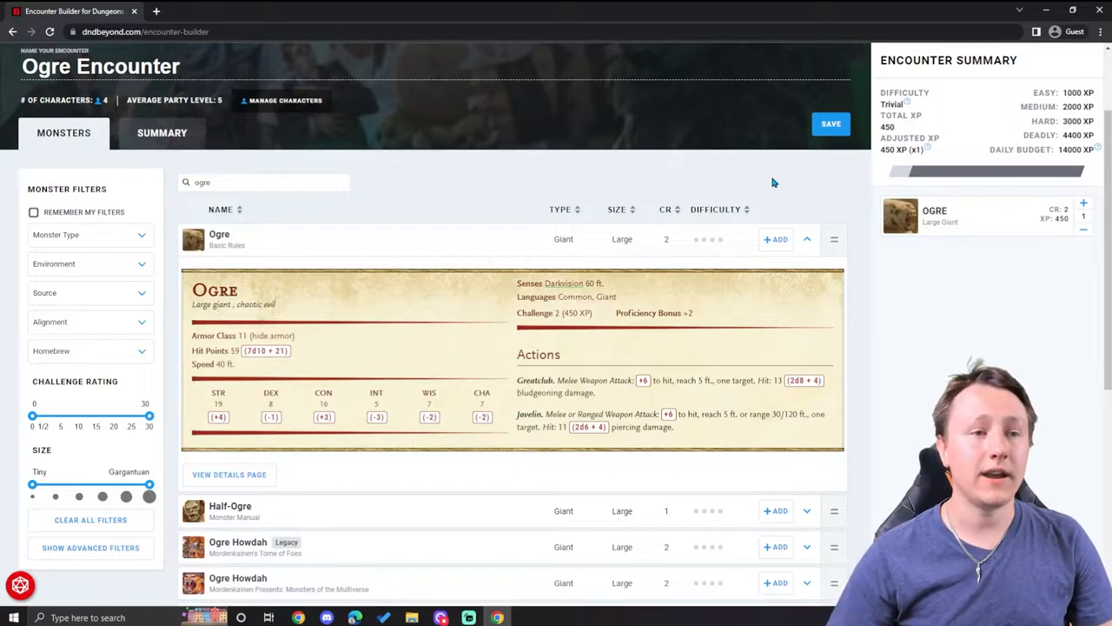
# Adjust the Ogre quantities in the summary until a single Ogre (450 XP, Trivial) remains
pyautogui.click(775, 240)
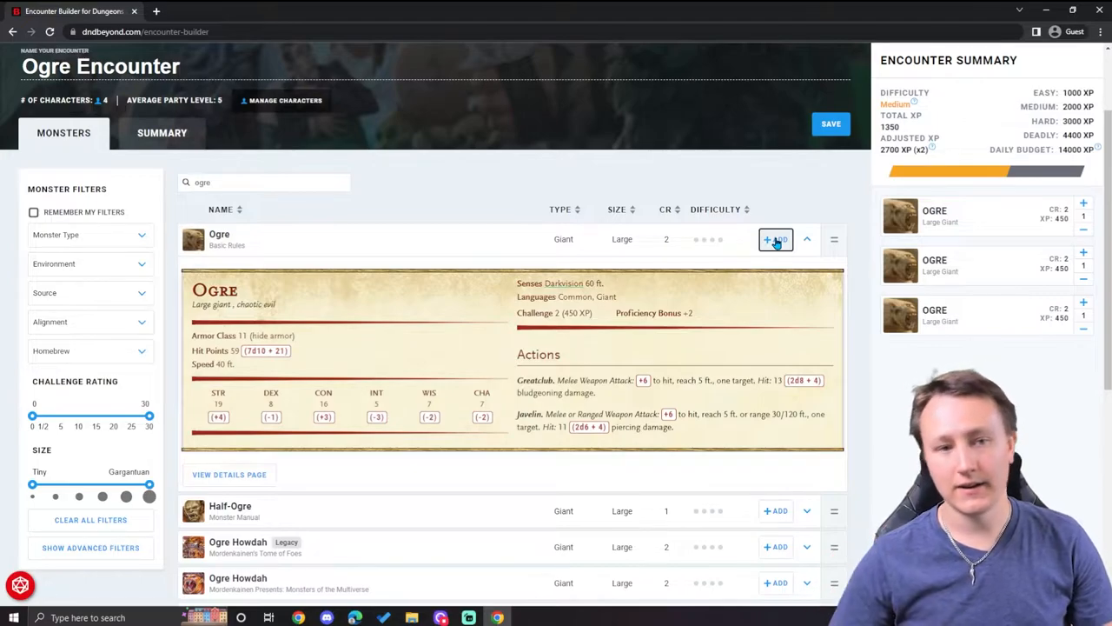
pyautogui.click(1084, 202)
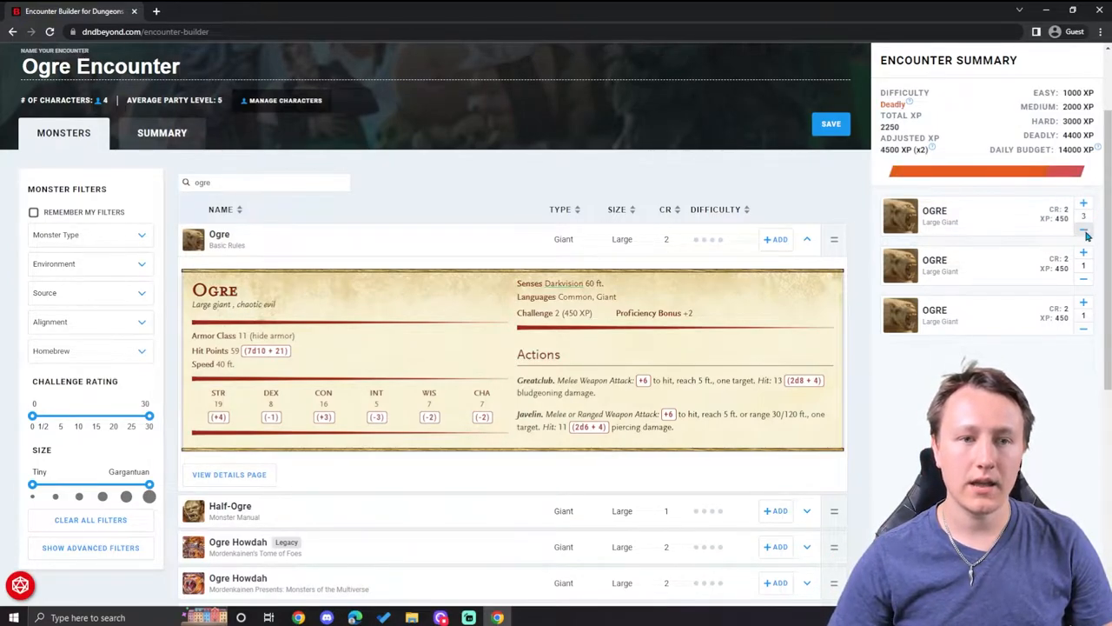
pyautogui.click(1084, 278)
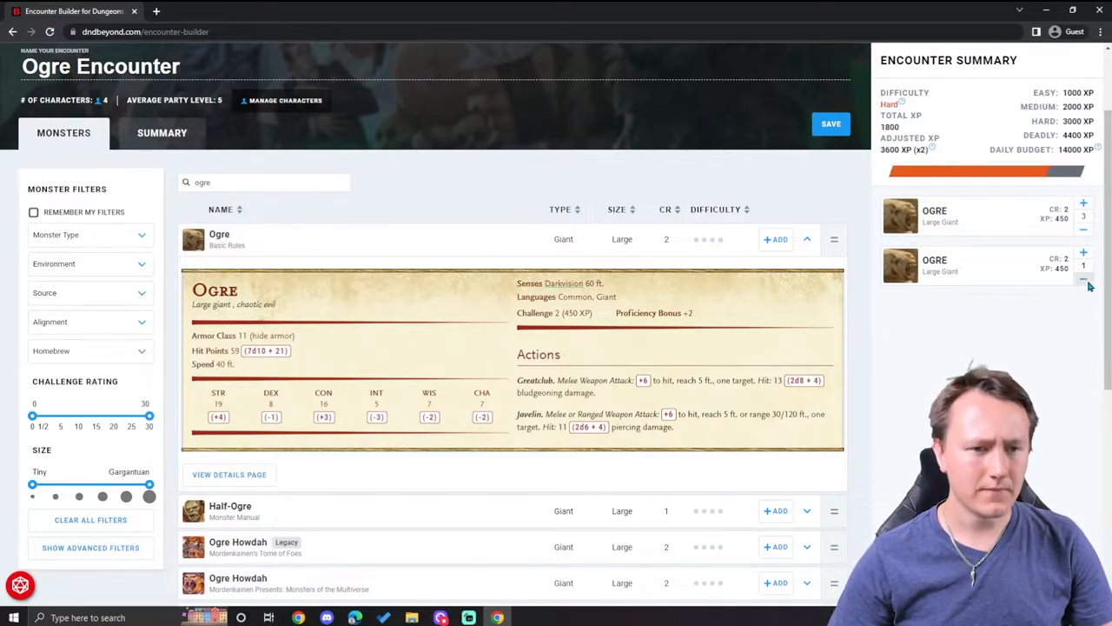
pyautogui.click(1084, 285)
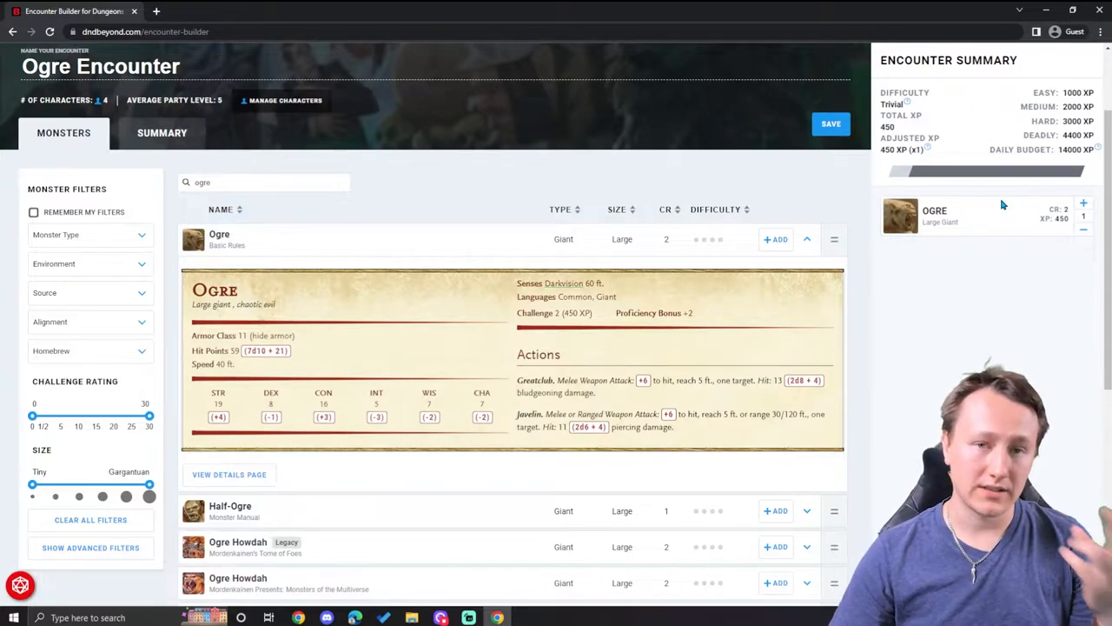
# Make the encounter hold two separate Ogre entries totaling 1800 XP
pyautogui.click(1084, 203)
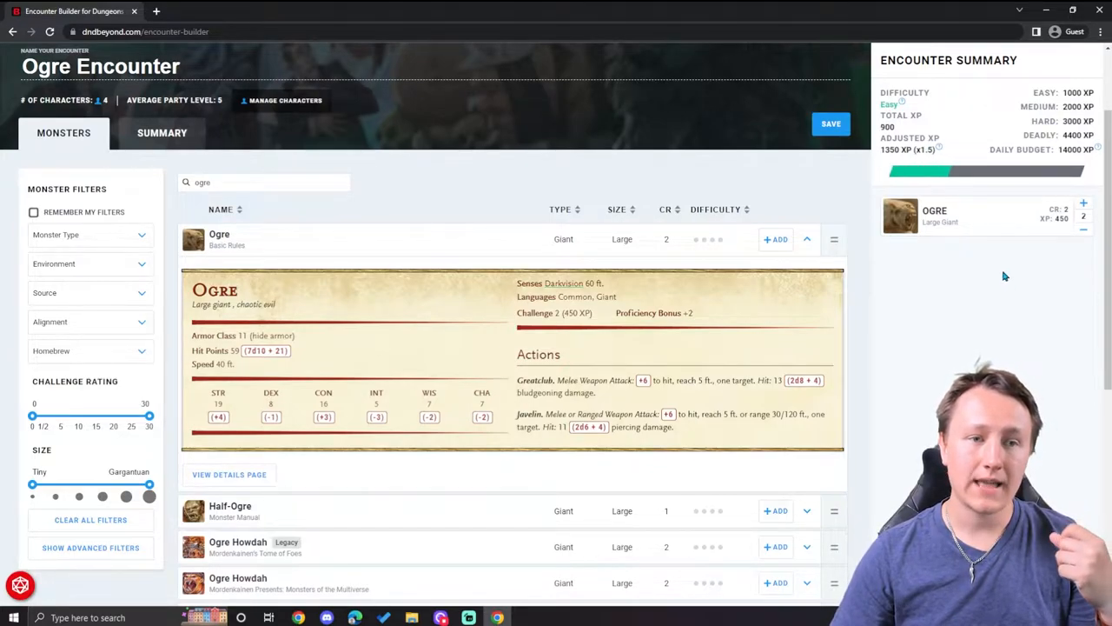
pyautogui.moveTo(980, 250)
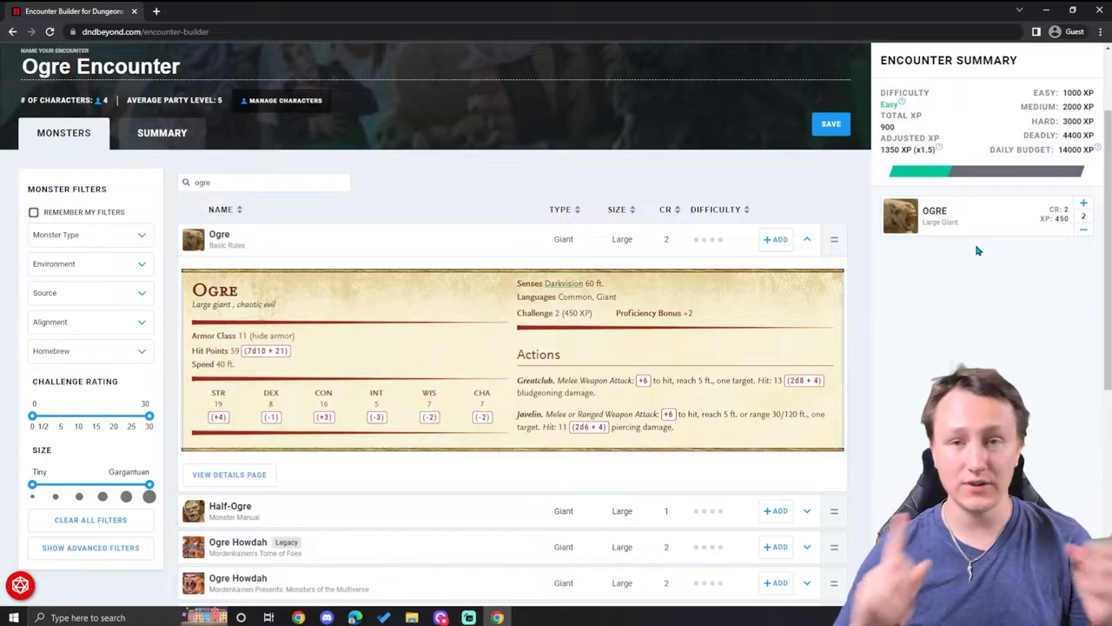
pyautogui.click(1085, 229)
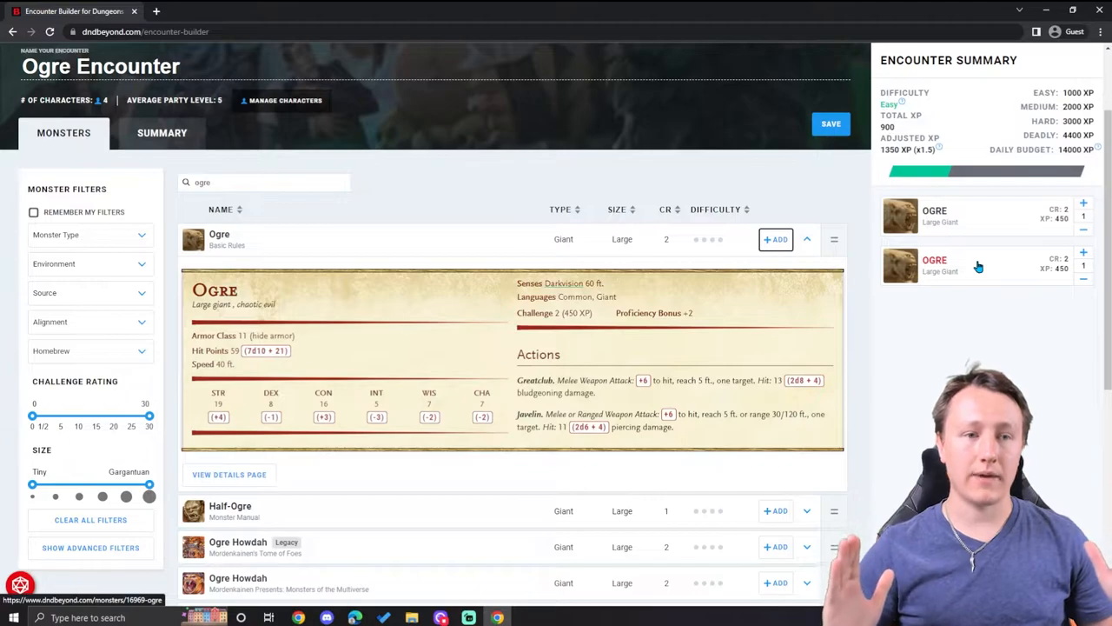
pyautogui.click(1084, 252)
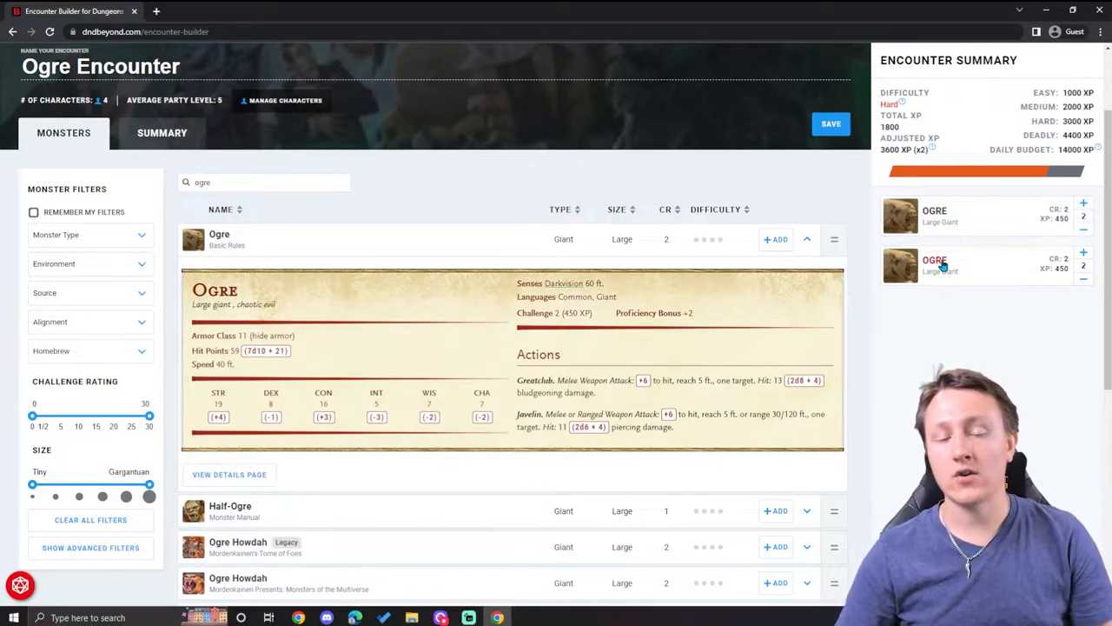
pyautogui.moveTo(1004, 269)
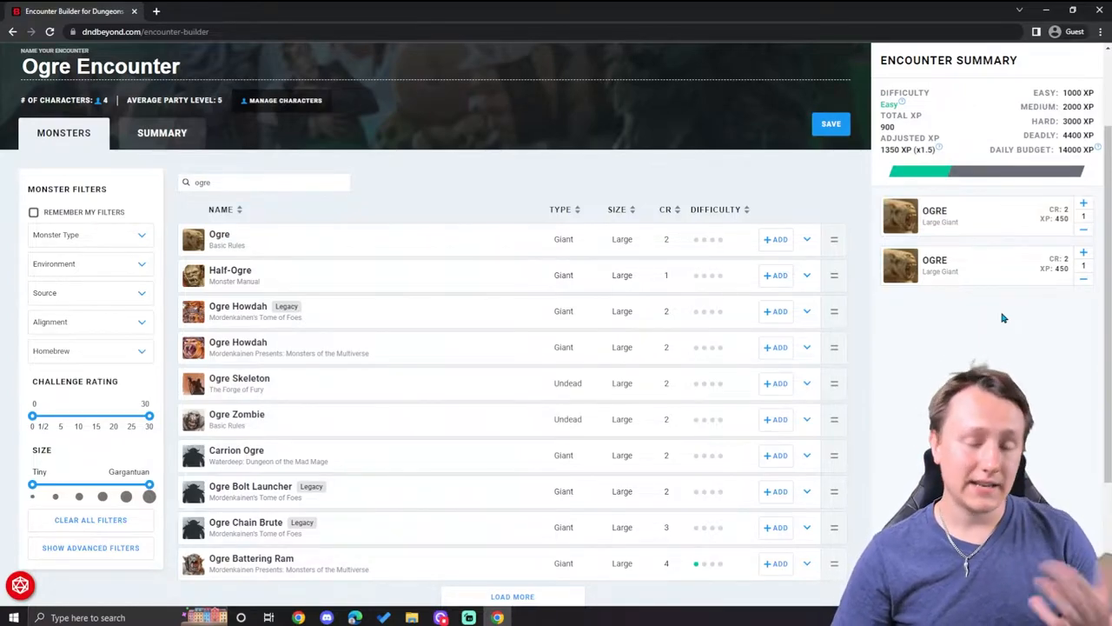
pyautogui.moveTo(997, 99)
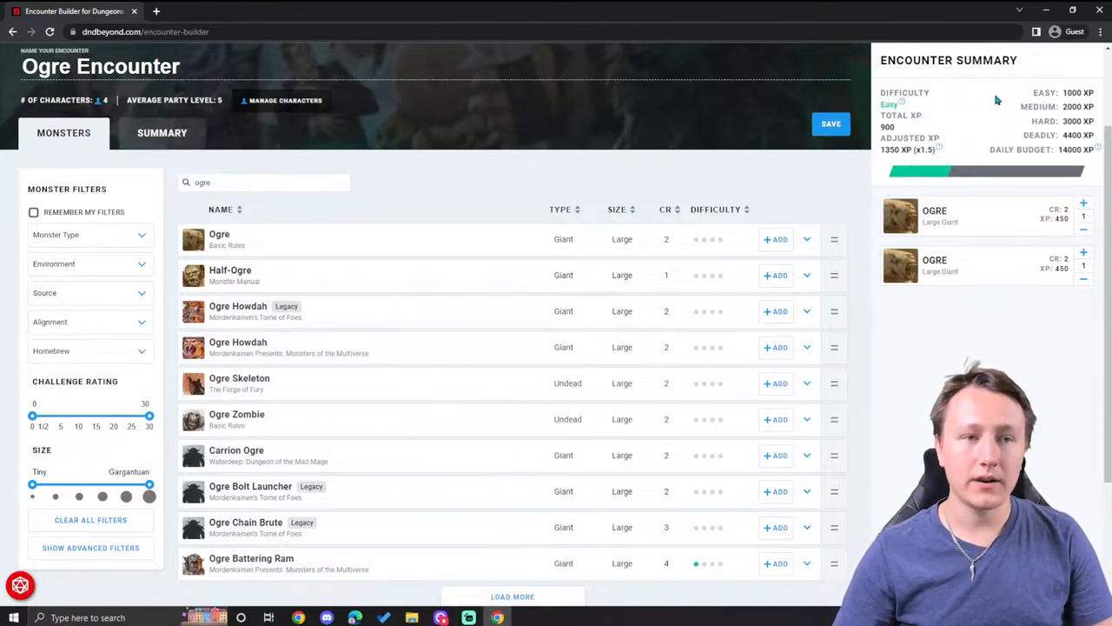
pyautogui.moveTo(1004, 139)
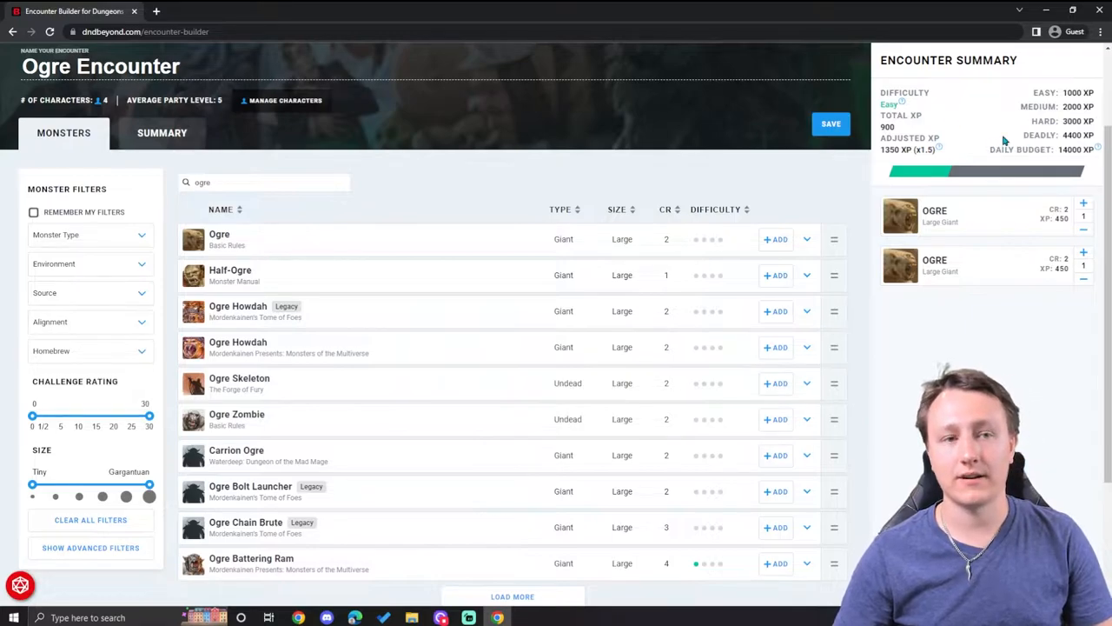
pyautogui.moveTo(956, 107)
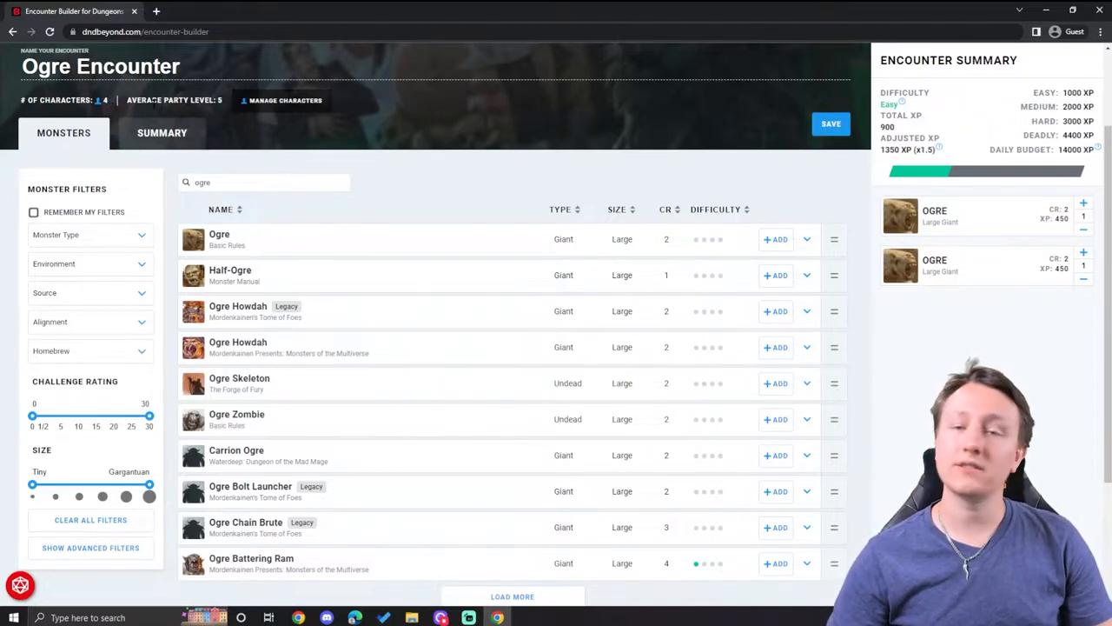
pyautogui.scroll(3)
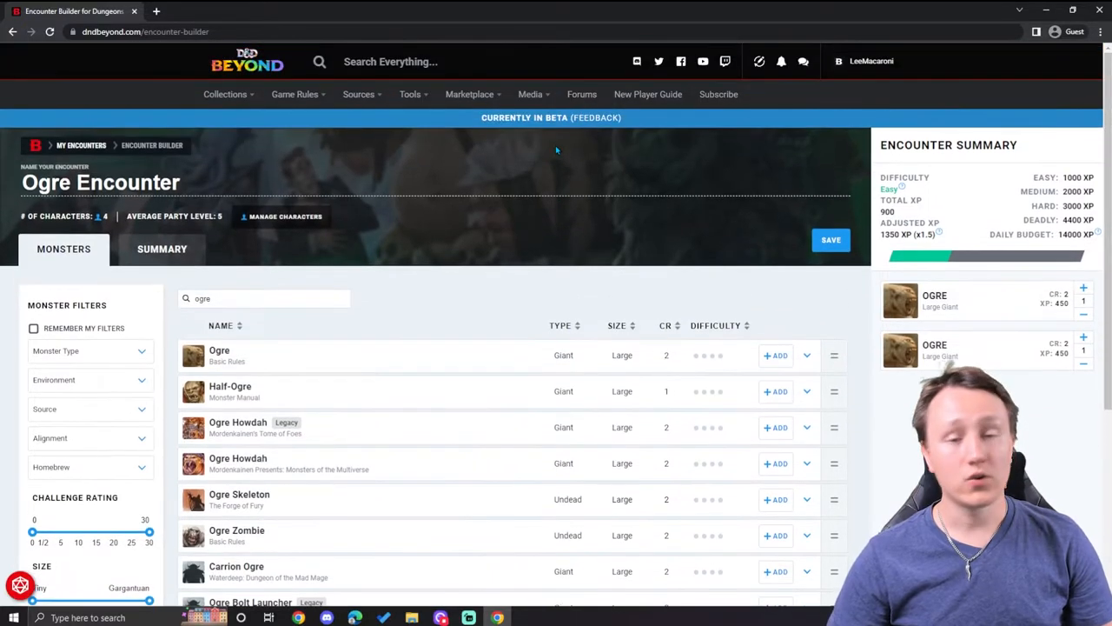
pyautogui.scroll(-3)
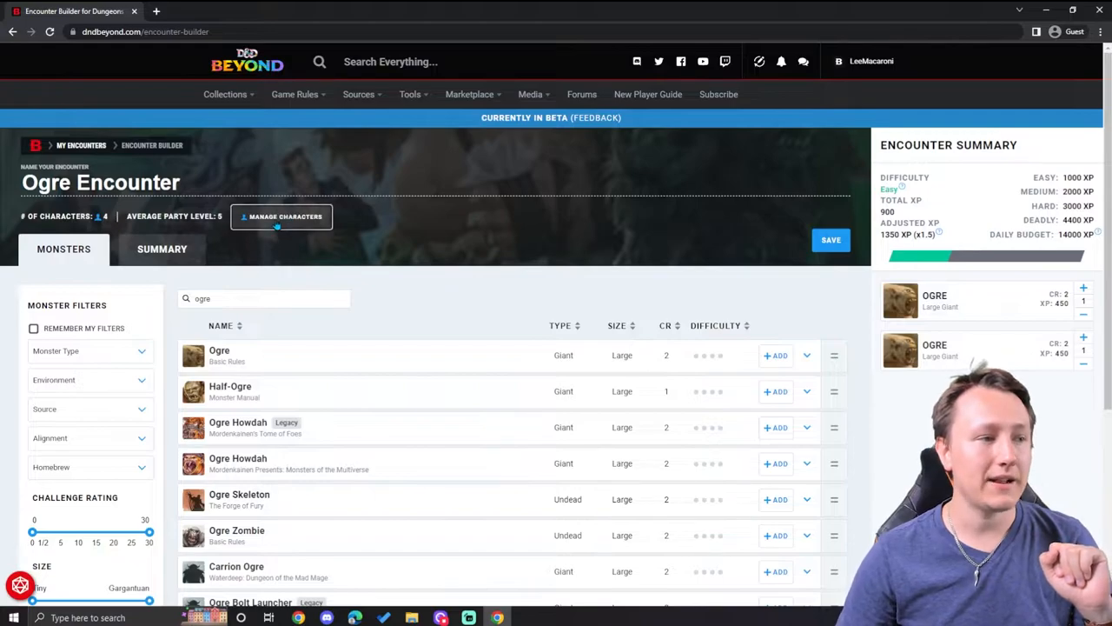
# Remove the first party character in Manage Characters and return to the encounter
pyautogui.click(282, 215)
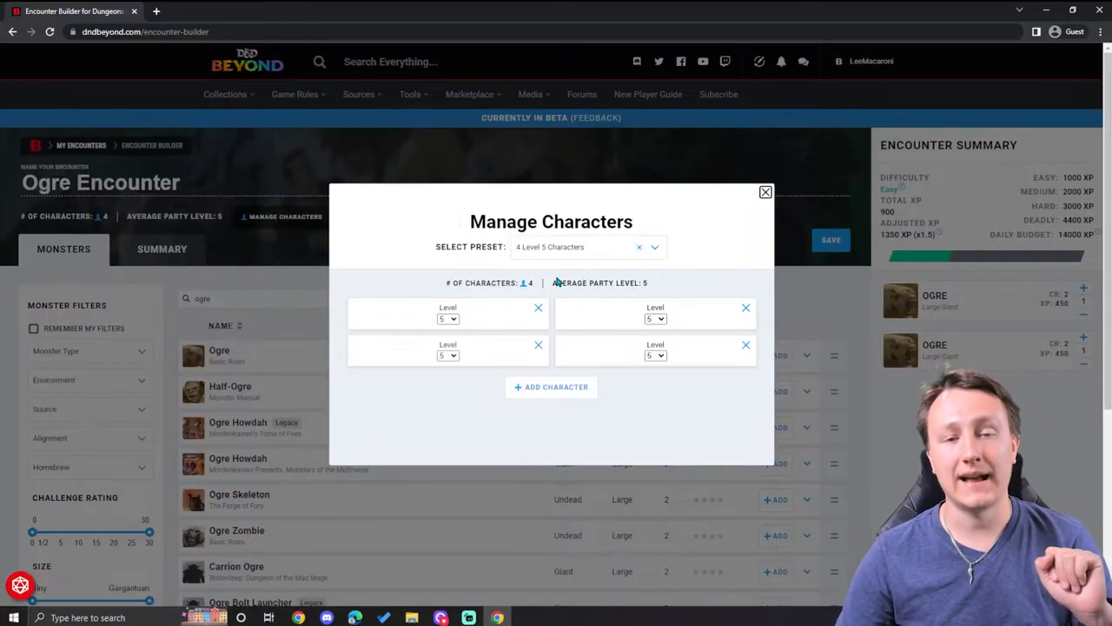
pyautogui.moveTo(543, 374)
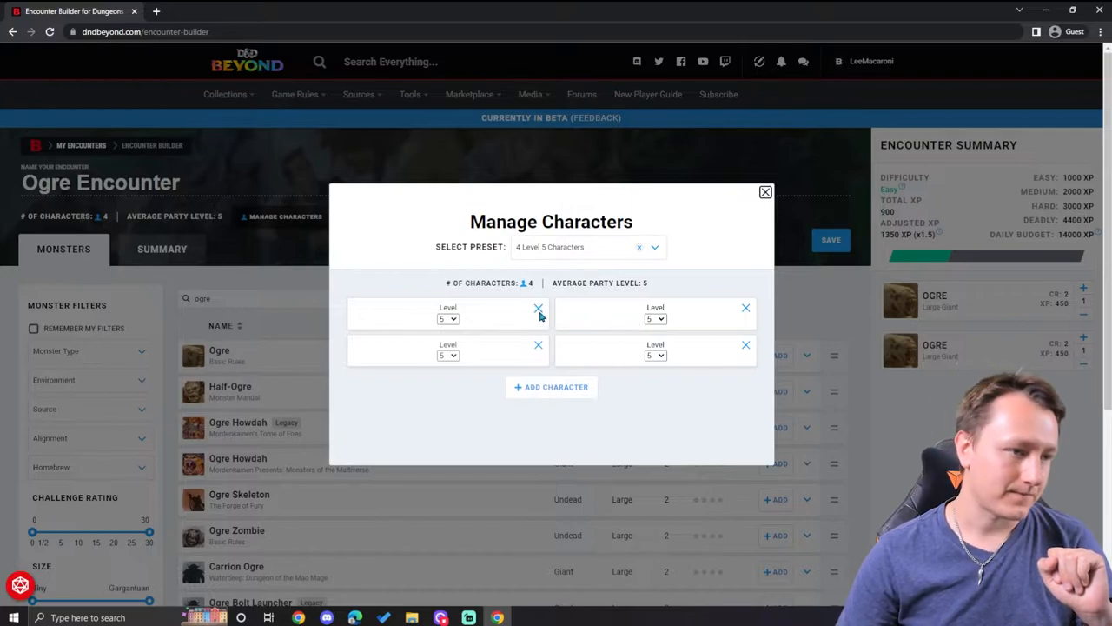
pyautogui.click(744, 344)
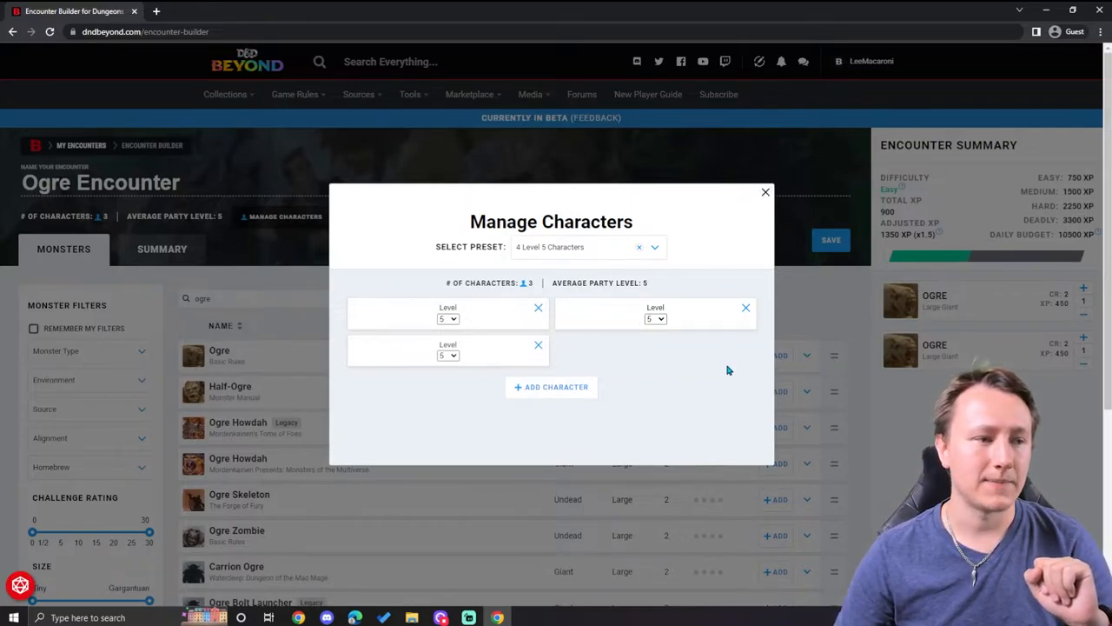
pyautogui.click(764, 191)
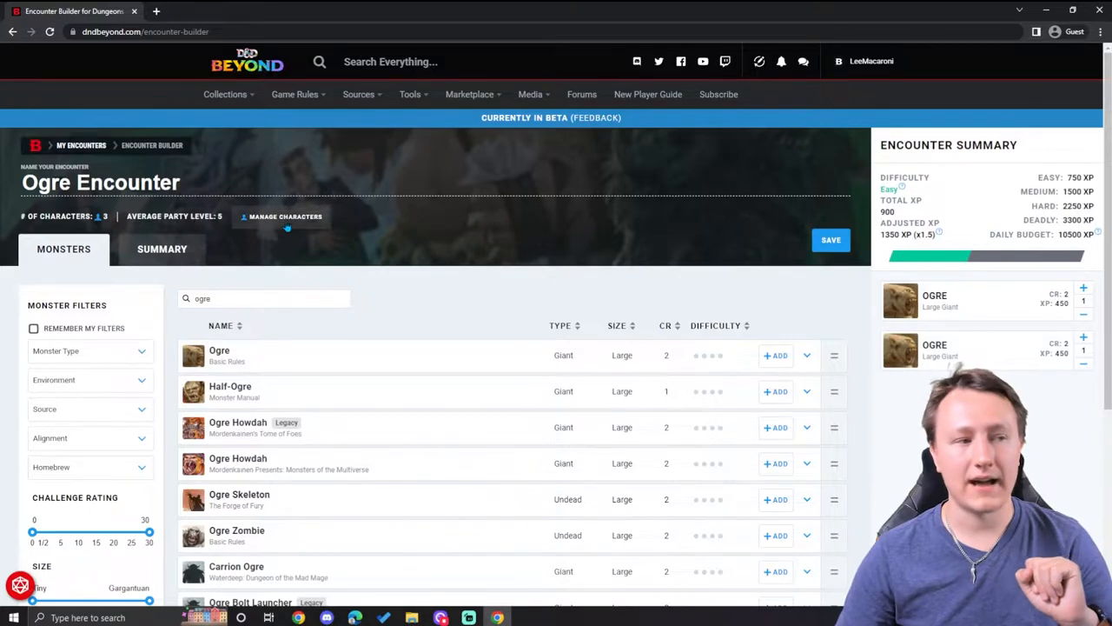
# Remove the remaining three characters so the party has 0 characters
pyautogui.click(285, 216)
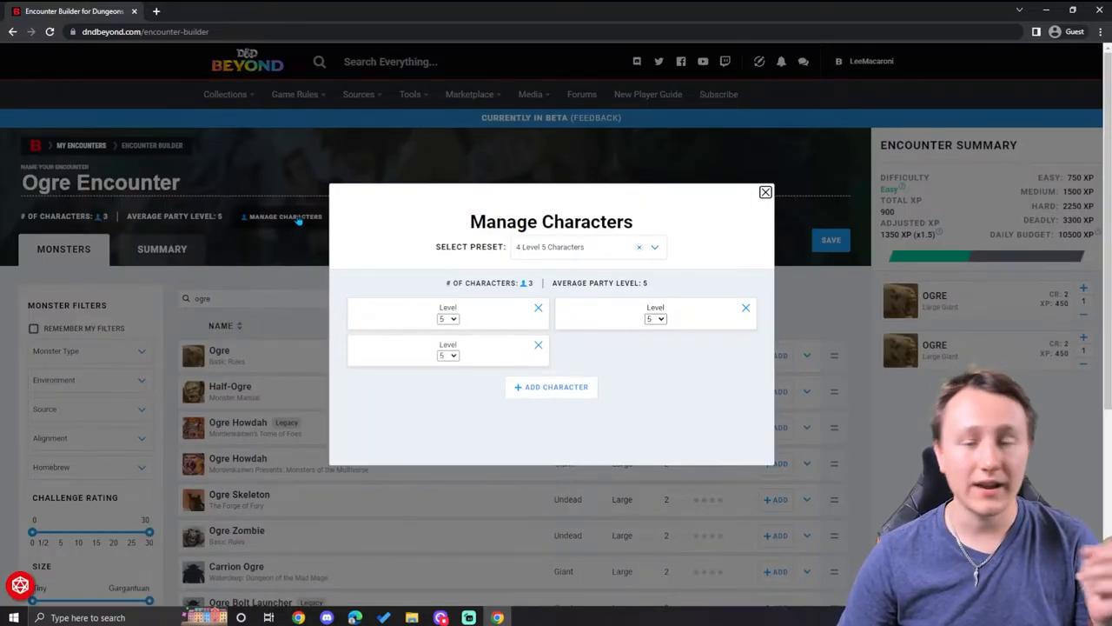
pyautogui.click(539, 344)
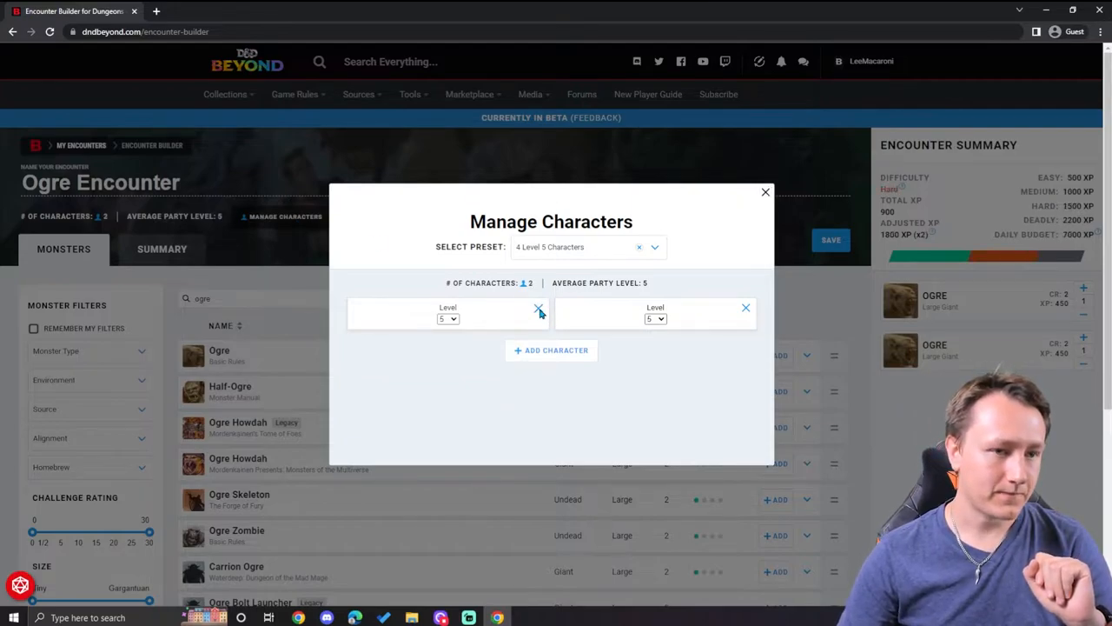
pyautogui.click(539, 309)
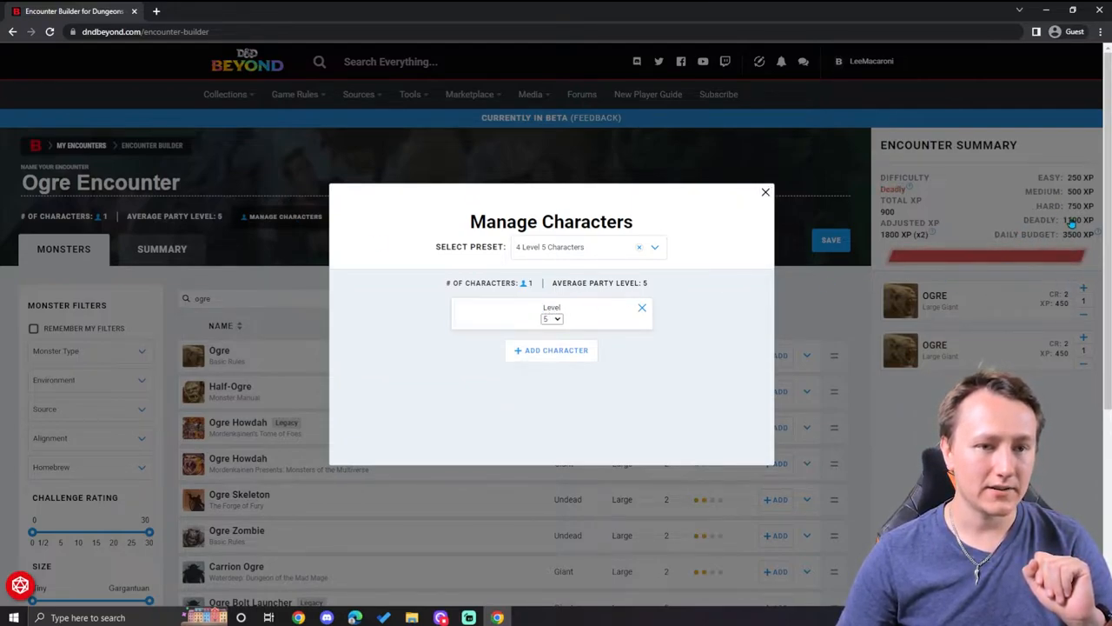
pyautogui.click(643, 308)
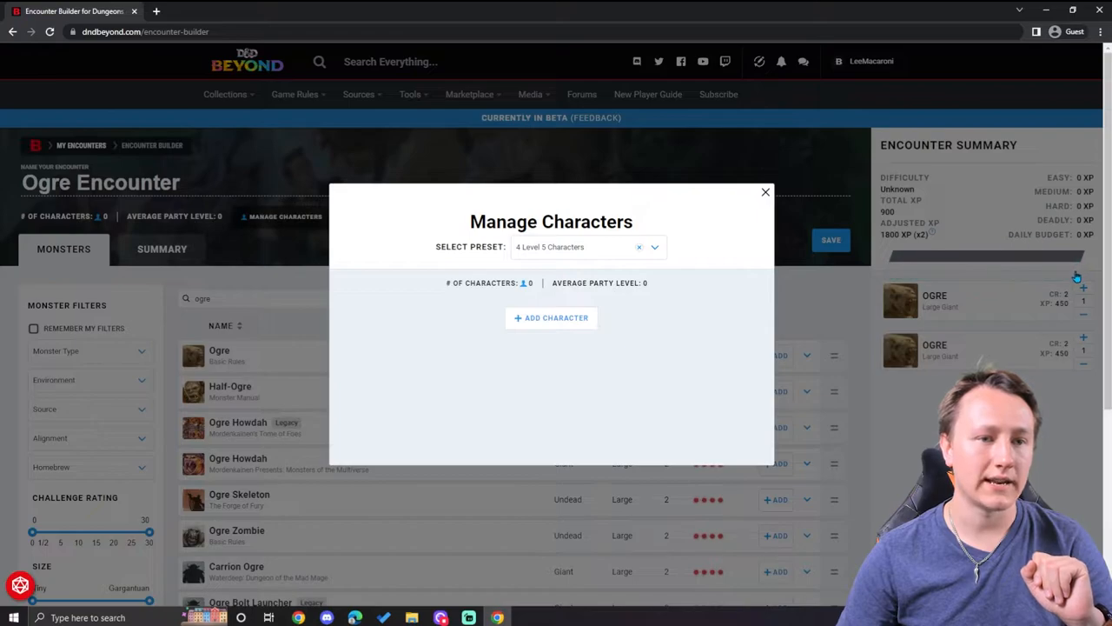
# Apply the '4 Level 5 Characters' party preset and return to the encounter
pyautogui.click(653, 247)
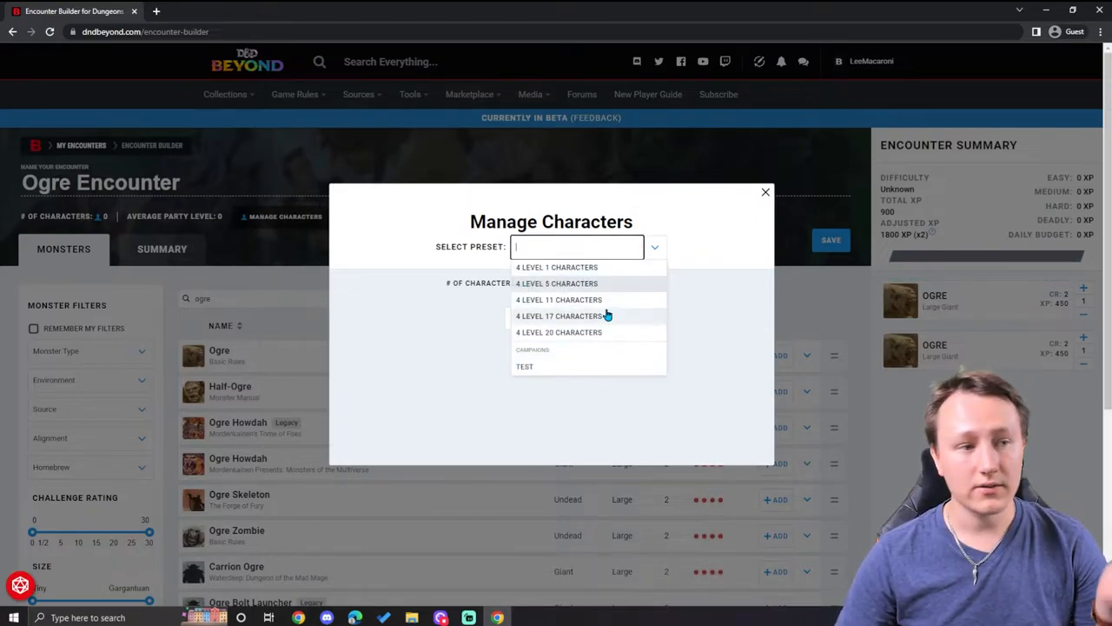
pyautogui.moveTo(730, 325)
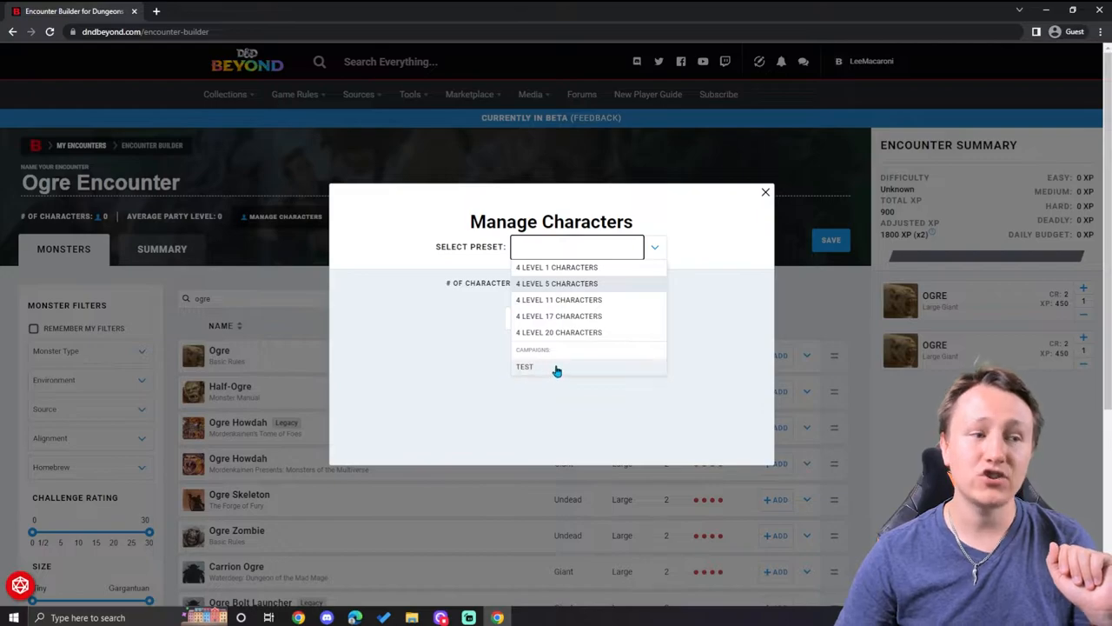
pyautogui.moveTo(540, 374)
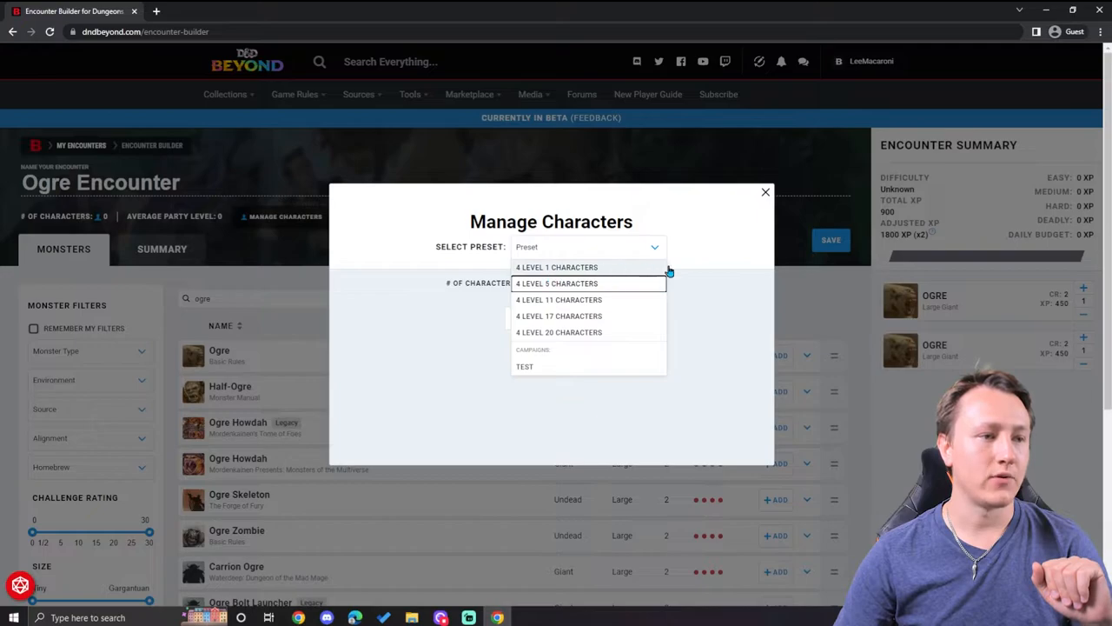
pyautogui.click(556, 283)
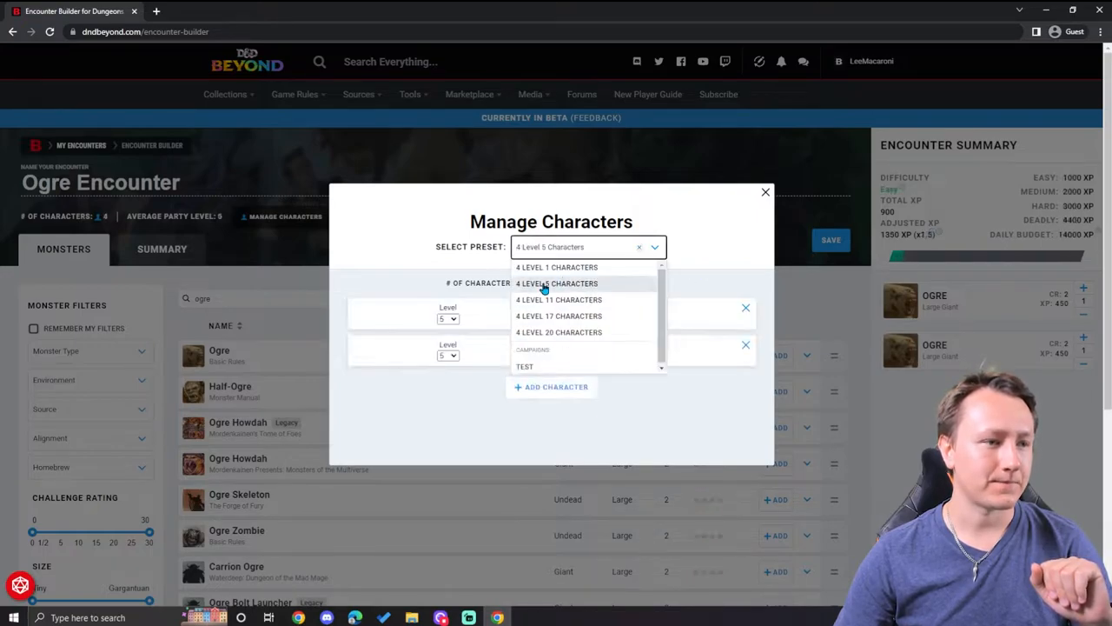
pyautogui.click(556, 283)
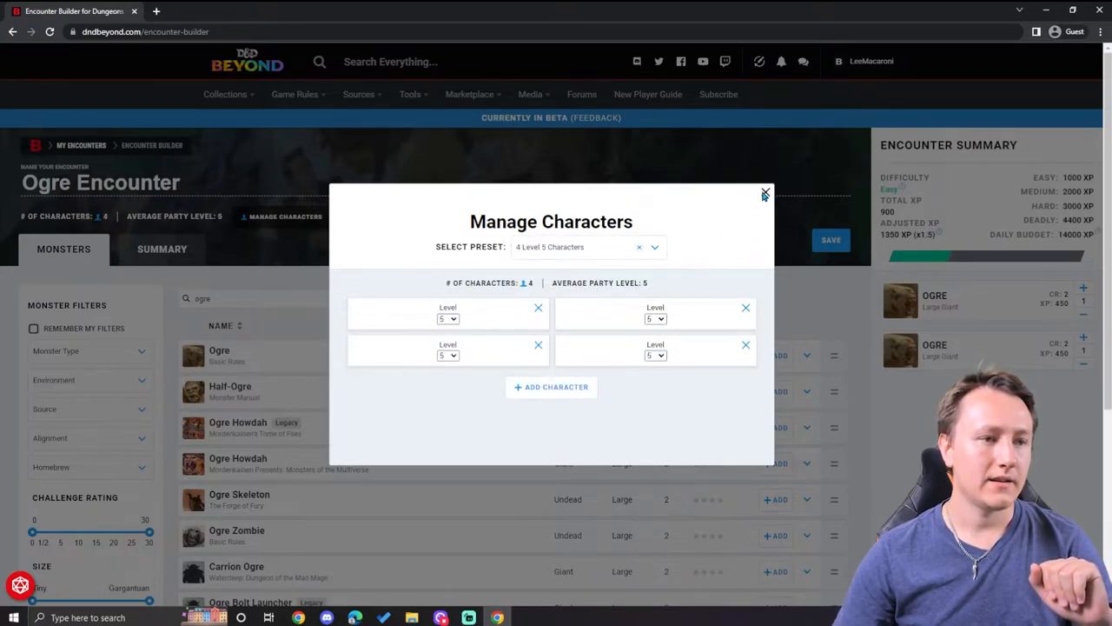
pyautogui.click(764, 191)
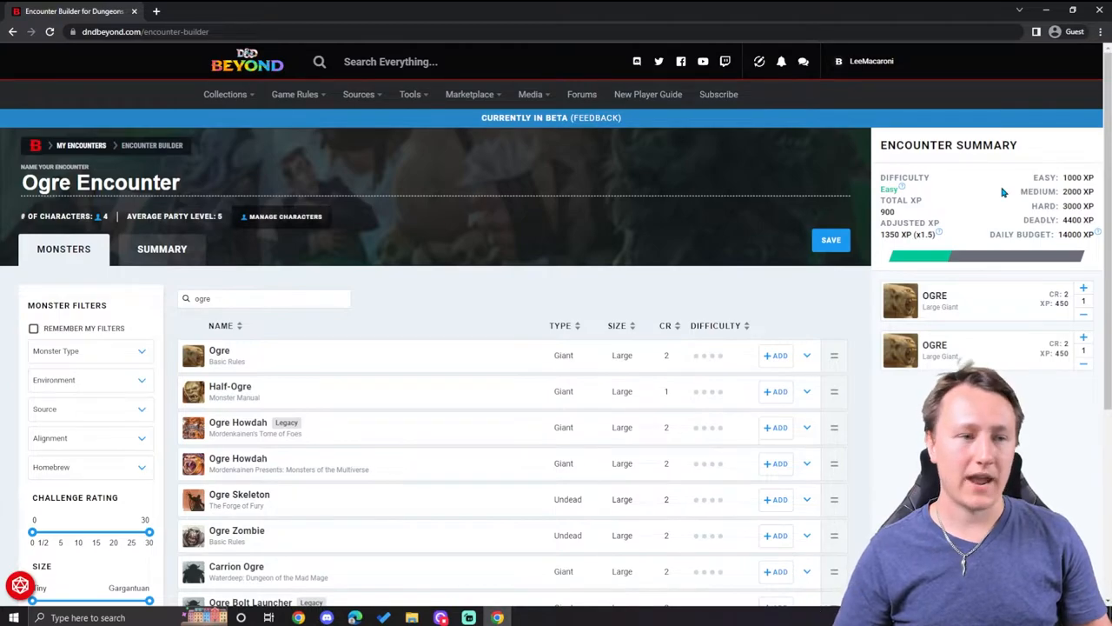
pyautogui.moveTo(434, 338)
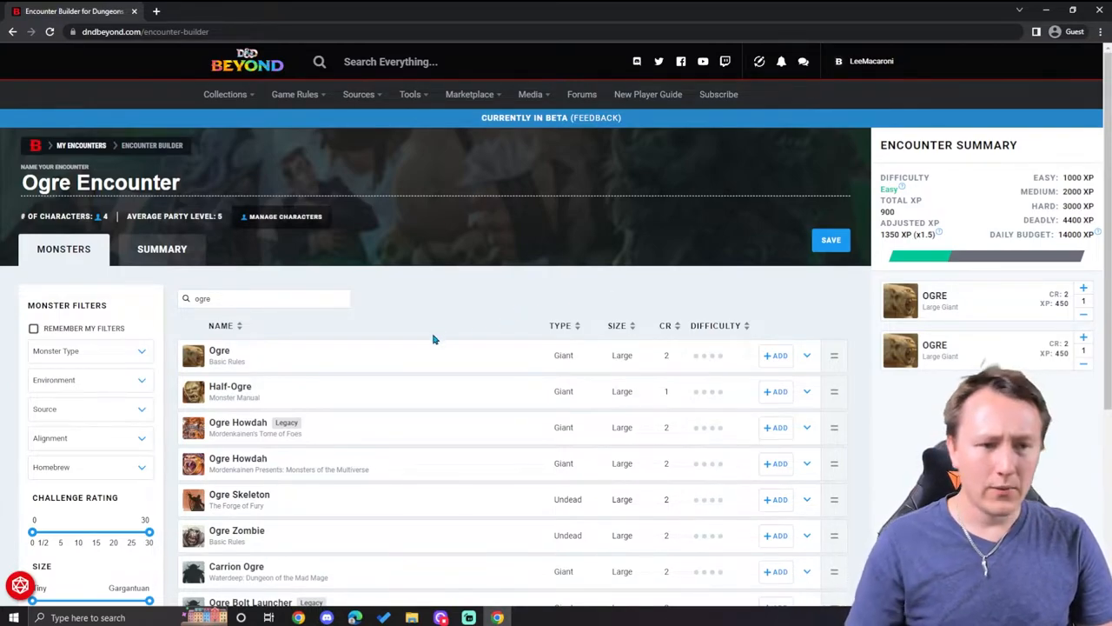
# Add a Half-Ogre to the encounter, bringing it to 1100 XP rated Medium
pyautogui.click(775, 391)
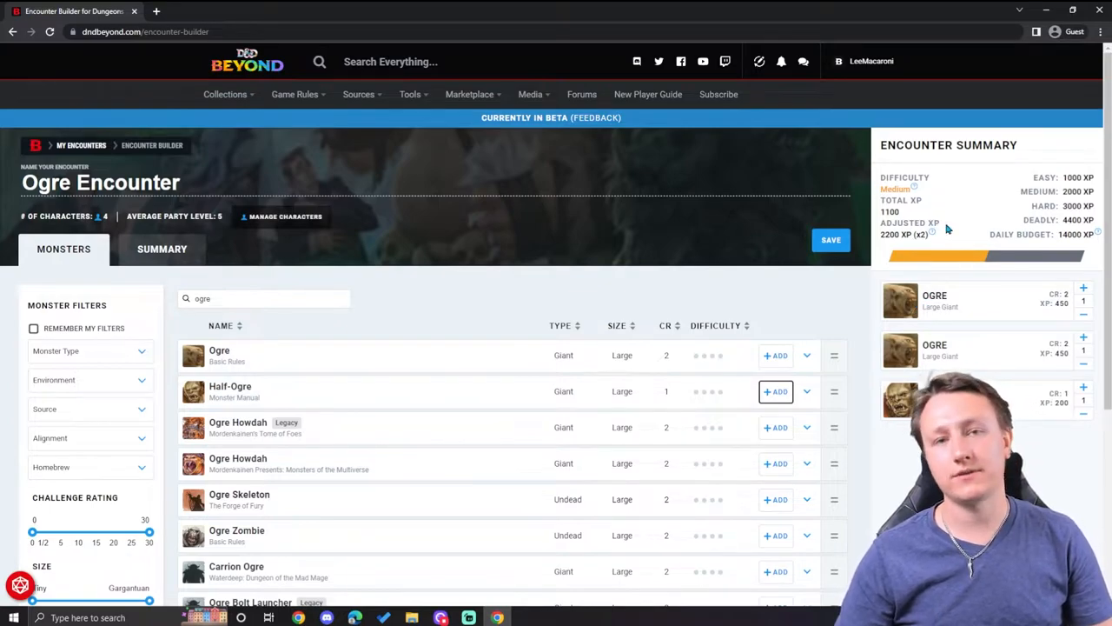
pyautogui.click(775, 391)
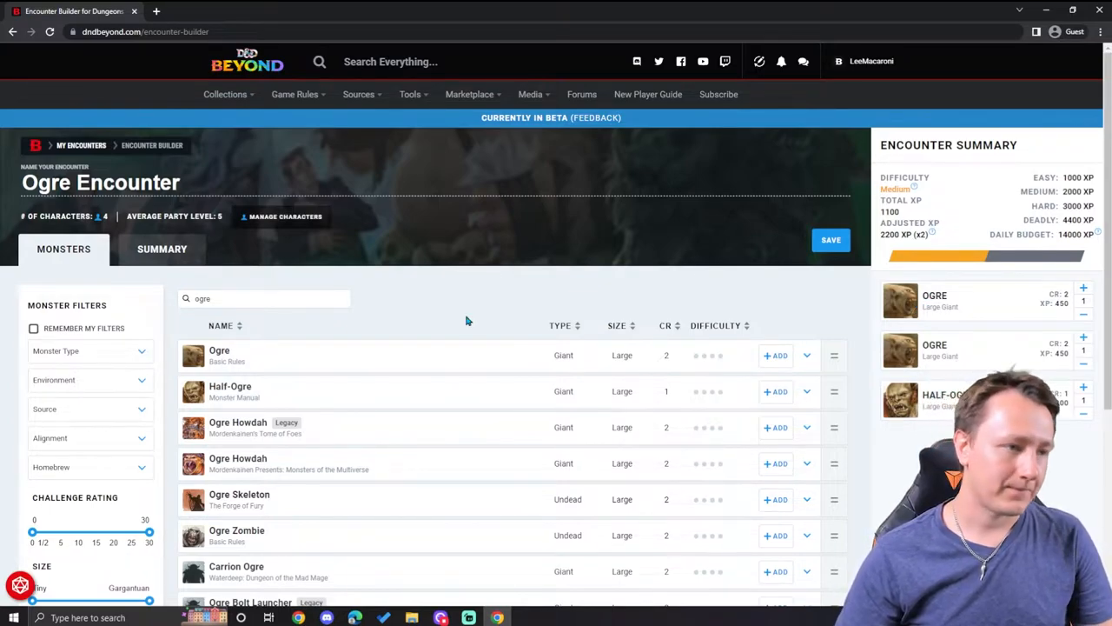
pyautogui.moveTo(318, 313)
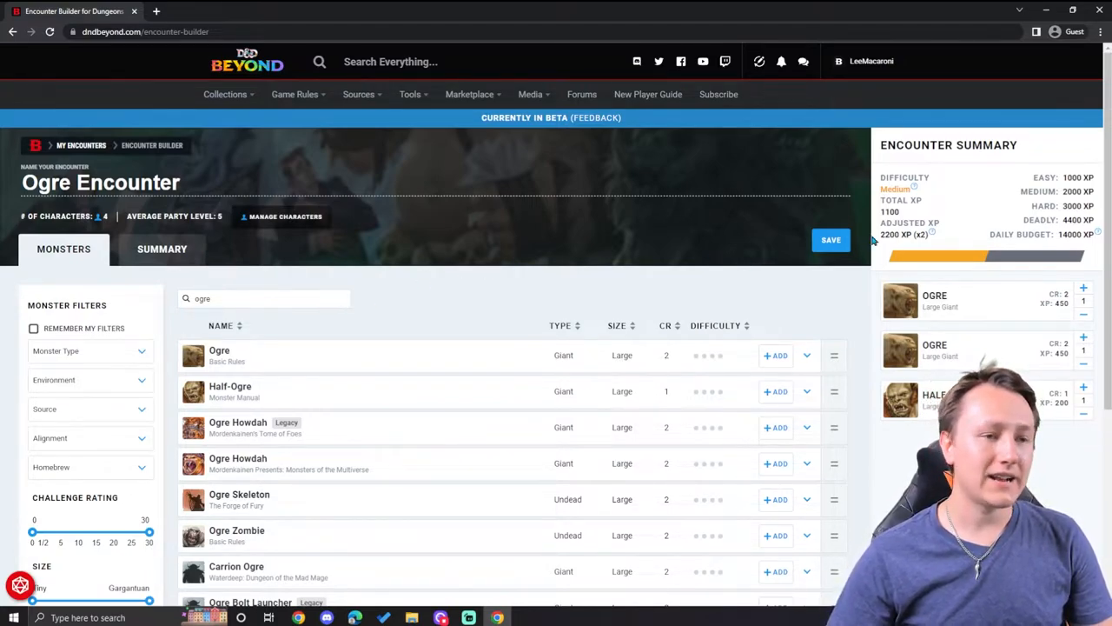
# Save the Ogre Encounter and open its overview from My Encounters
pyautogui.click(831, 240)
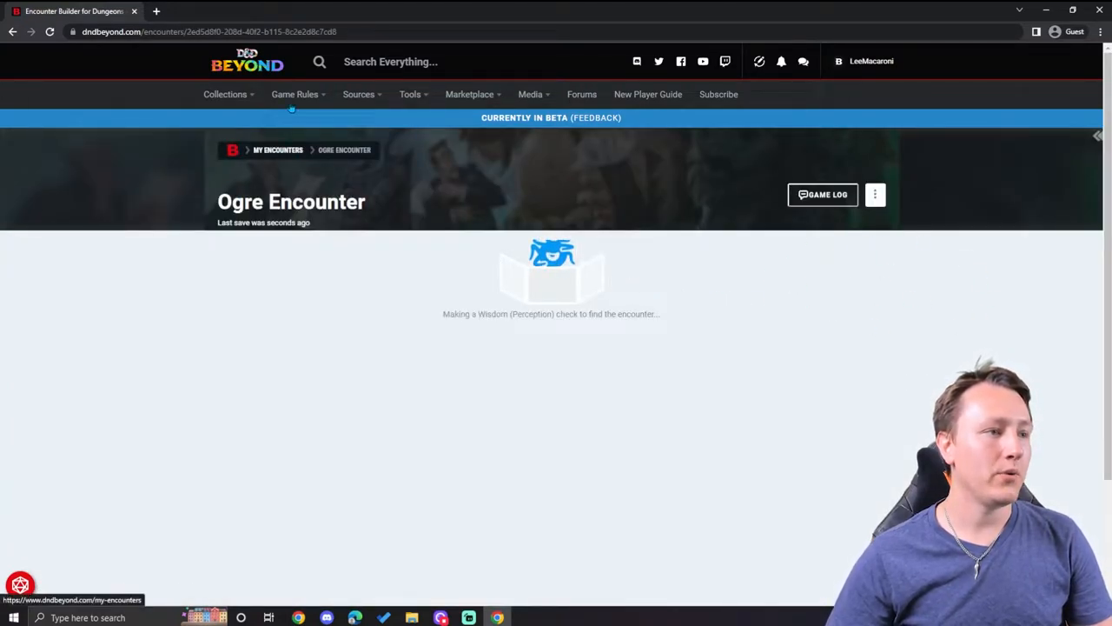
pyautogui.click(410, 94)
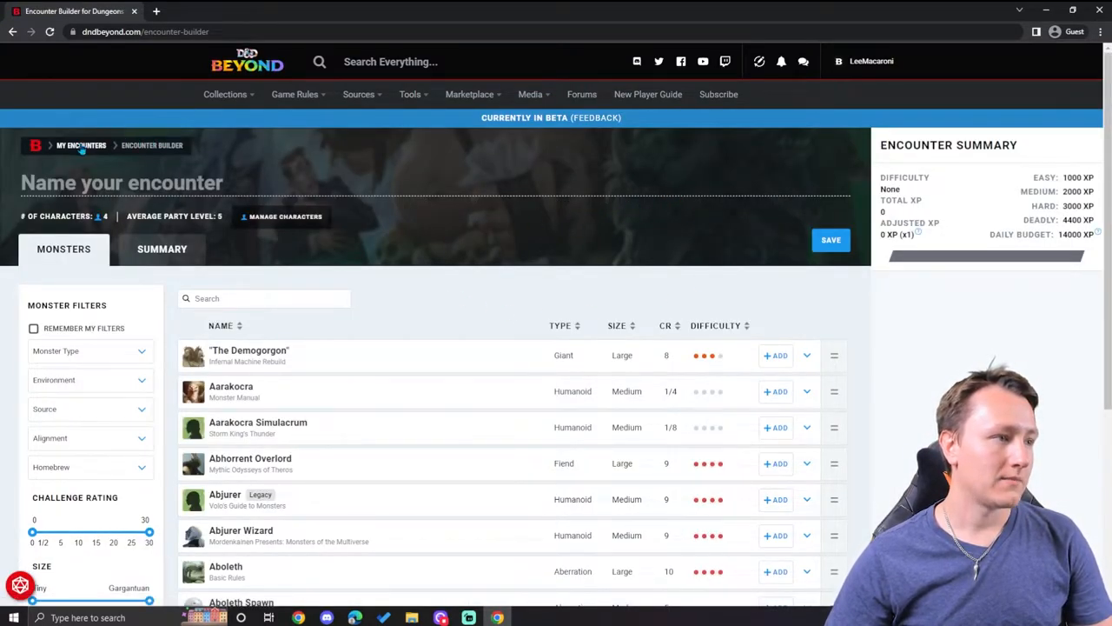
pyautogui.click(80, 146)
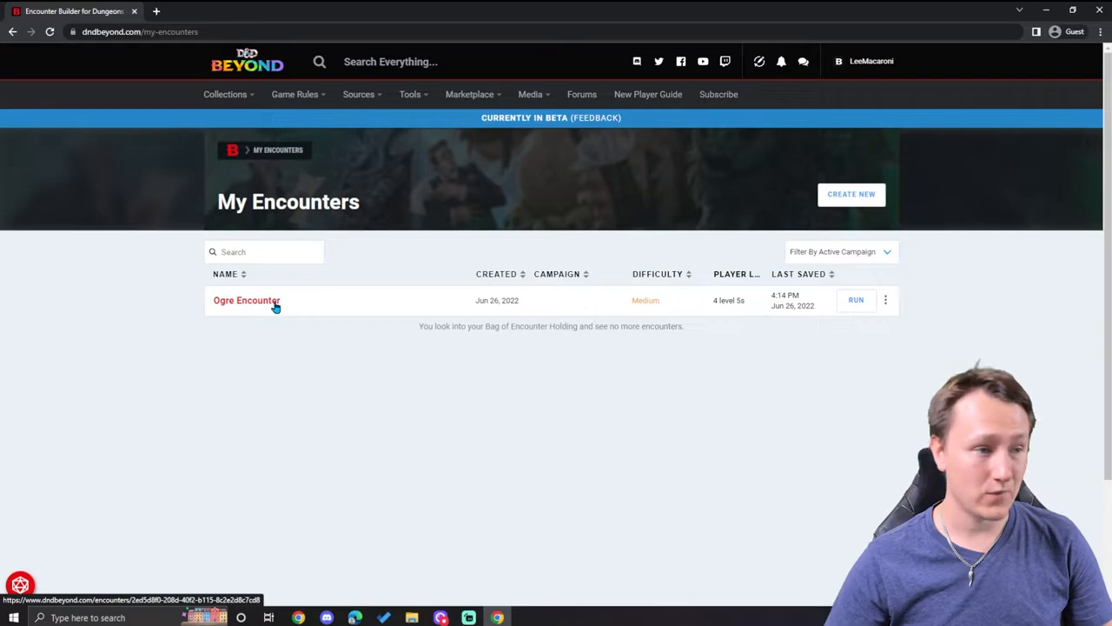
pyautogui.click(247, 299)
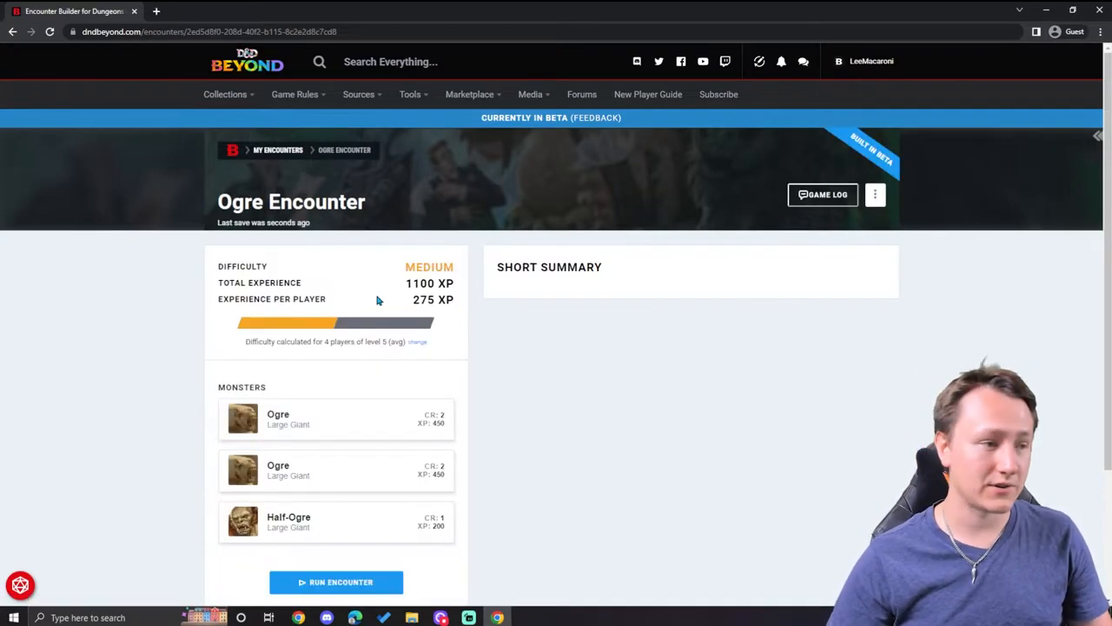
pyautogui.scroll(-3)
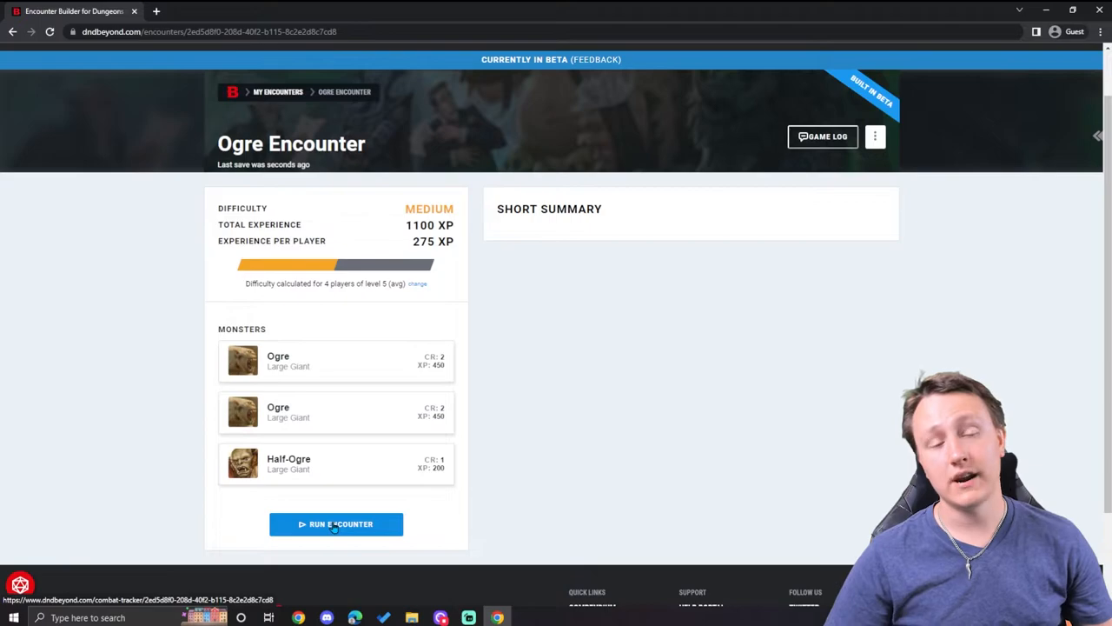
pyautogui.moveTo(831, 226)
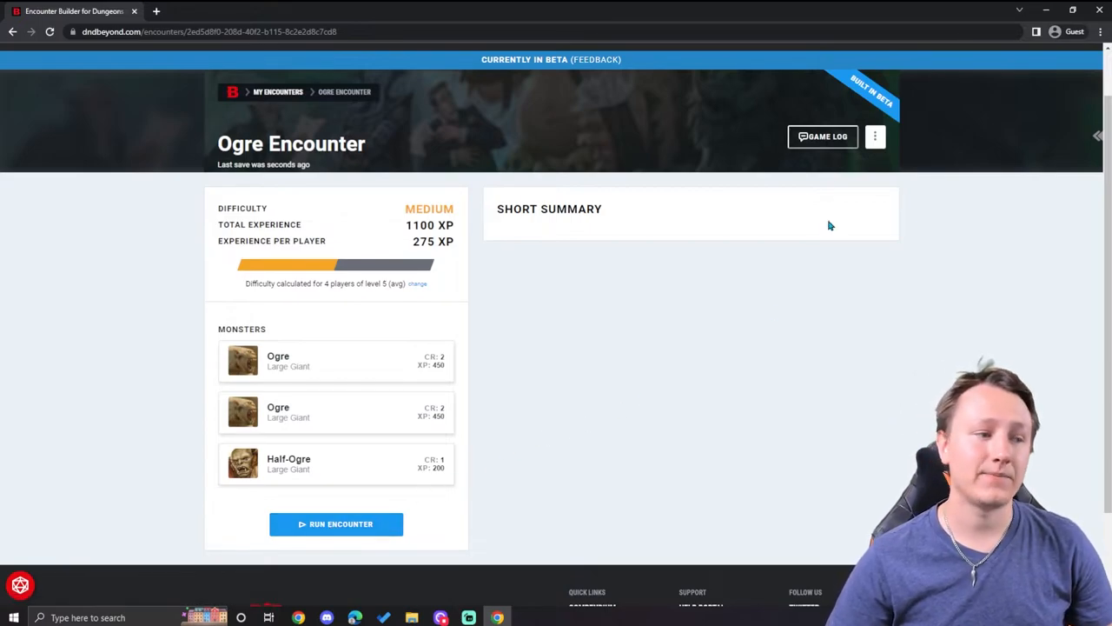
# Edit the Ogre Encounter and enter the short summary 'Ogres yo!'
pyautogui.click(876, 136)
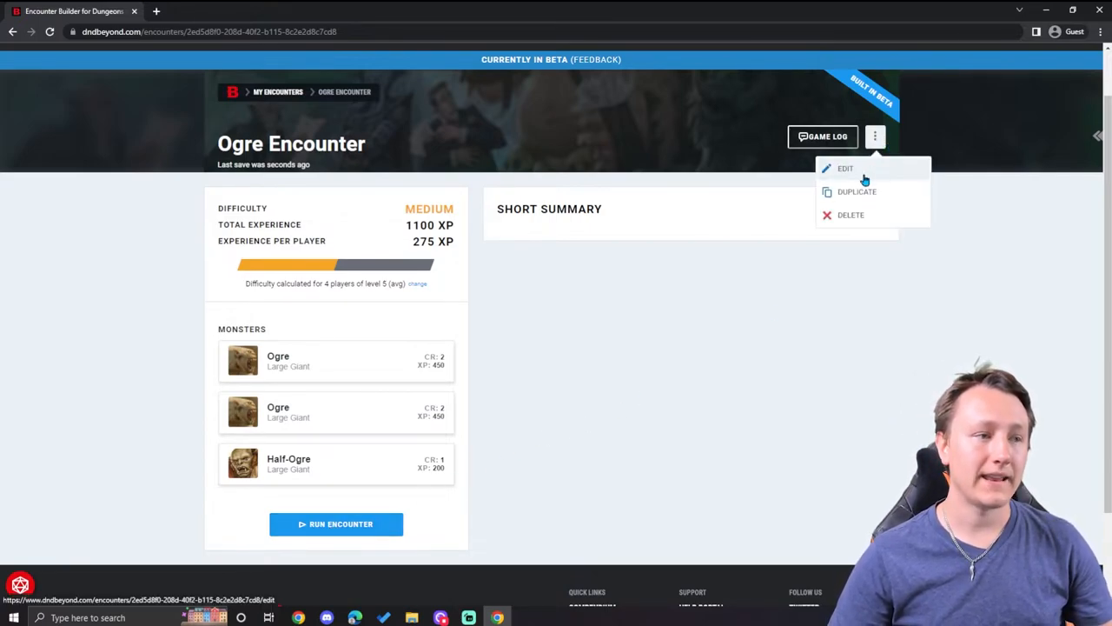
pyautogui.click(845, 167)
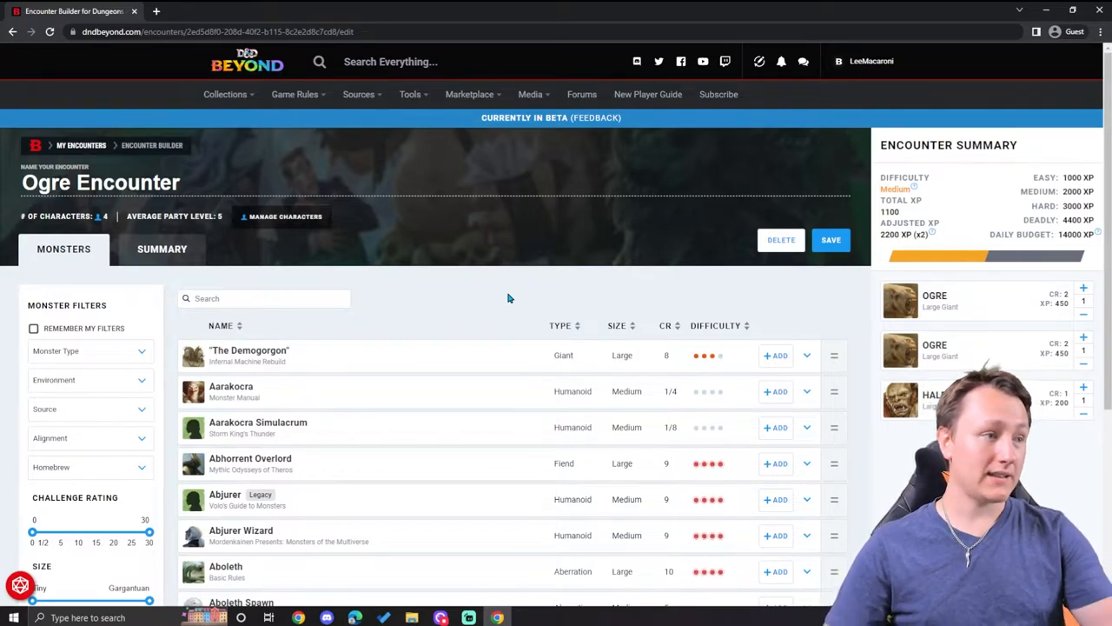
pyautogui.moveTo(530, 355)
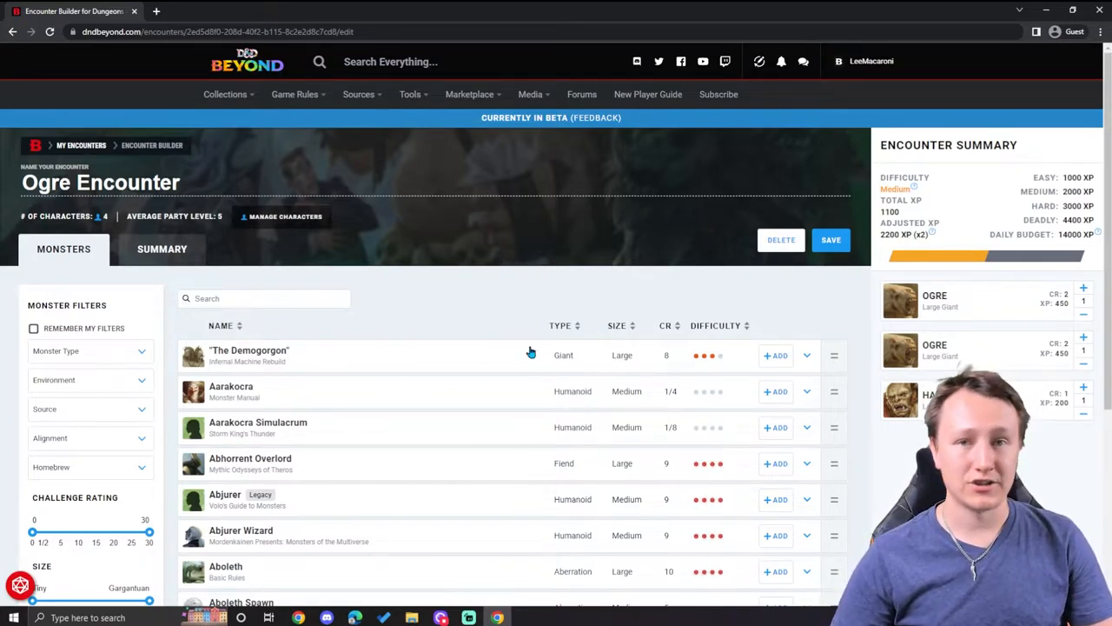
pyautogui.click(162, 248)
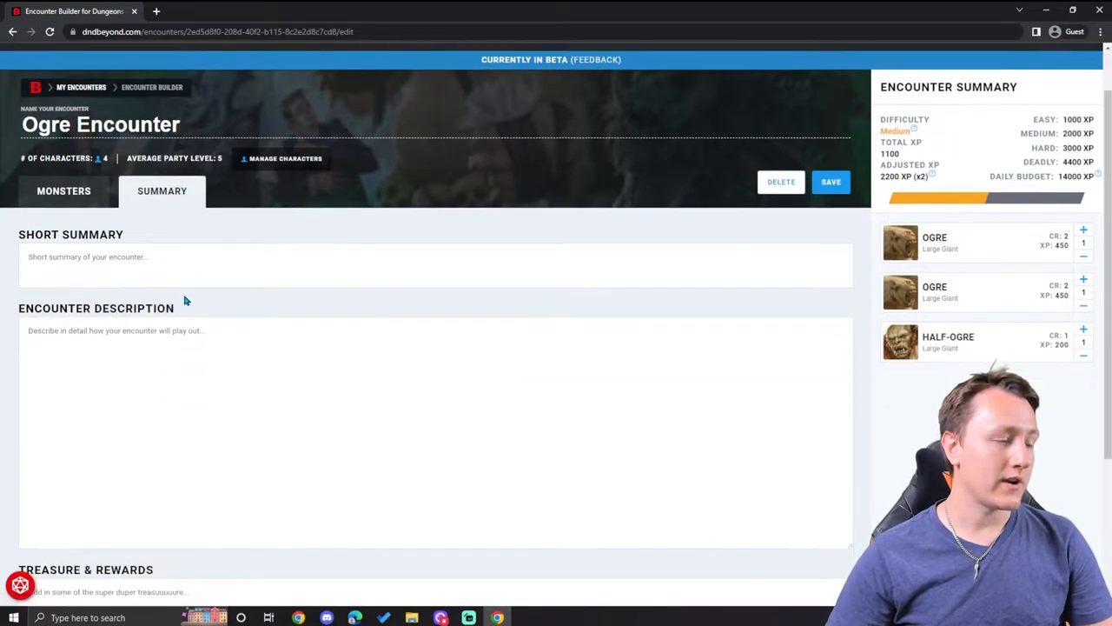
pyautogui.click(278, 264)
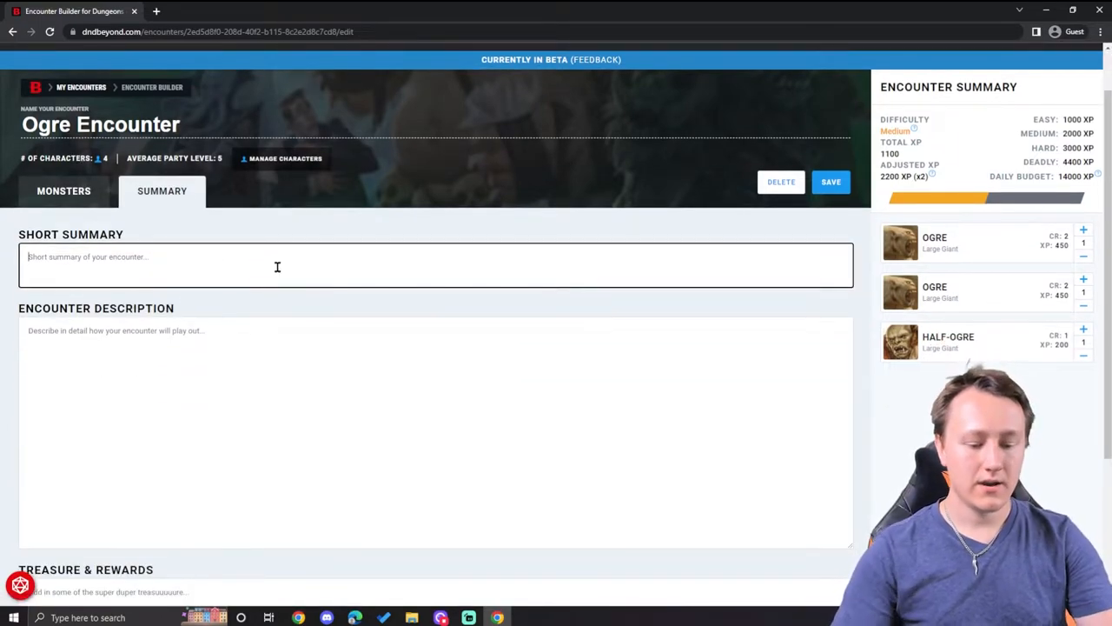
pyautogui.write('Ogres yo!')
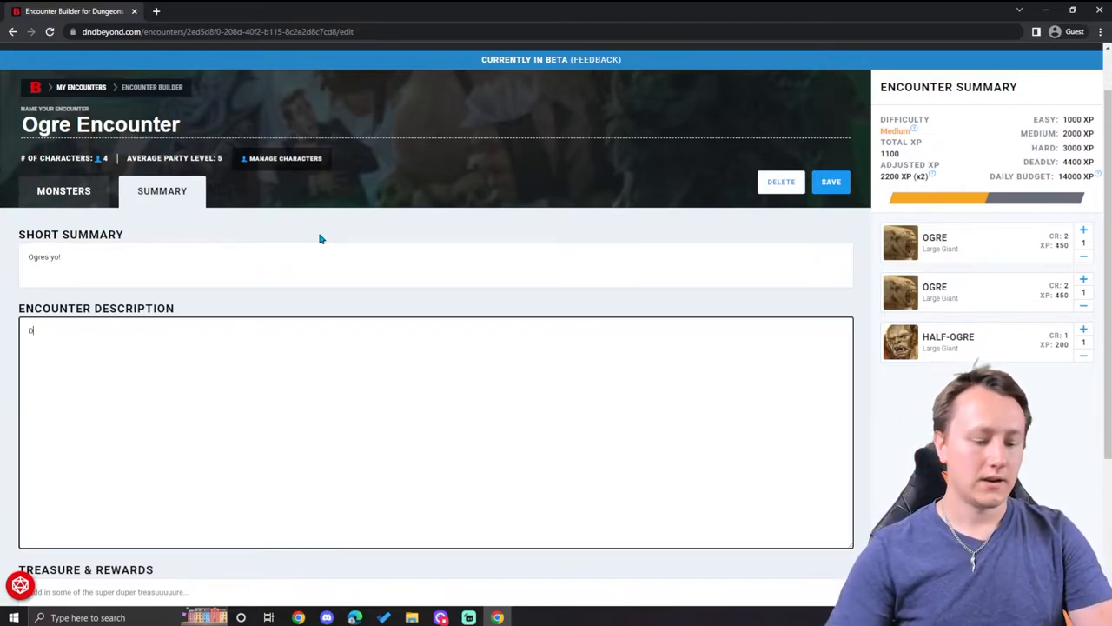
# Enter description 'Dont Die!' and treasure '15 gold', then save the changes
pyautogui.write('Dont Die!')
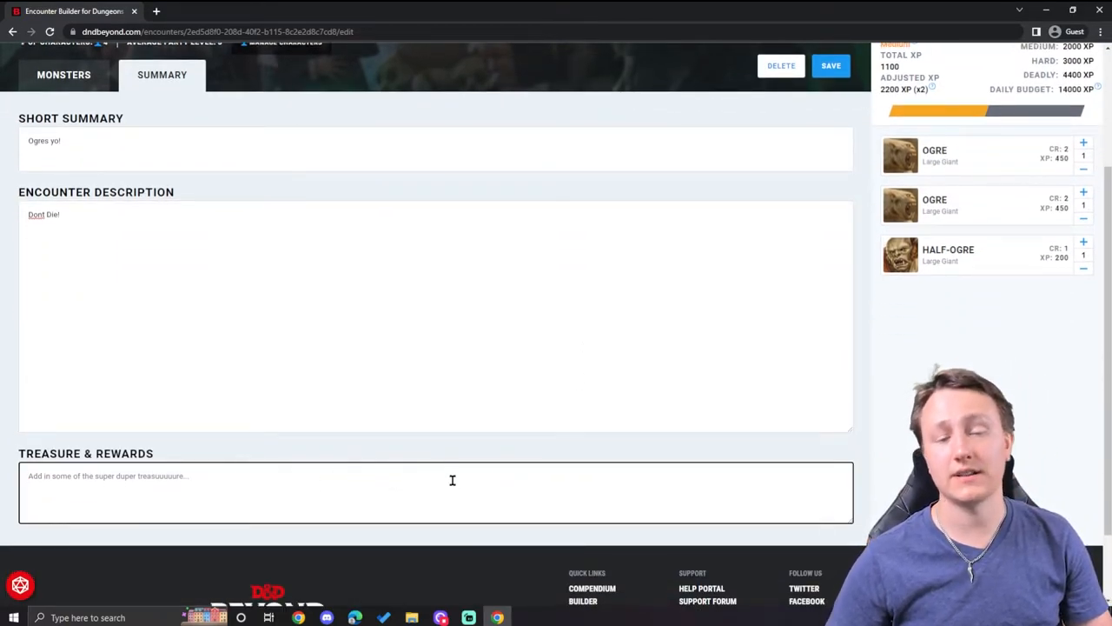
pyautogui.write('15')
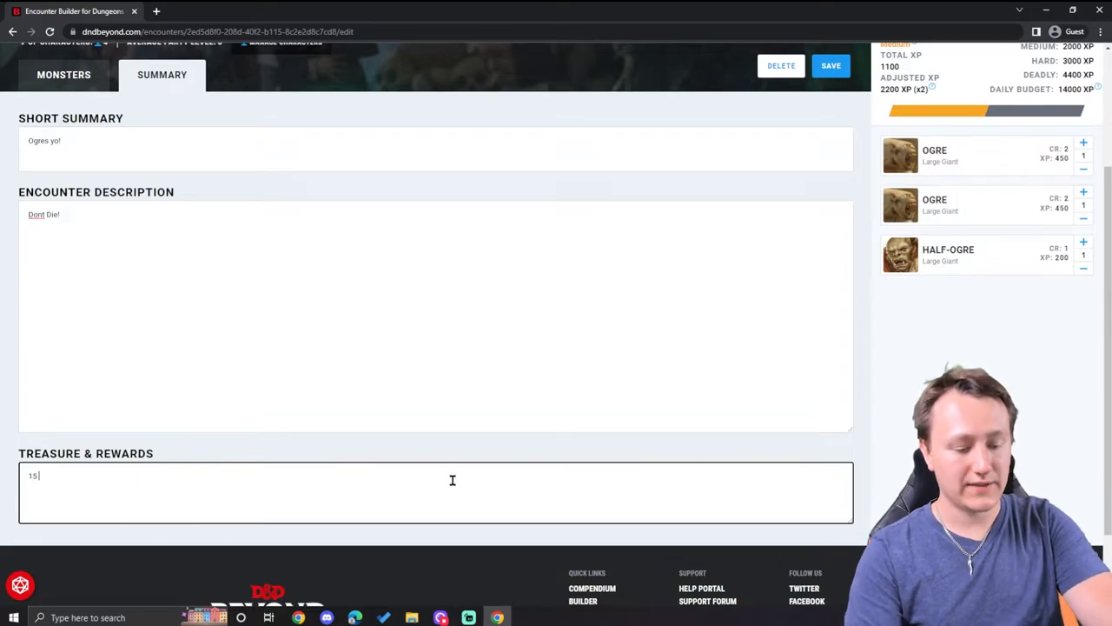
pyautogui.write('gold')
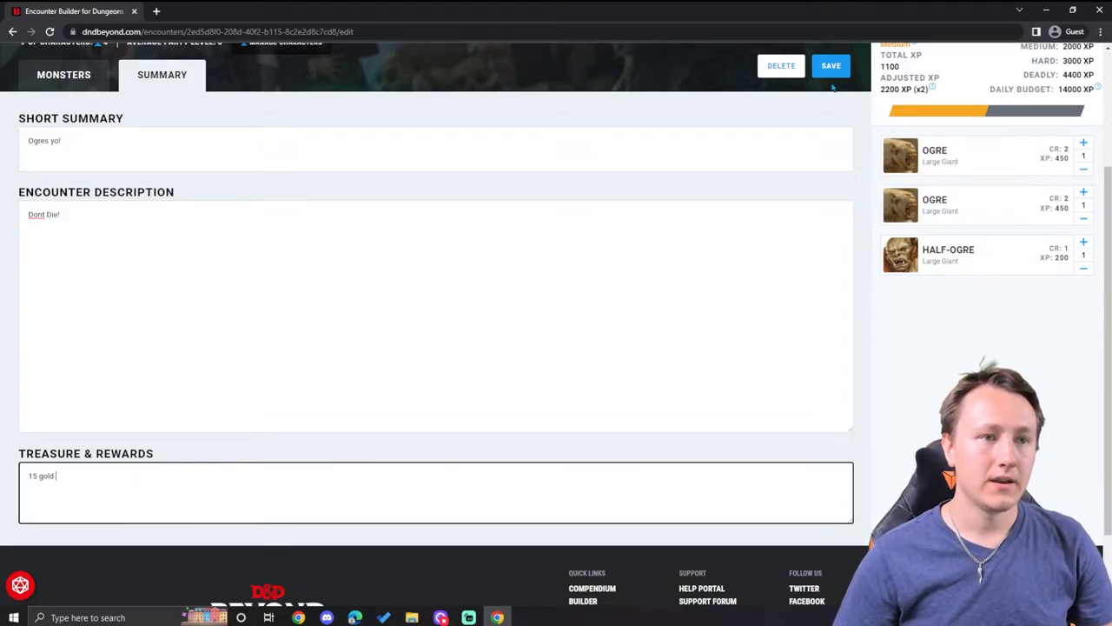
pyautogui.click(831, 66)
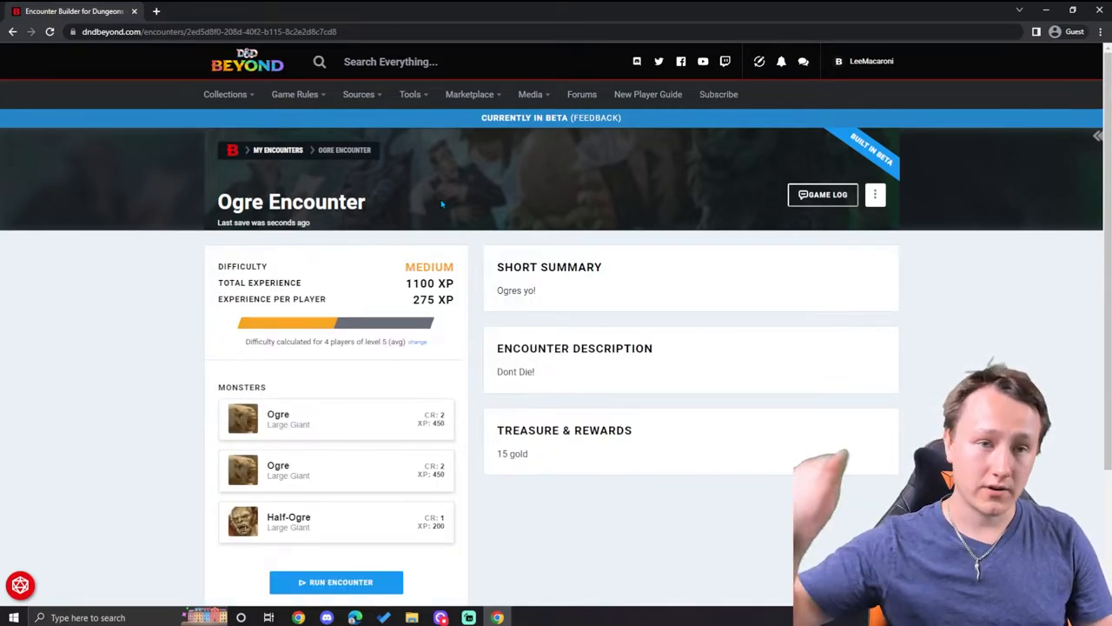
# Run the Ogre Encounter to open its combat tracker
pyautogui.scroll(-3)
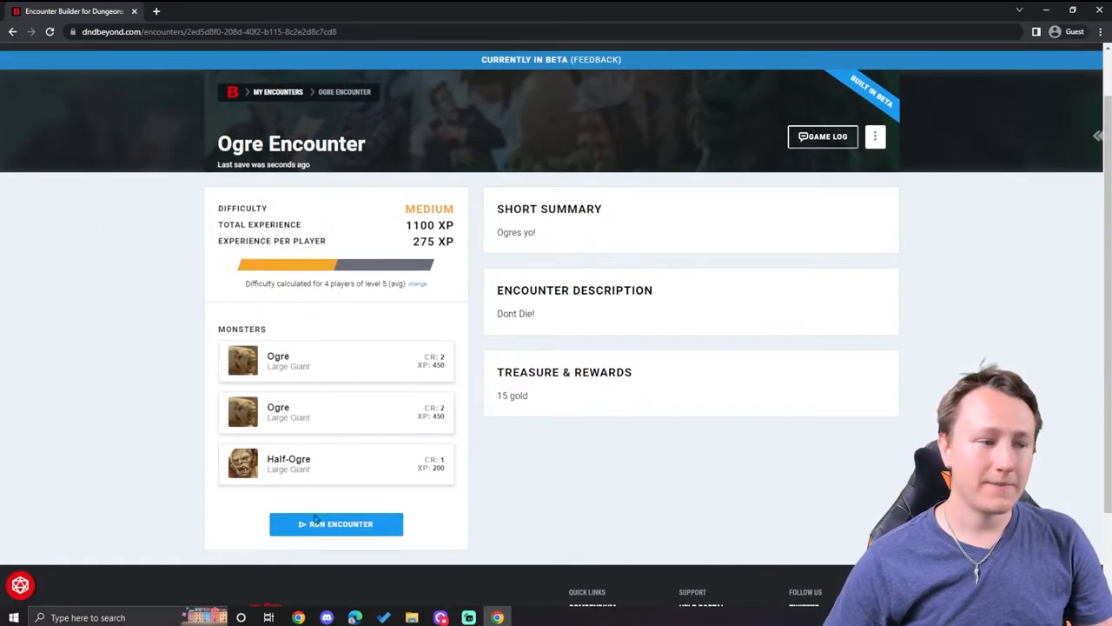
pyautogui.click(335, 523)
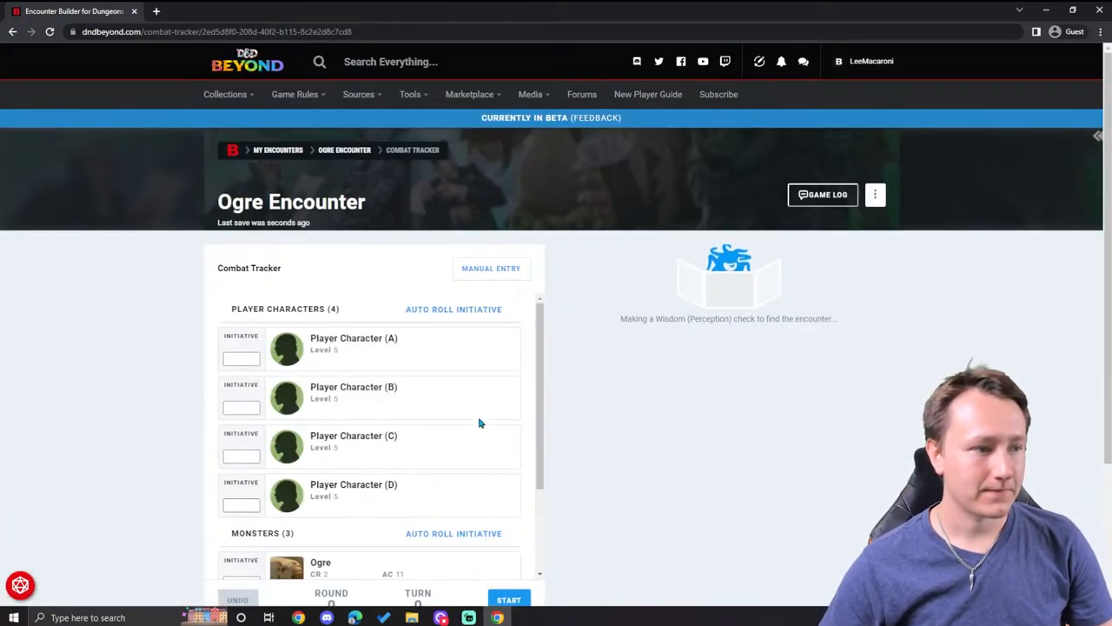
pyautogui.scroll(-3)
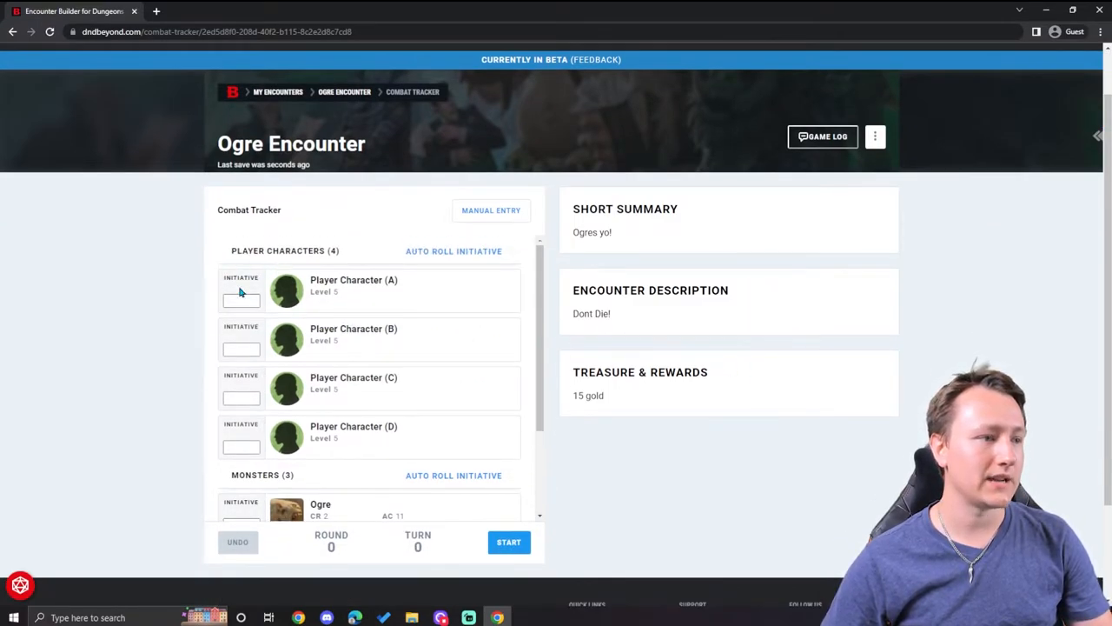
# Enter initiative values for the player characters and the Ogres
pyautogui.click(242, 299)
pyautogui.write('14')
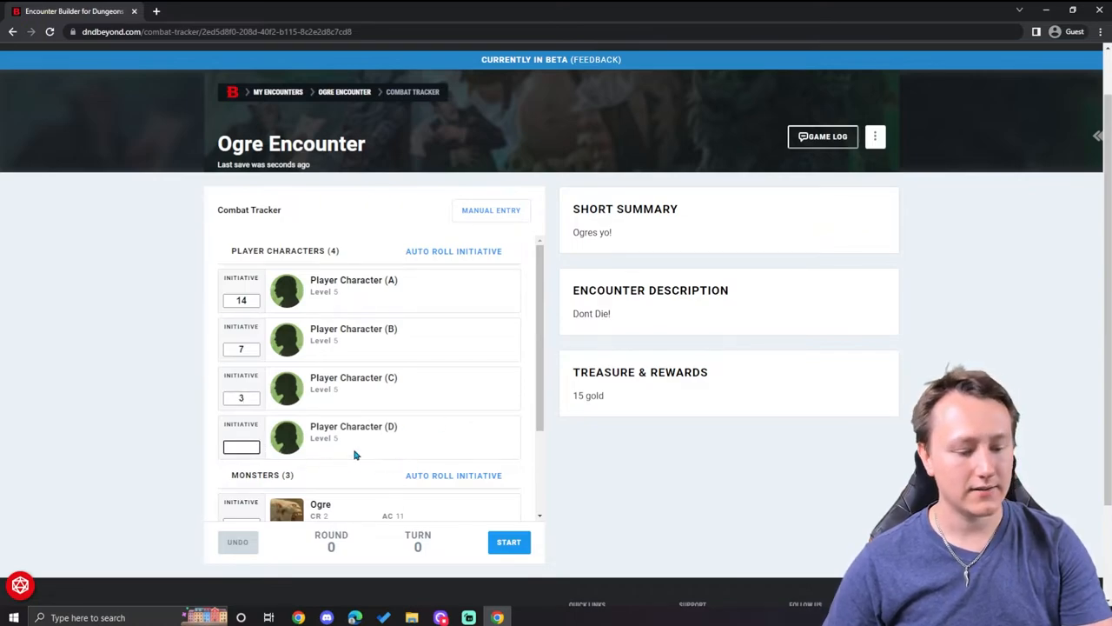
pyautogui.scroll(-3)
pyautogui.write('19')
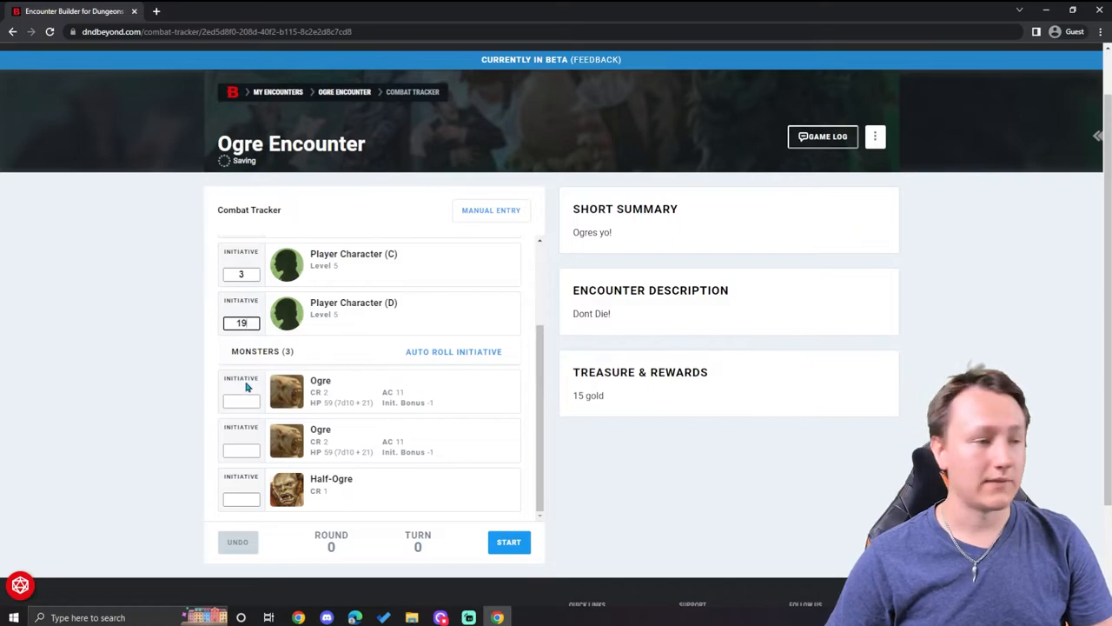
pyautogui.click(239, 400)
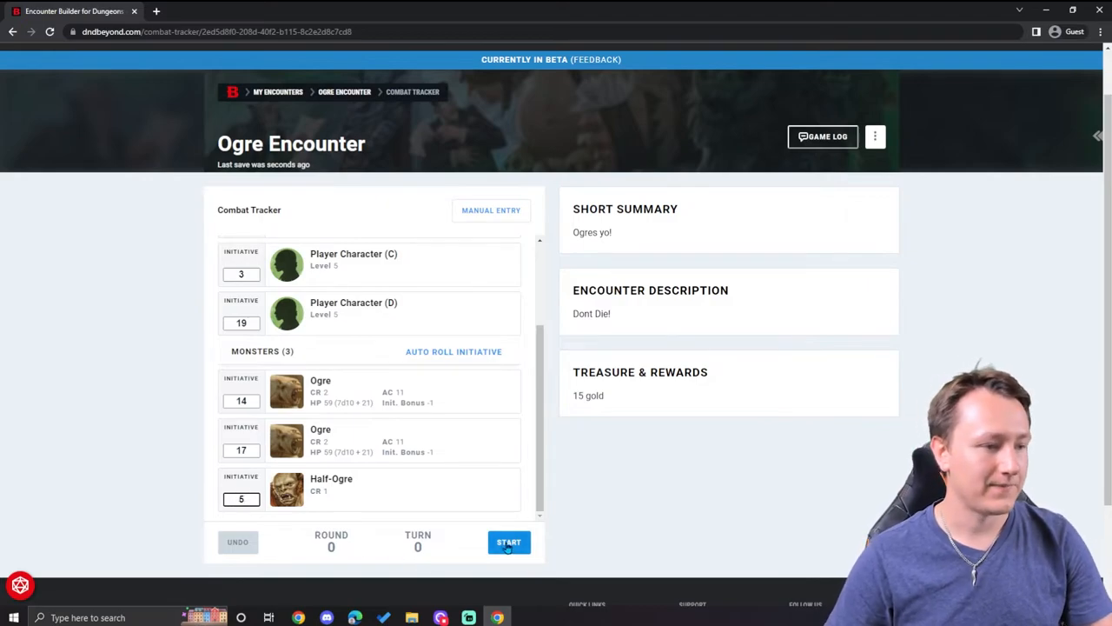
# Start combat so round 1 begins with Player Character (D) first at initiative 19
pyautogui.click(507, 543)
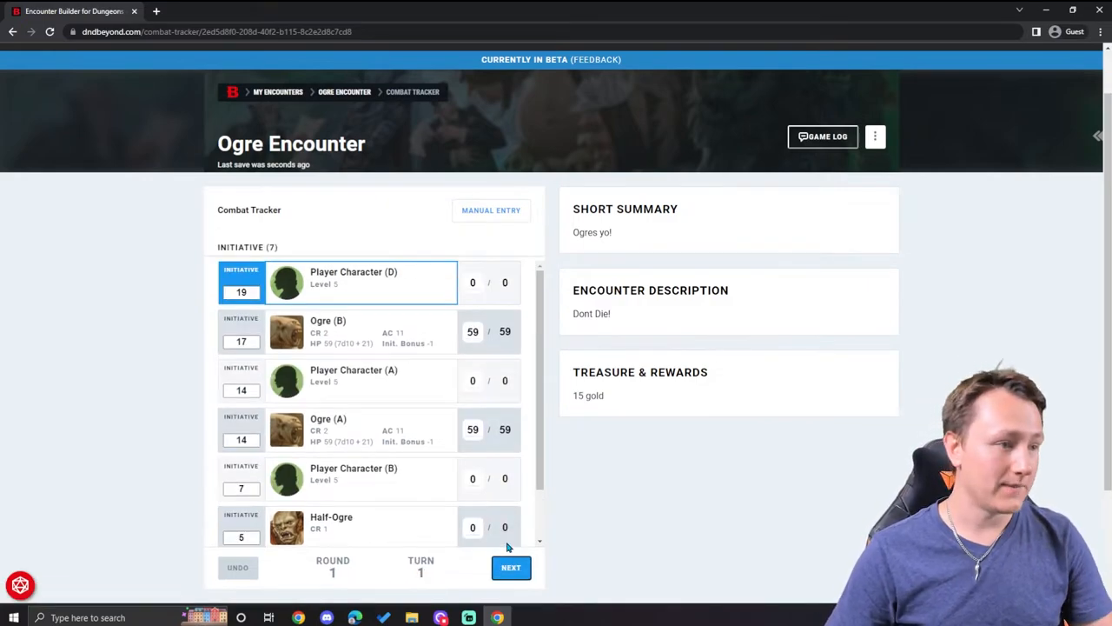
pyautogui.moveTo(440, 311)
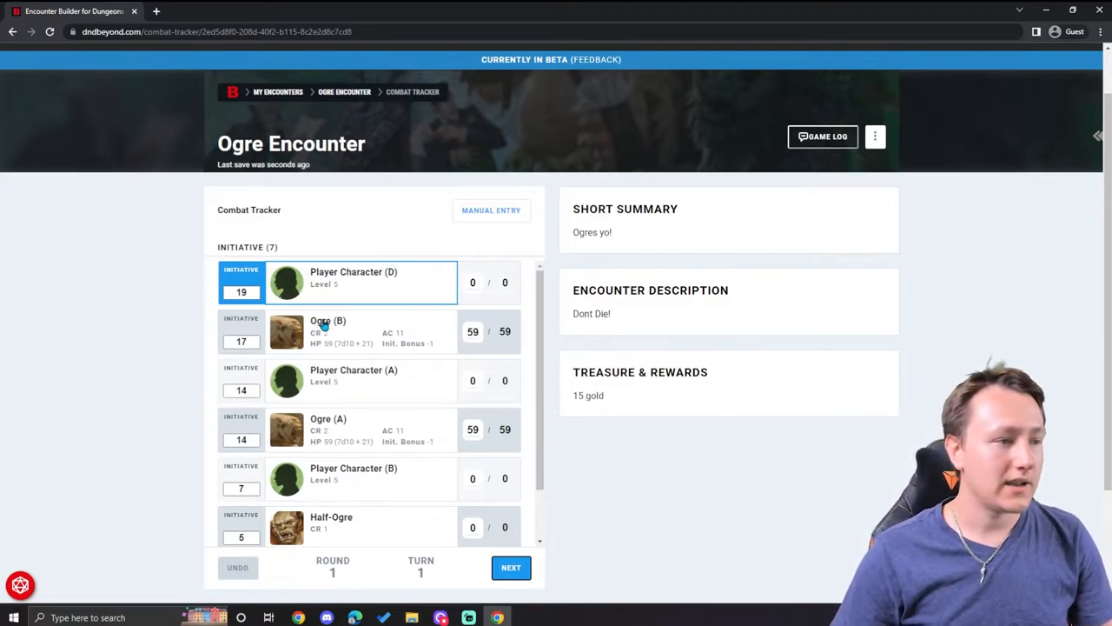
# Step through round 1 turns past Ogre (B) and Player Character (A) to turn 6, the Half-Ogre
pyautogui.click(511, 567)
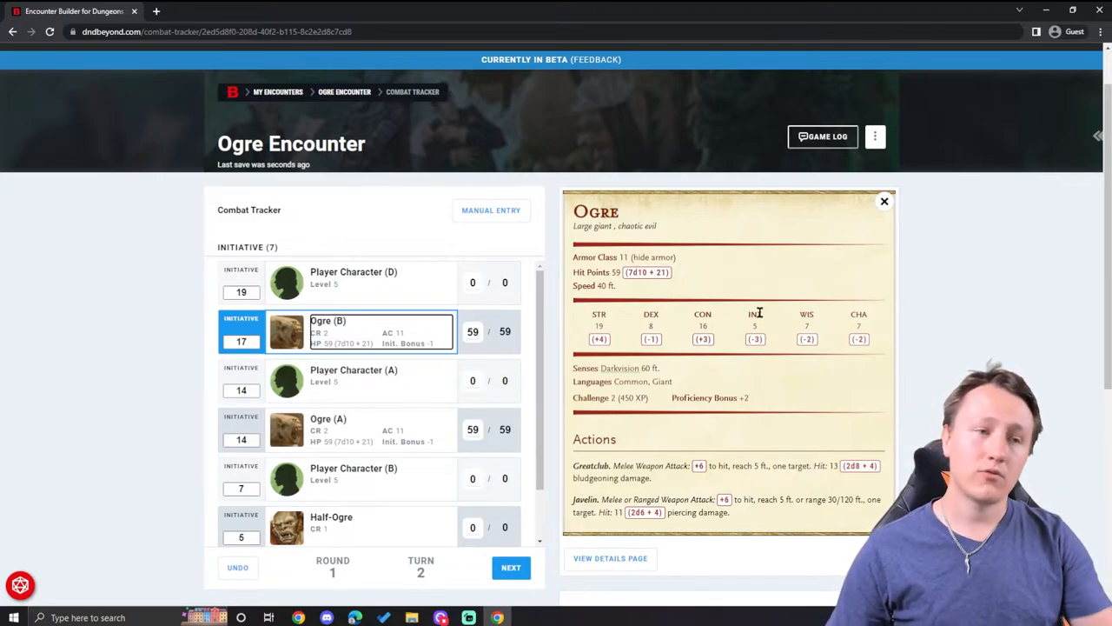
pyautogui.moveTo(697, 360)
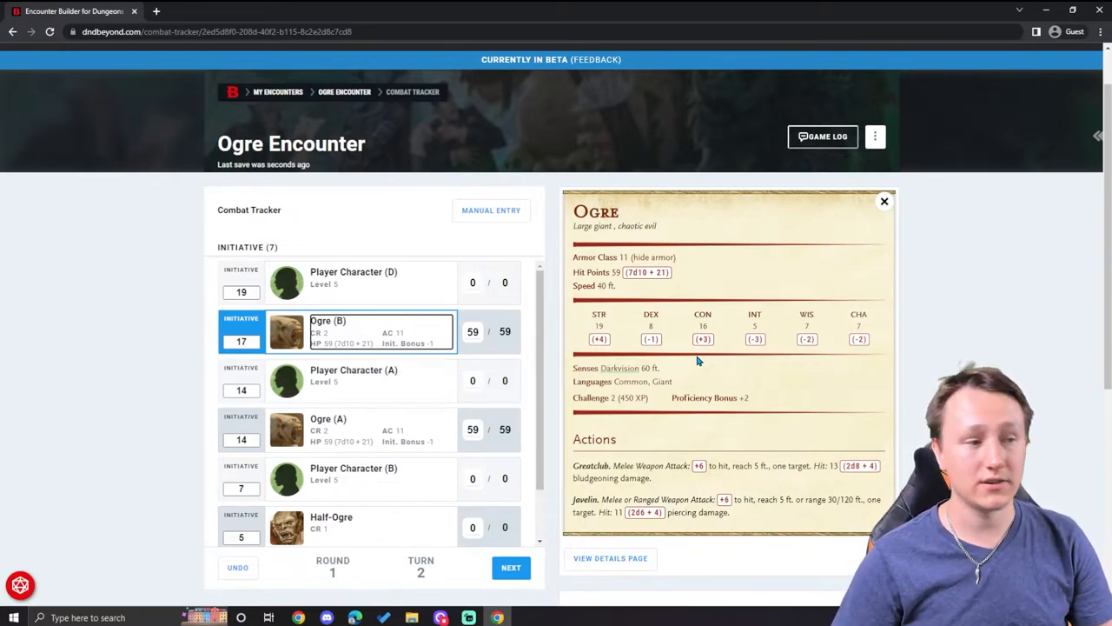
pyautogui.scroll(-3)
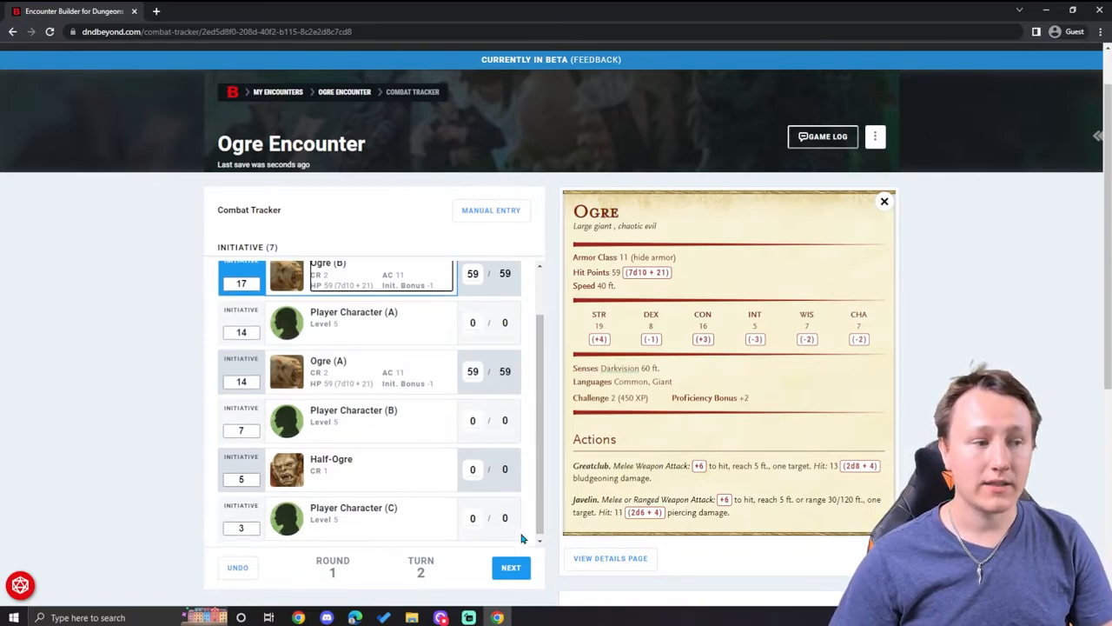
pyautogui.click(511, 567)
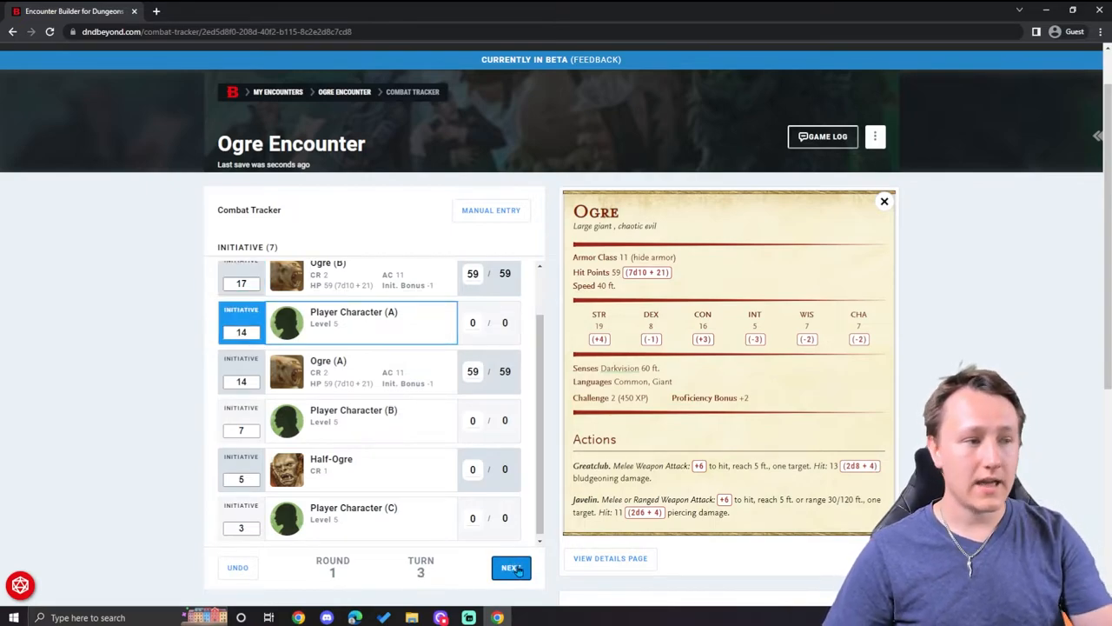
pyautogui.click(511, 567)
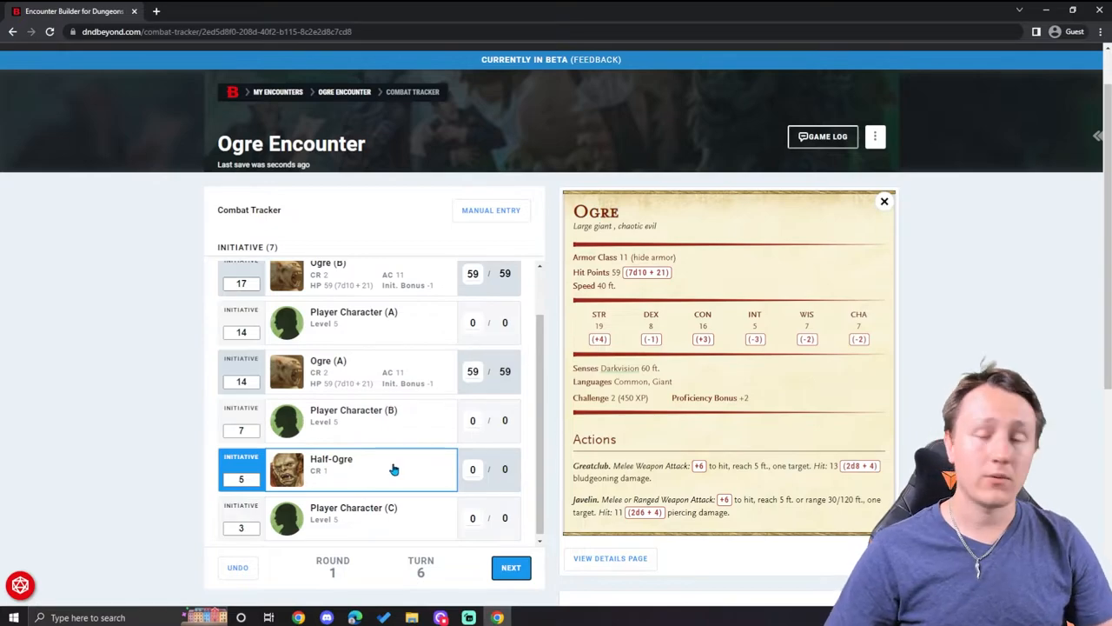
# Show the Half-Ogre's details, revealing its stat block locked behind a purchase prompt
pyautogui.click(358, 469)
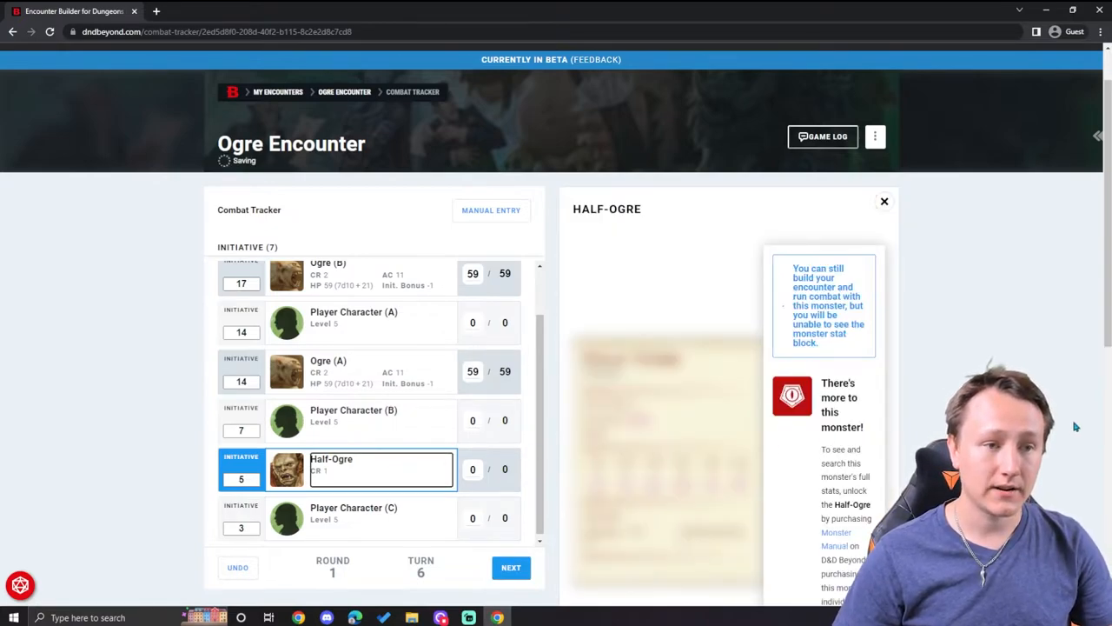
pyautogui.scroll(-3)
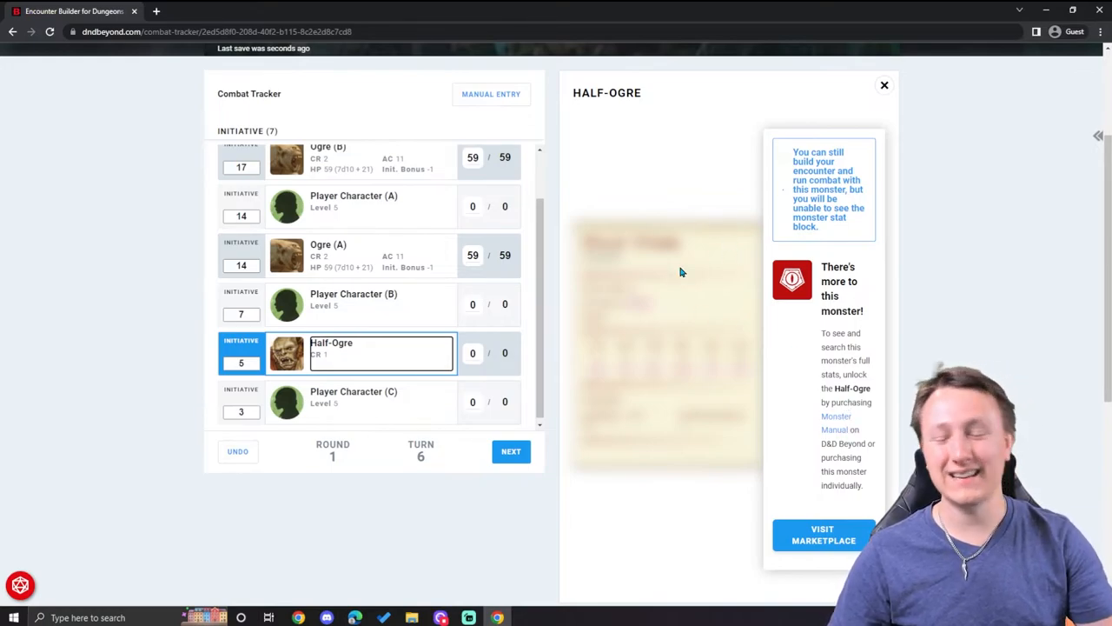
pyautogui.moveTo(824, 372)
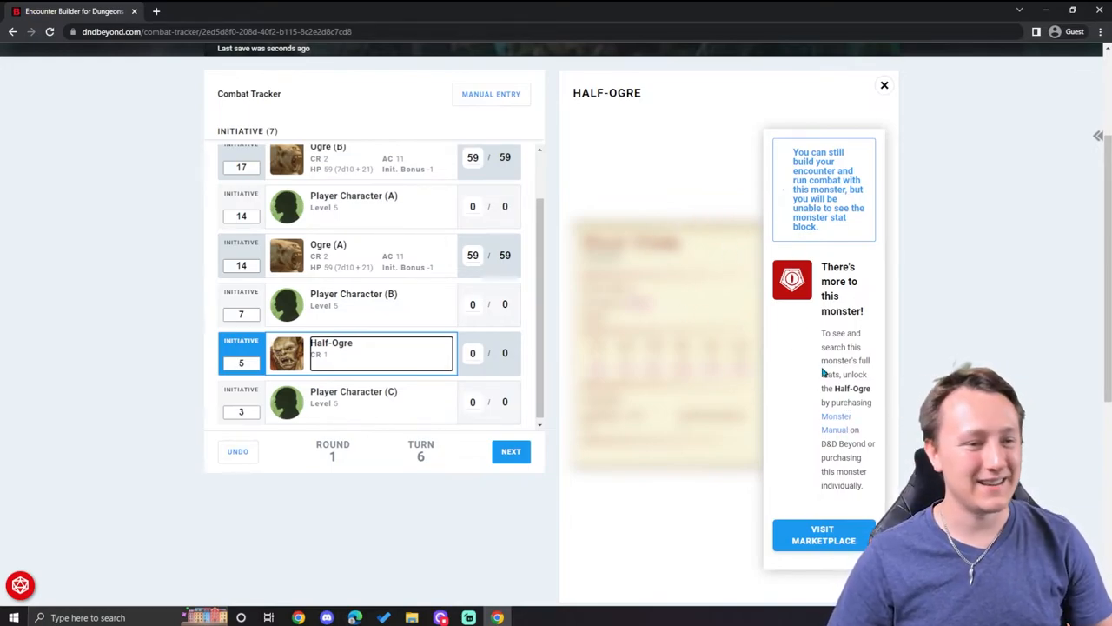
pyautogui.moveTo(827, 360)
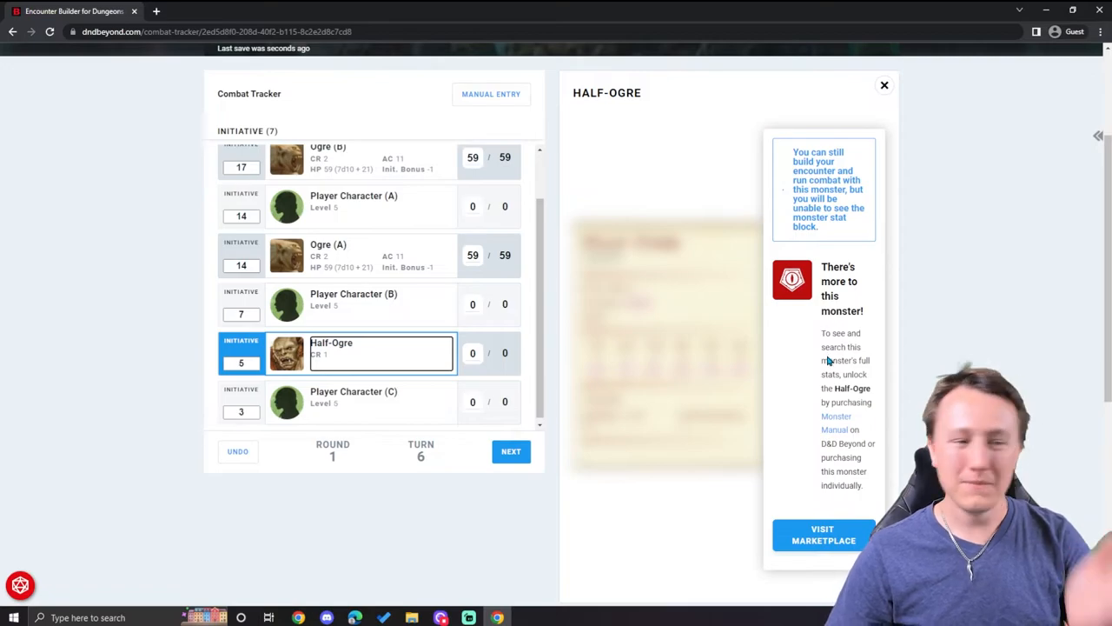
pyautogui.moveTo(670, 344)
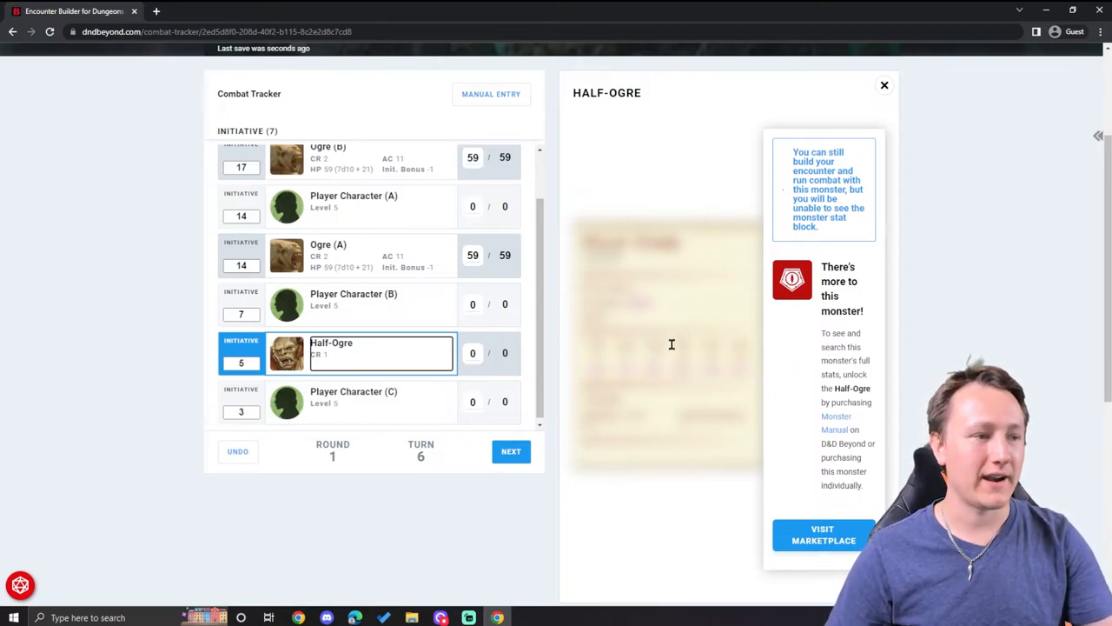
pyautogui.scroll(3)
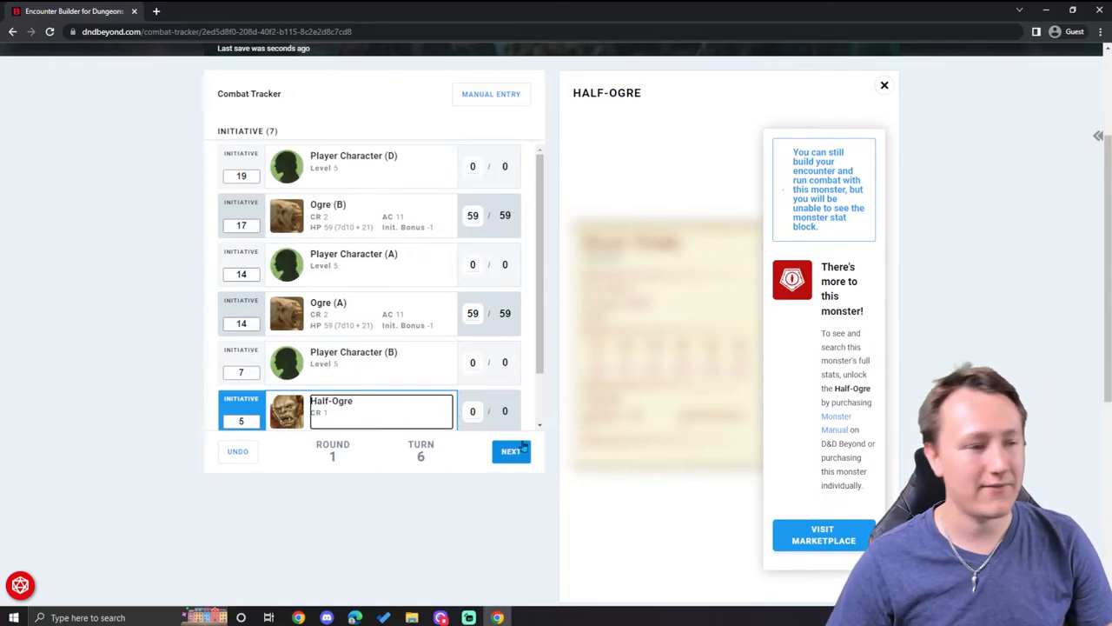
# Deal 9 damage to Ogre (B) (50/59) and 15 damage to Ogre (A) (44/59)
pyautogui.click(472, 215)
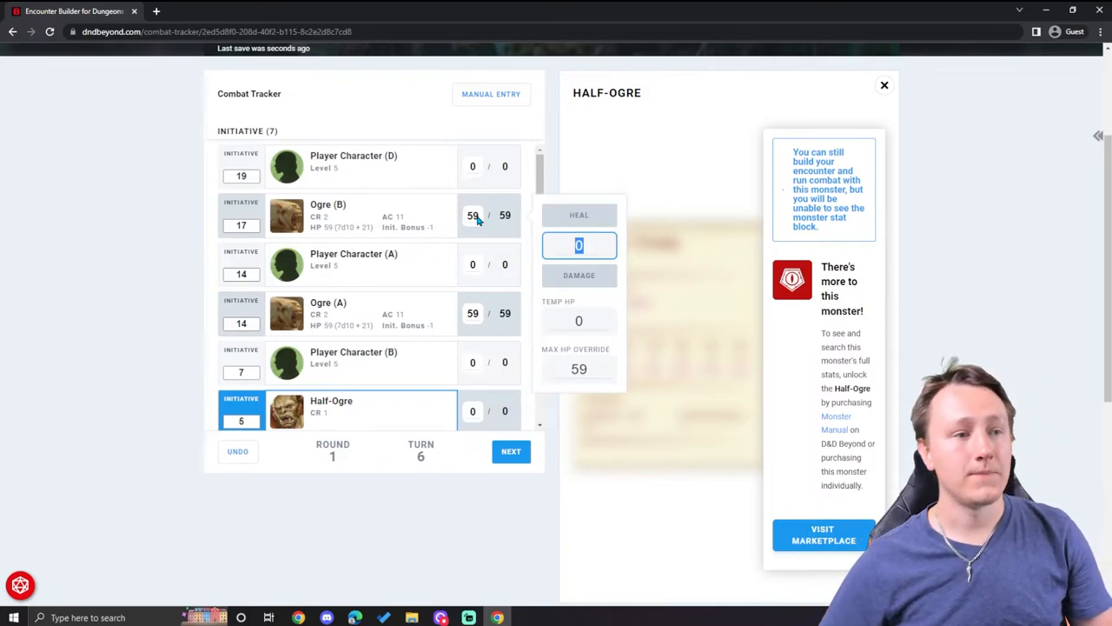
pyautogui.write('9')
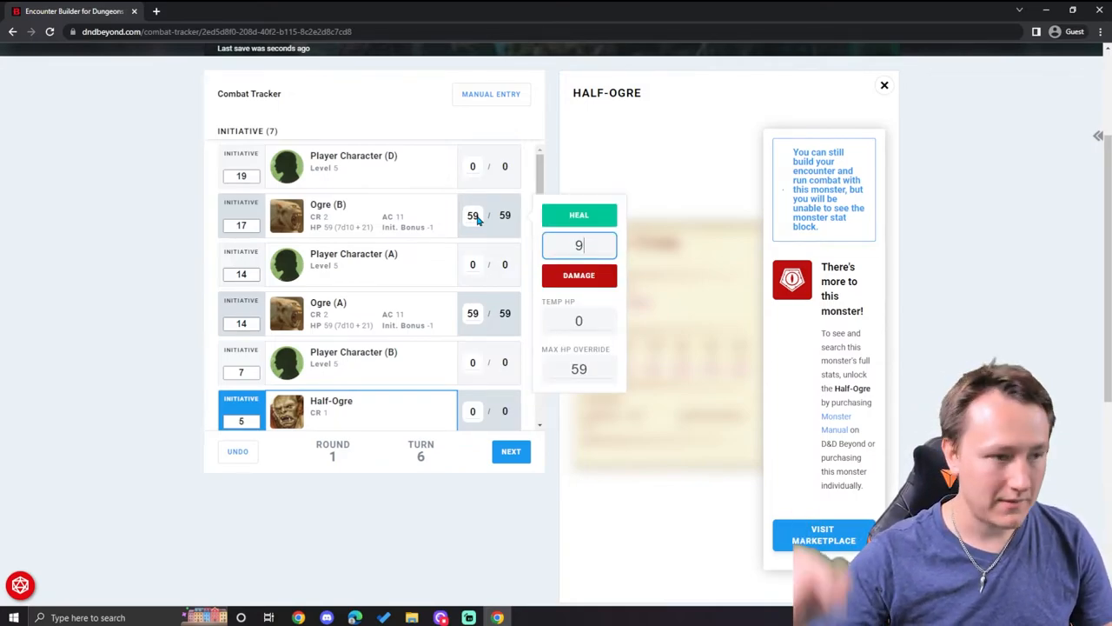
pyautogui.click(578, 274)
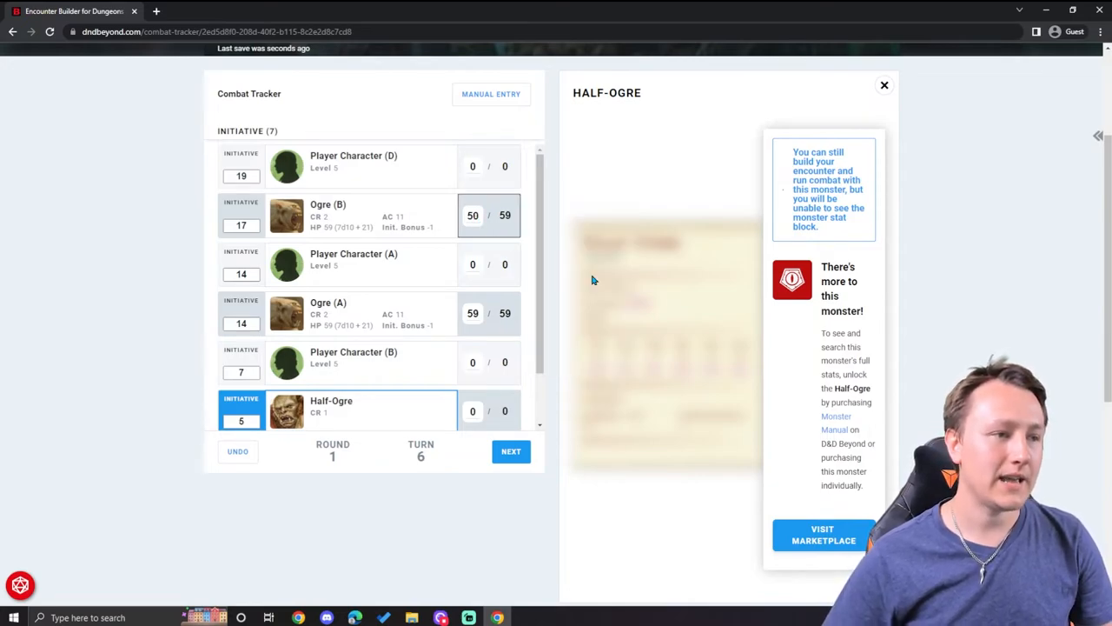
pyautogui.moveTo(488, 237)
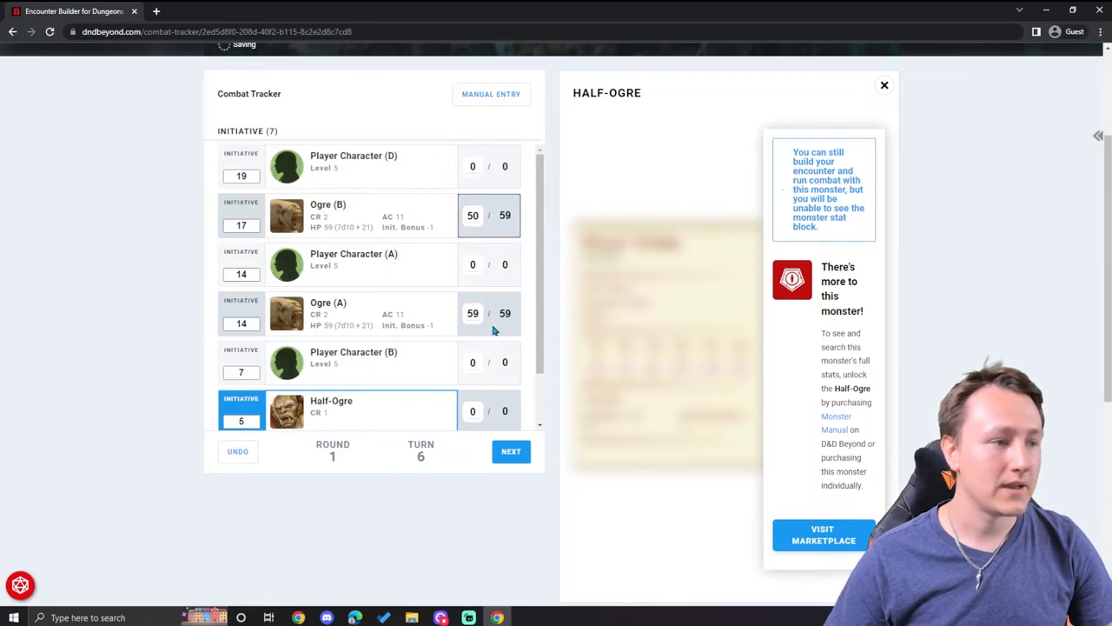
pyautogui.click(473, 313)
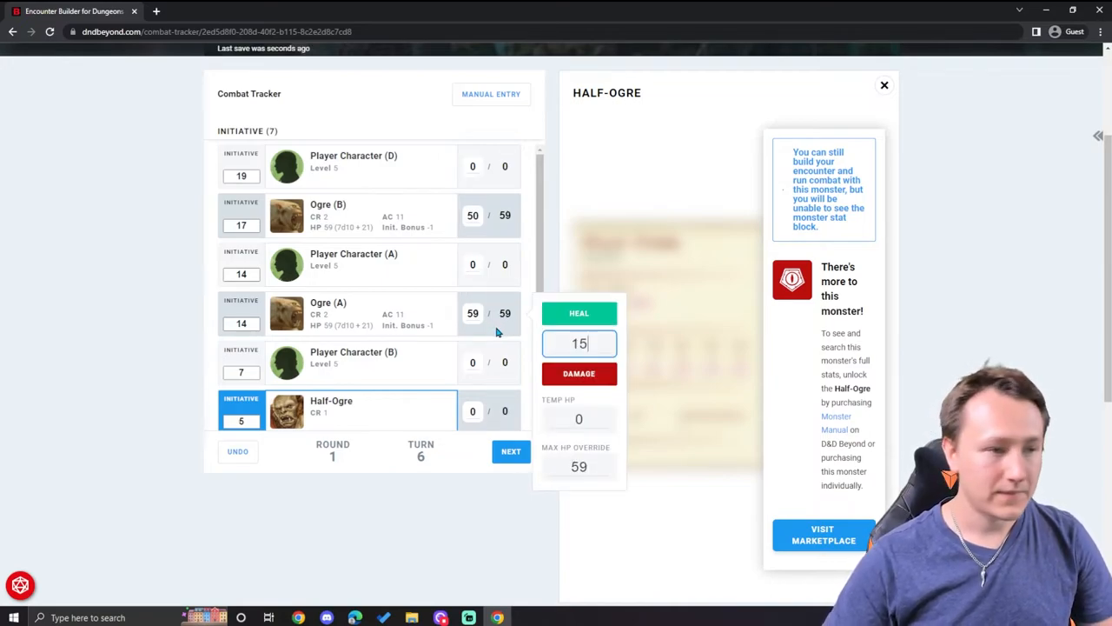
pyautogui.click(578, 372)
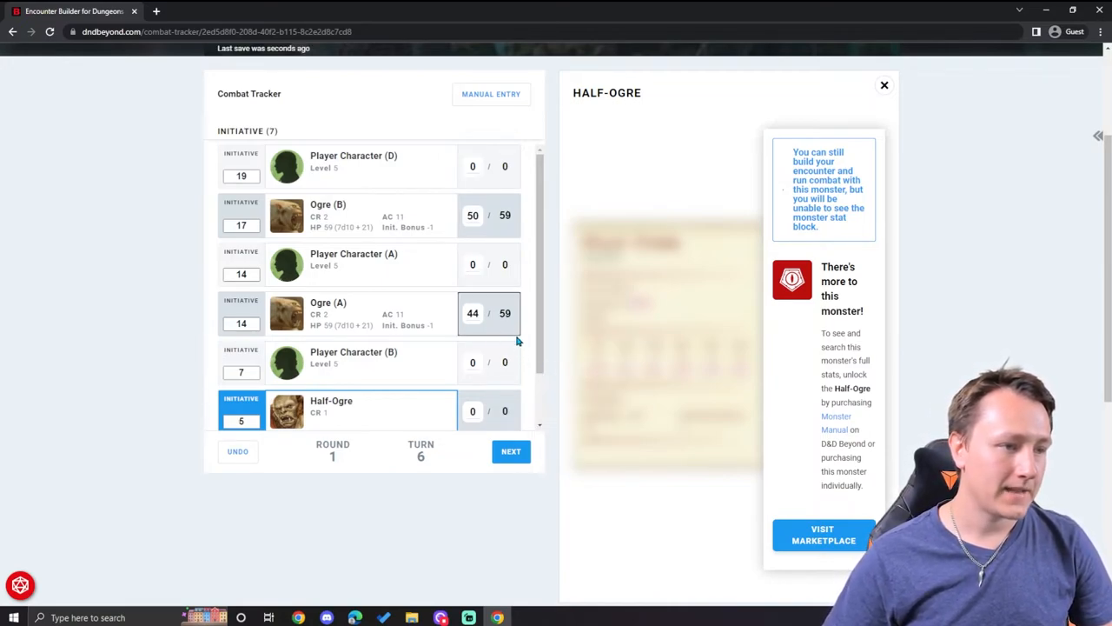
pyautogui.moveTo(504, 313)
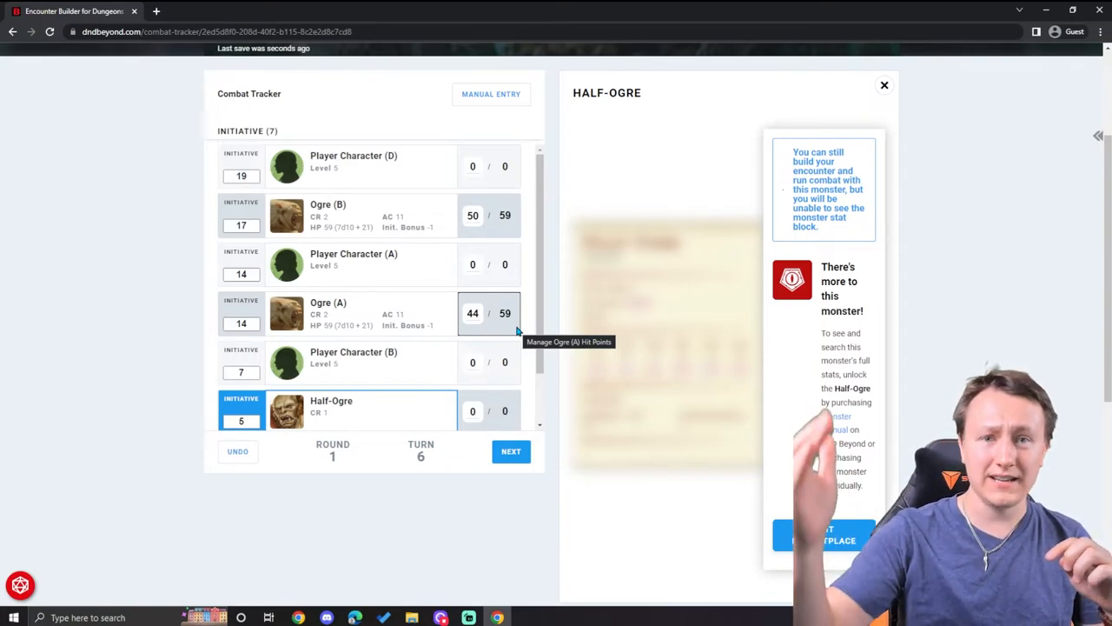
# Advance combat turn by turn through rounds 2, 3 and 4 to round 5, turn 1
pyautogui.scroll(-3)
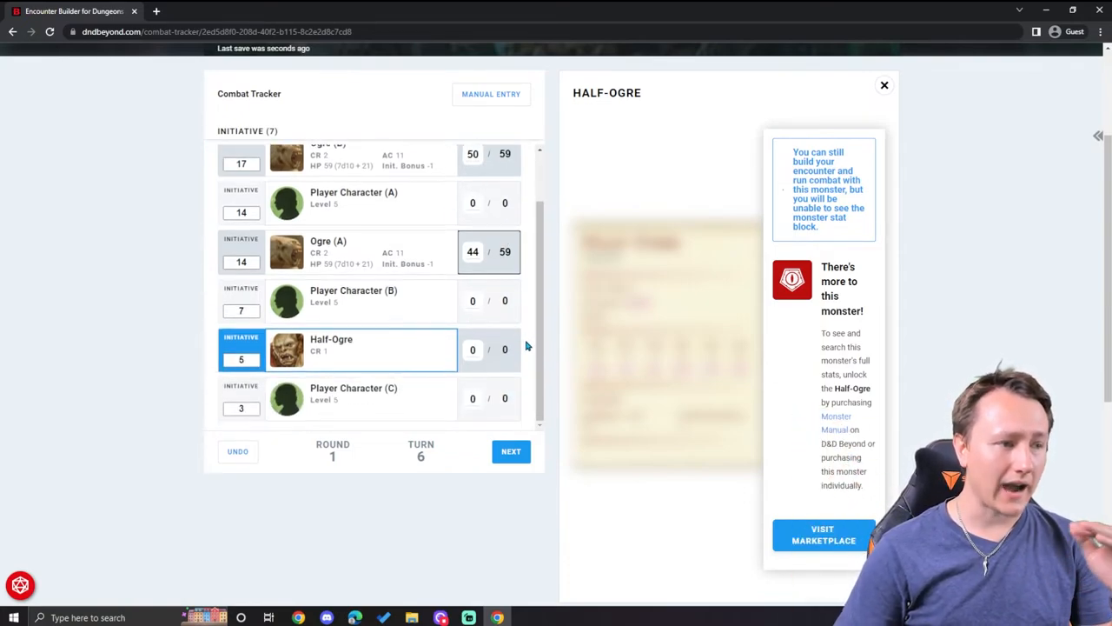
pyautogui.scroll(-3)
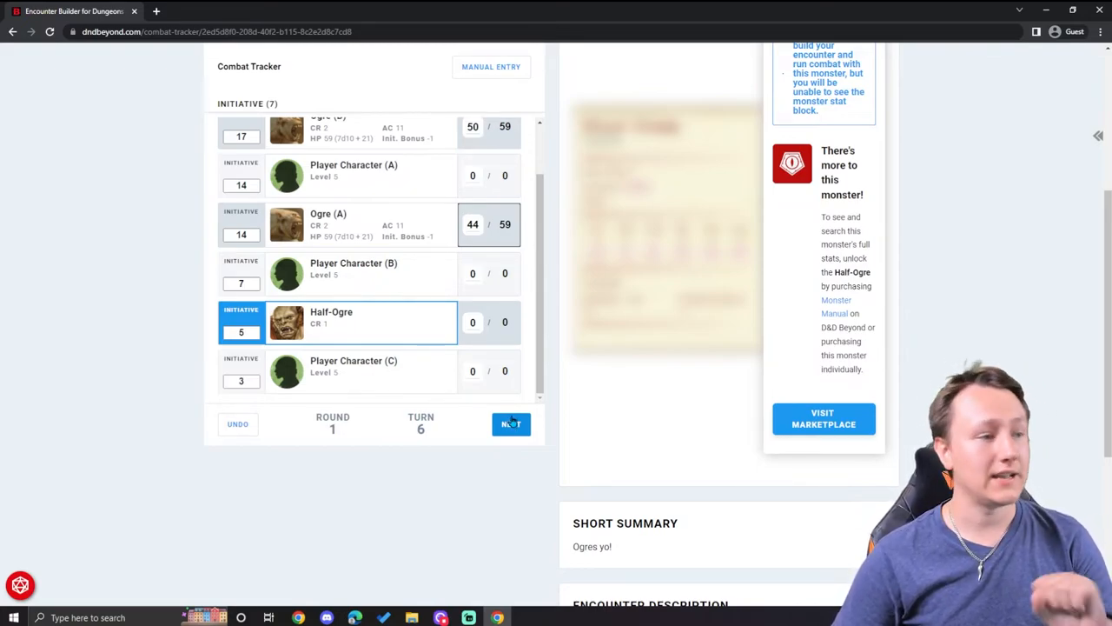
pyautogui.click(511, 424)
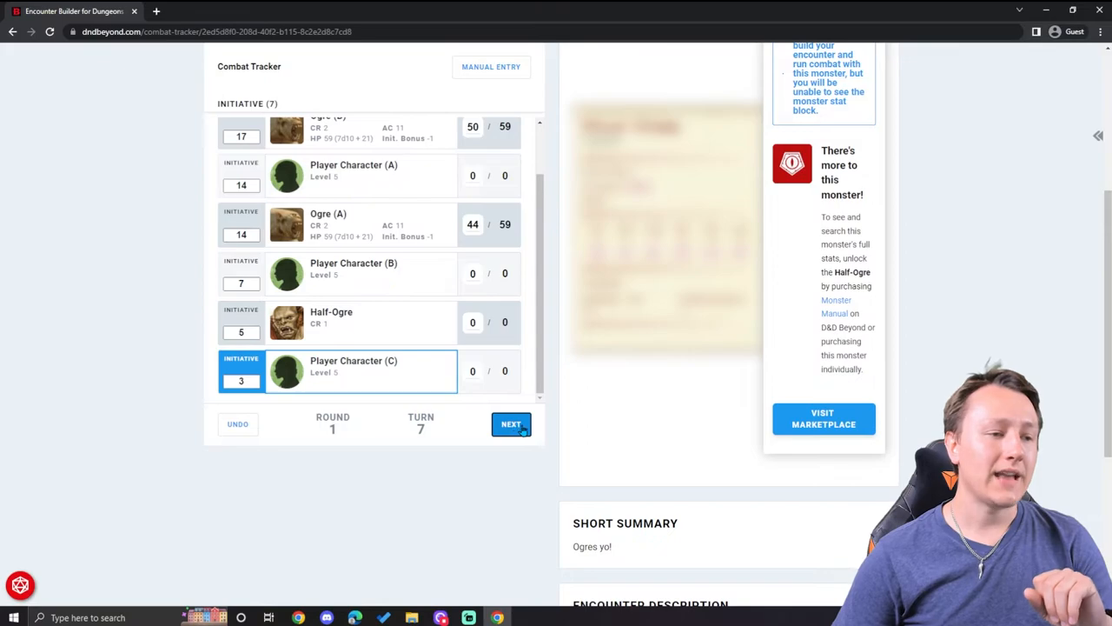
pyautogui.click(511, 424)
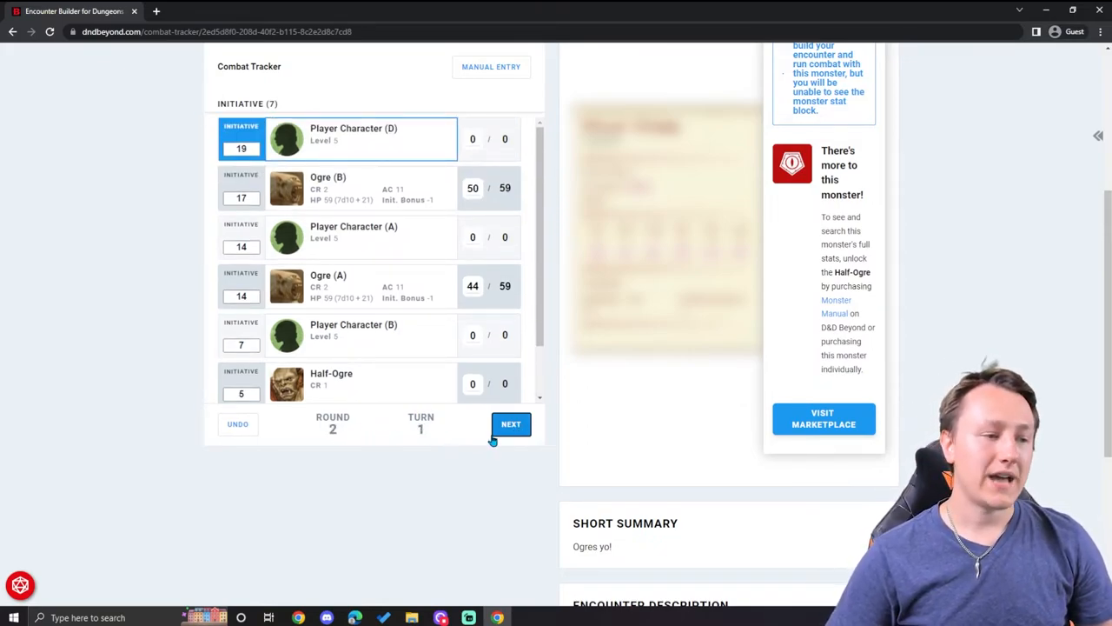
pyautogui.click(510, 424)
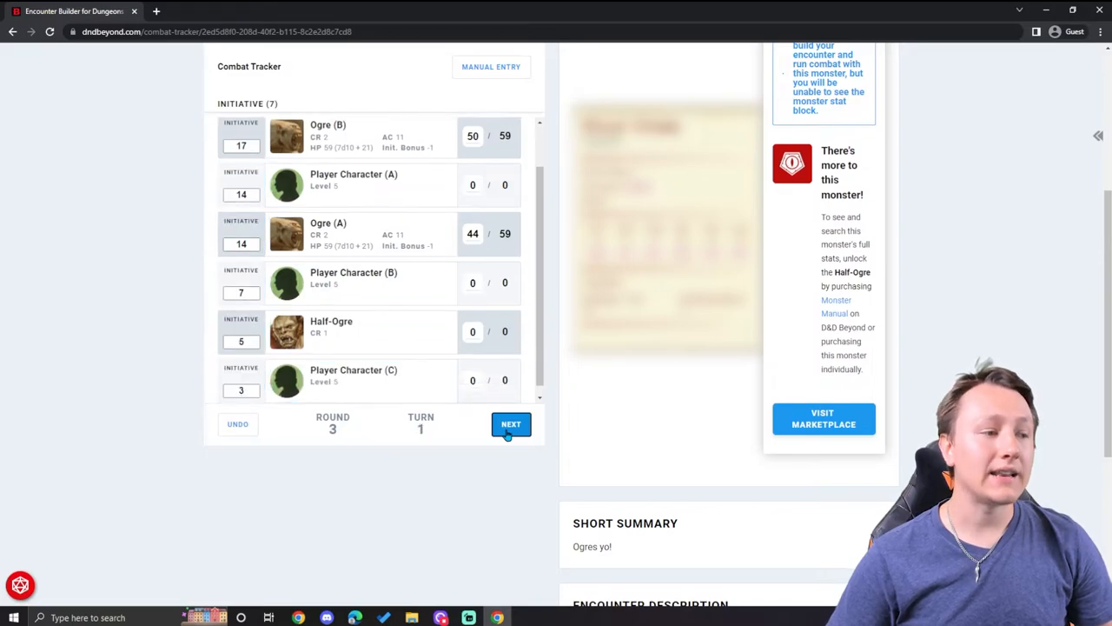
pyautogui.click(511, 424)
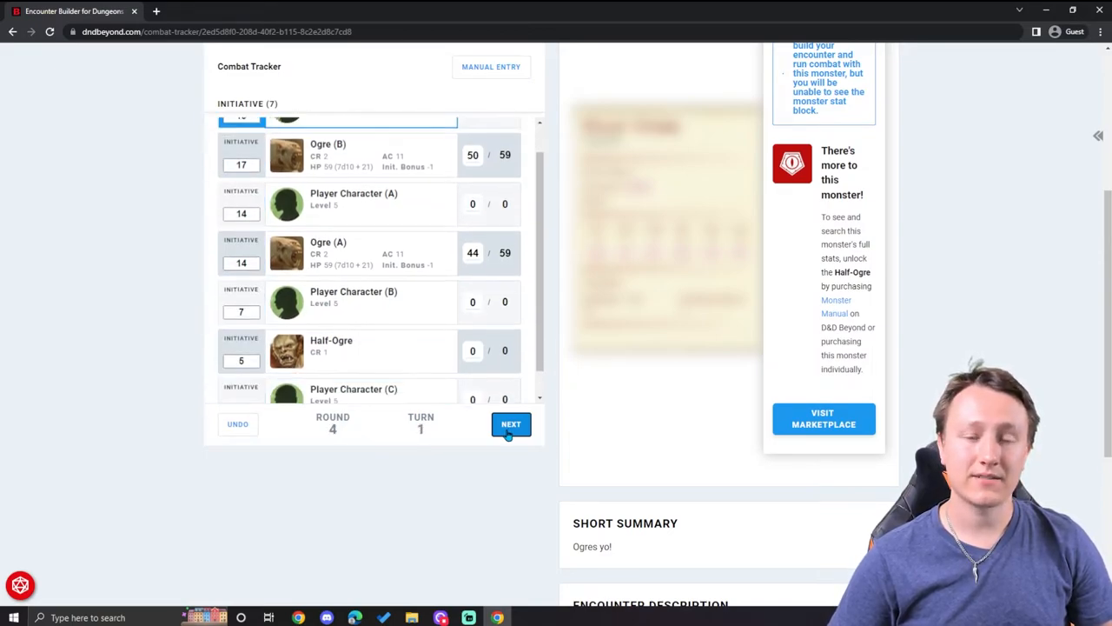
pyautogui.click(511, 424)
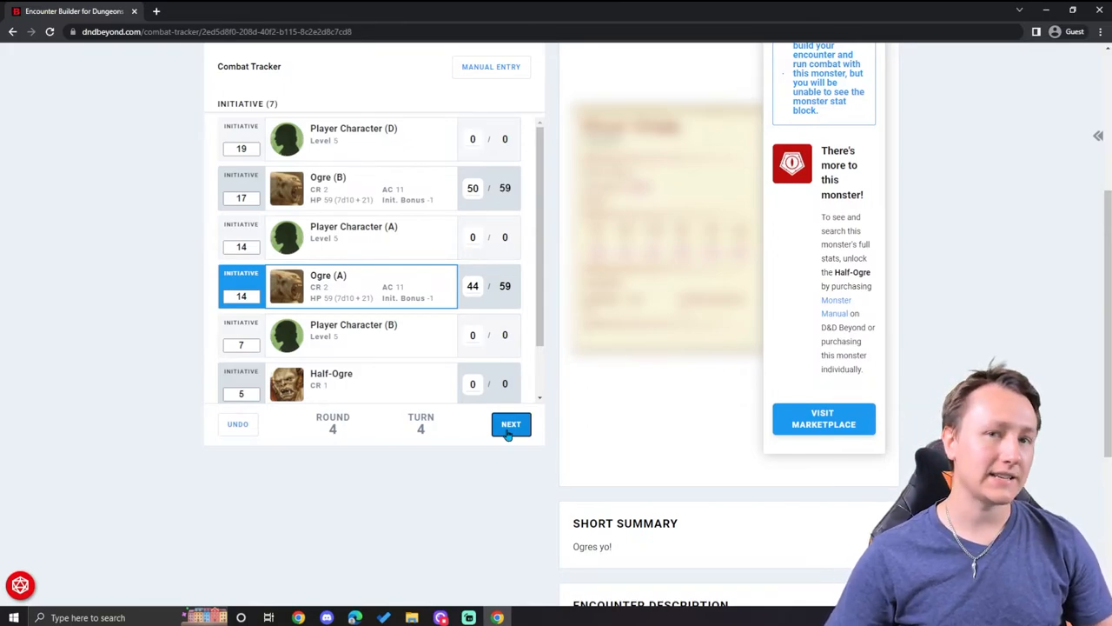
pyautogui.click(511, 424)
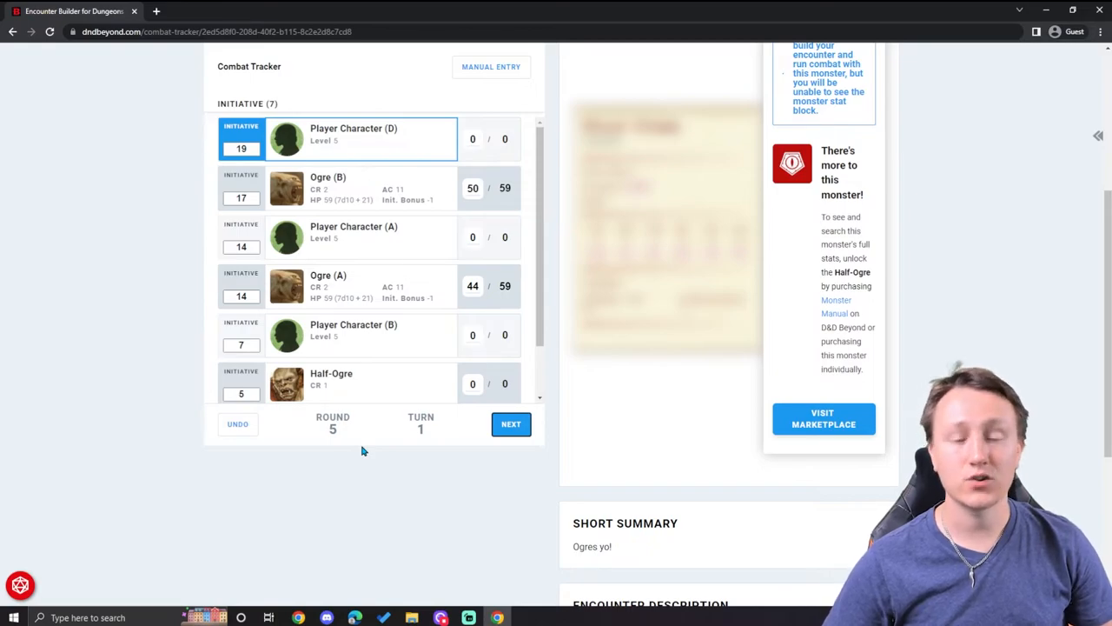
pyautogui.moveTo(386, 464)
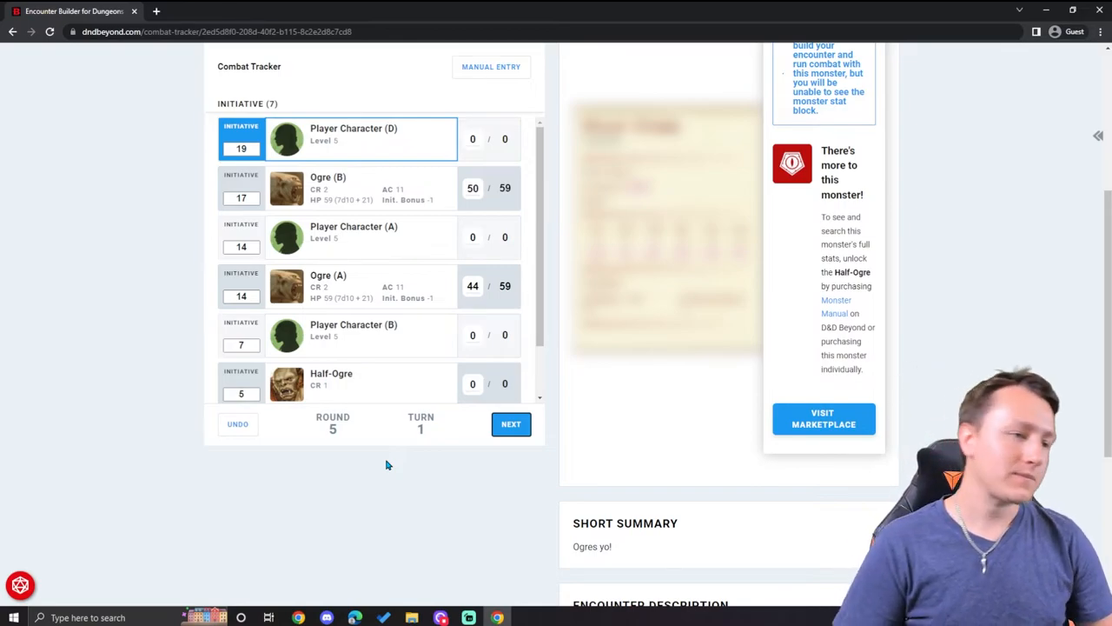
# Show Ogre (B)'s stat block in the detail panel
pyautogui.scroll(3)
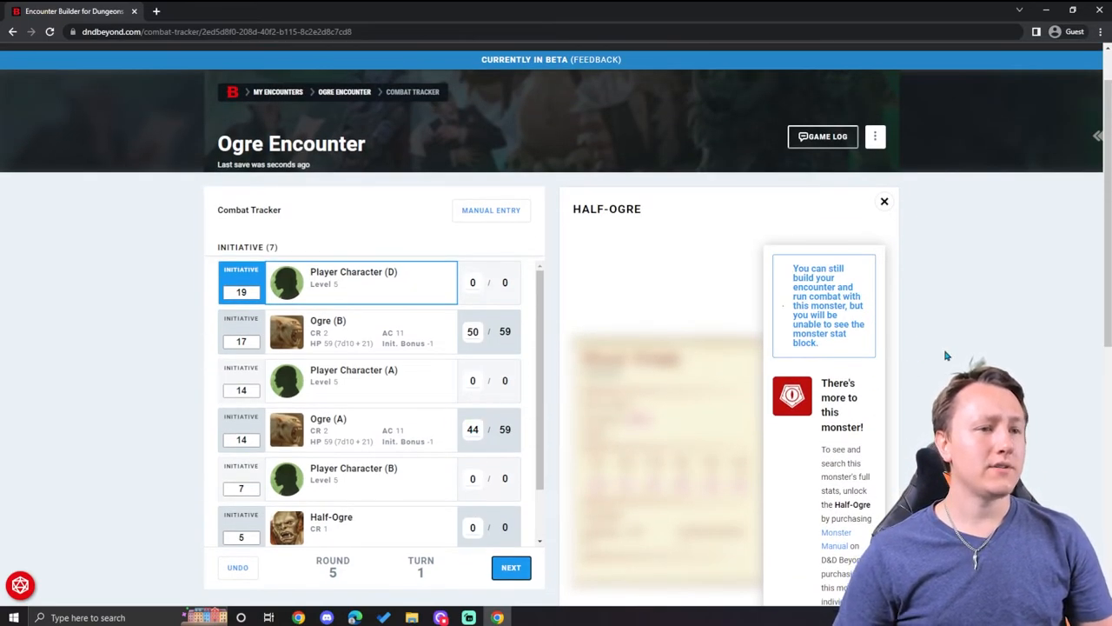
pyautogui.moveTo(987, 323)
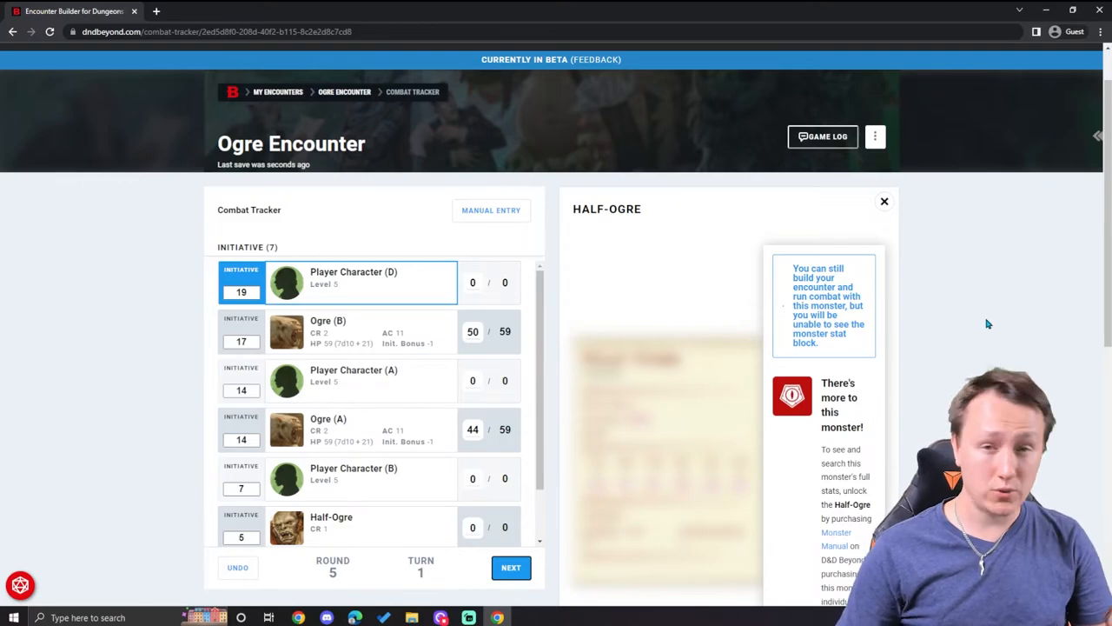
pyautogui.click(355, 330)
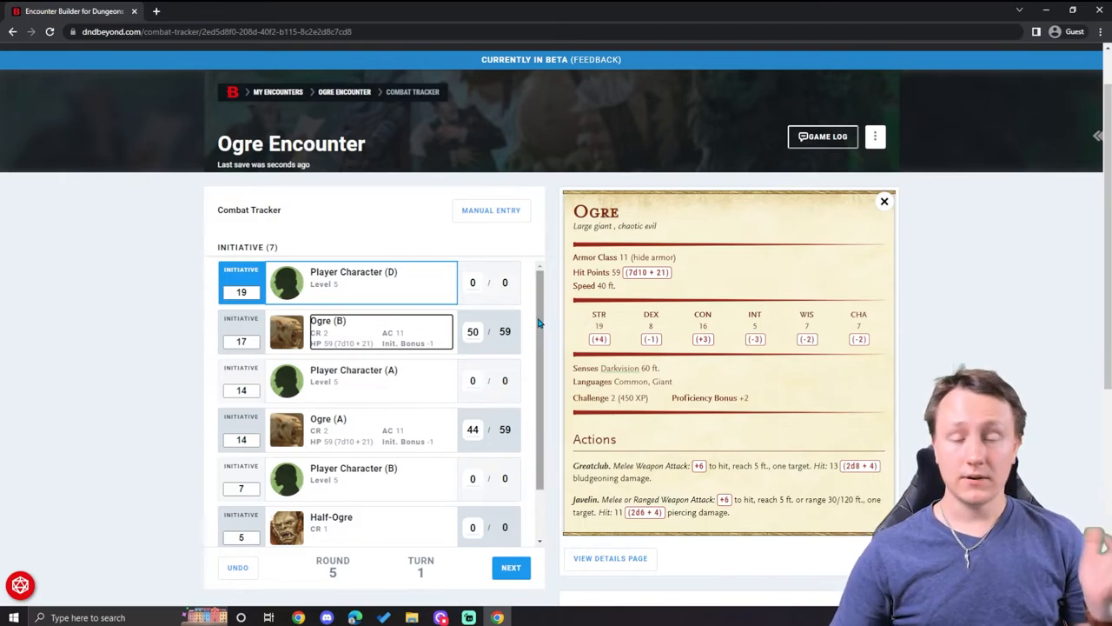
pyautogui.moveTo(511, 233)
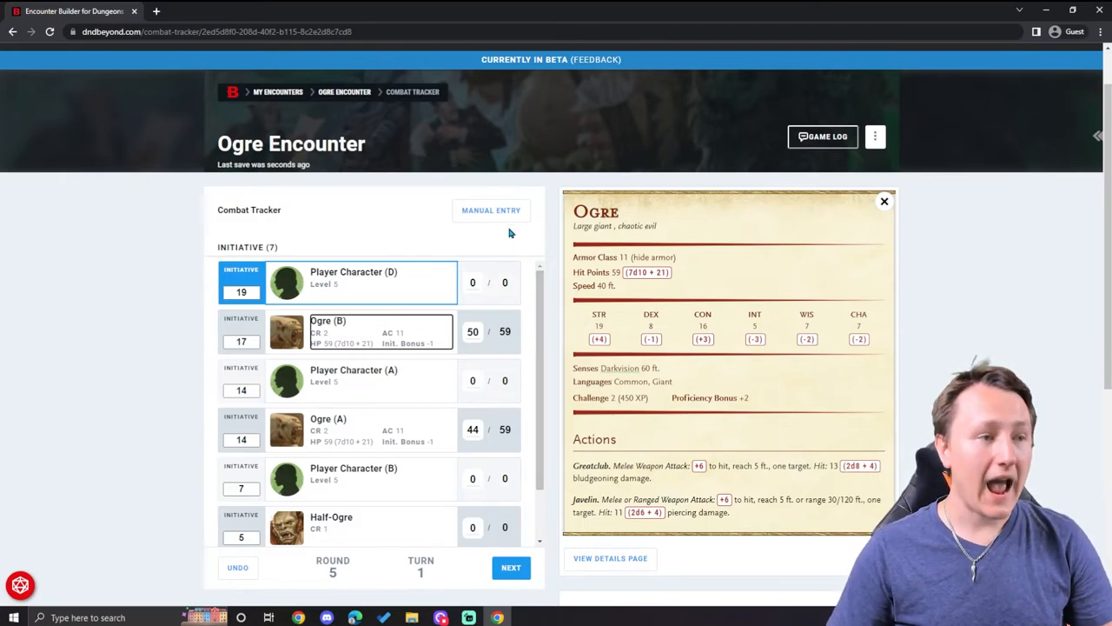
# Add a manual combatant named 'New Player' with 50 max HP, AC 14, speed 30, initiative 15
pyautogui.click(490, 210)
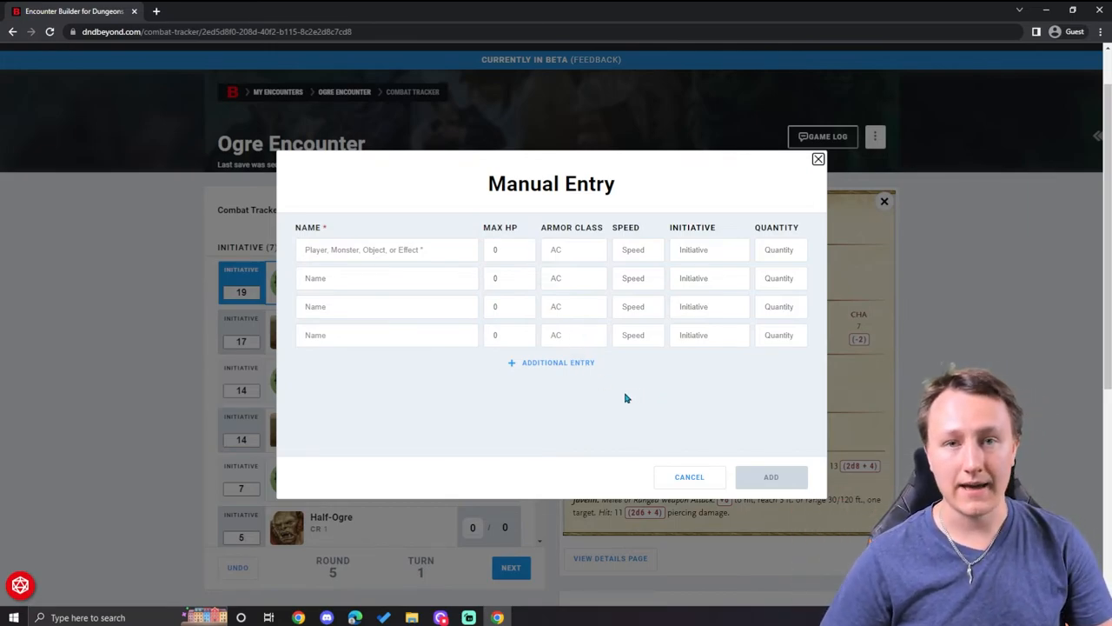
pyautogui.moveTo(816, 160)
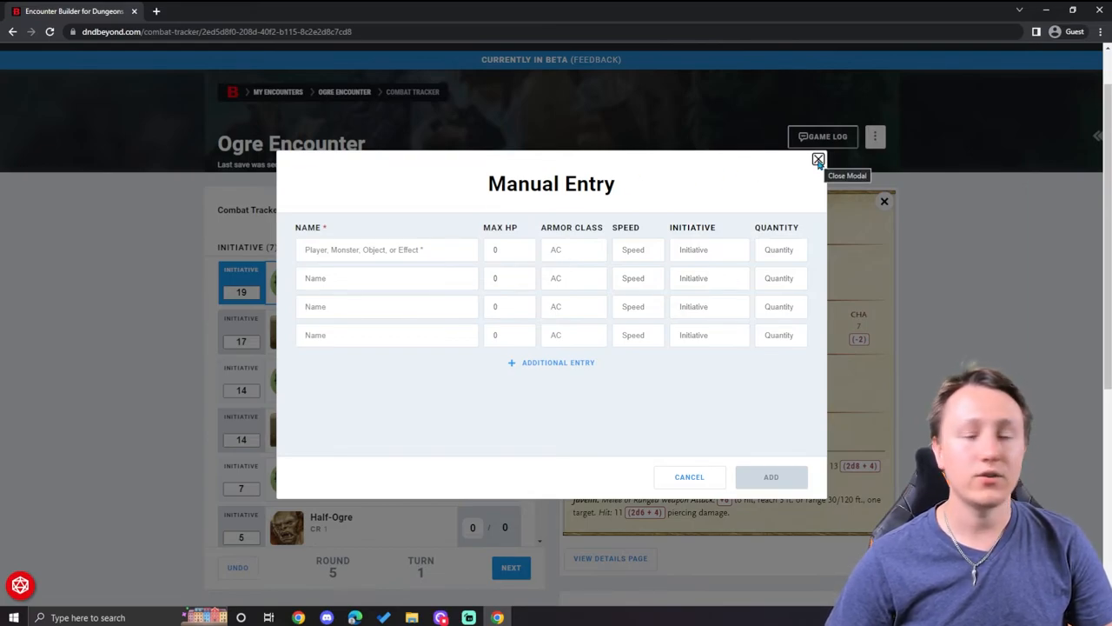
pyautogui.moveTo(549, 384)
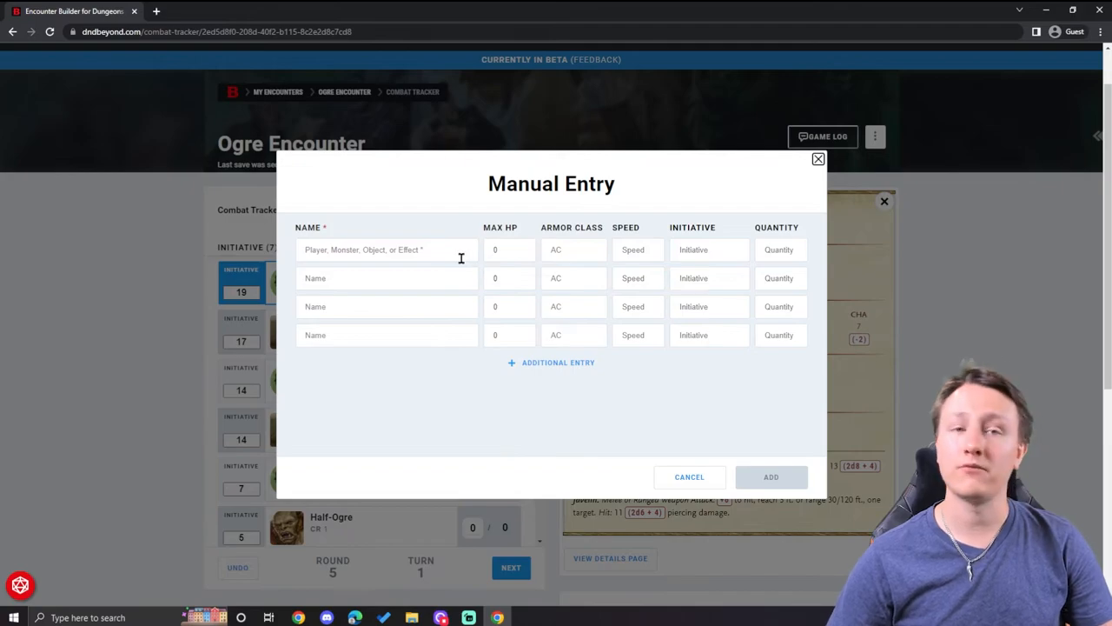
pyautogui.click(386, 250)
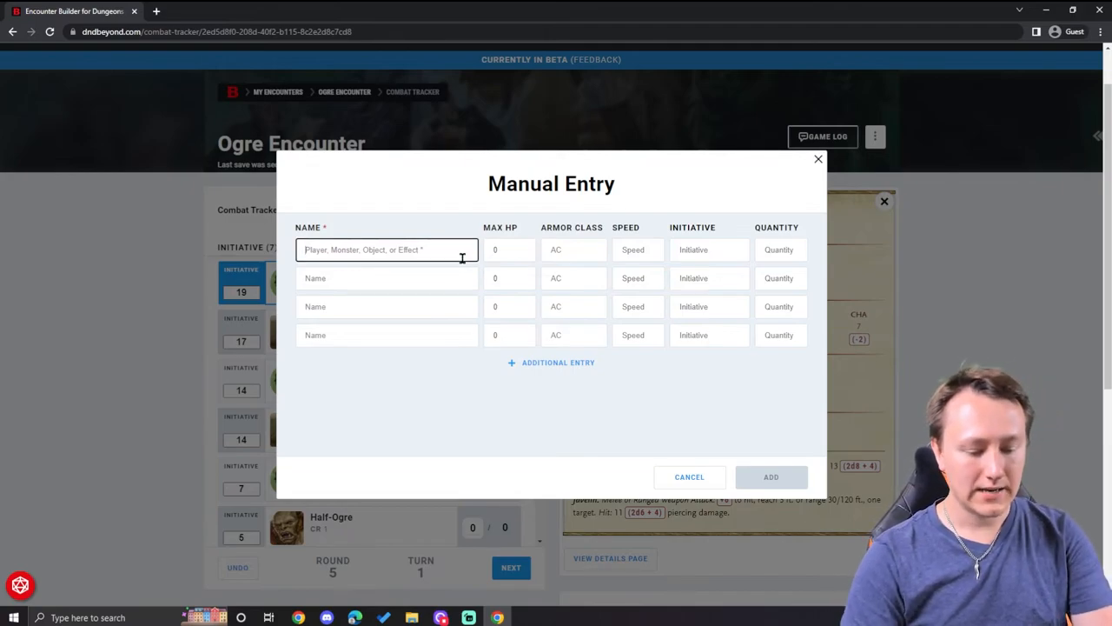
pyautogui.write('New Player')
pyautogui.click(709, 249)
pyautogui.write('15')
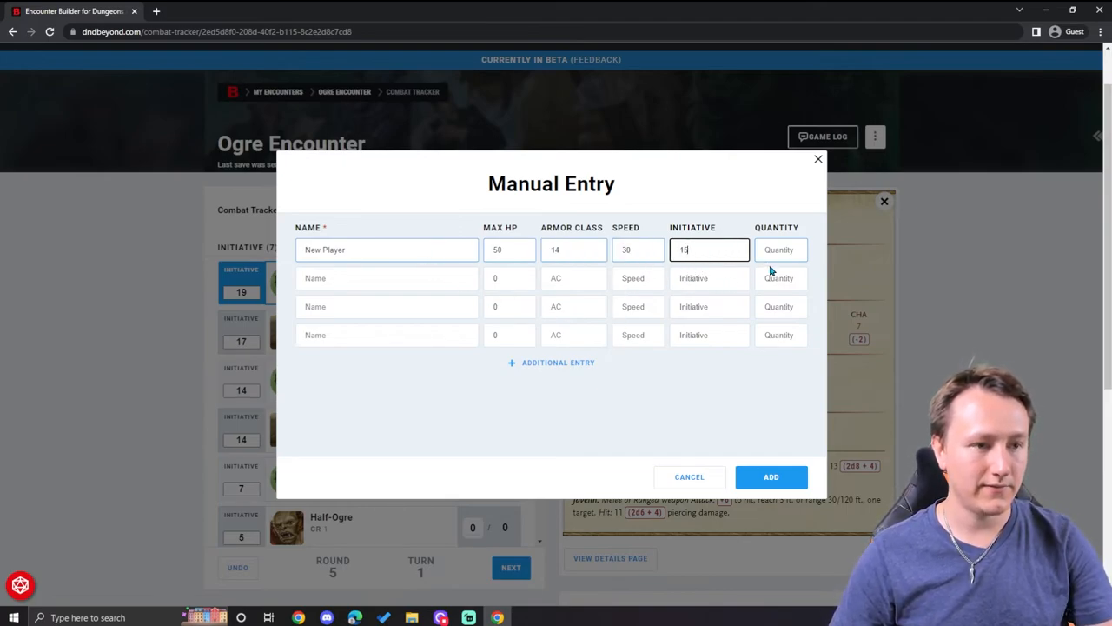
pyautogui.click(770, 476)
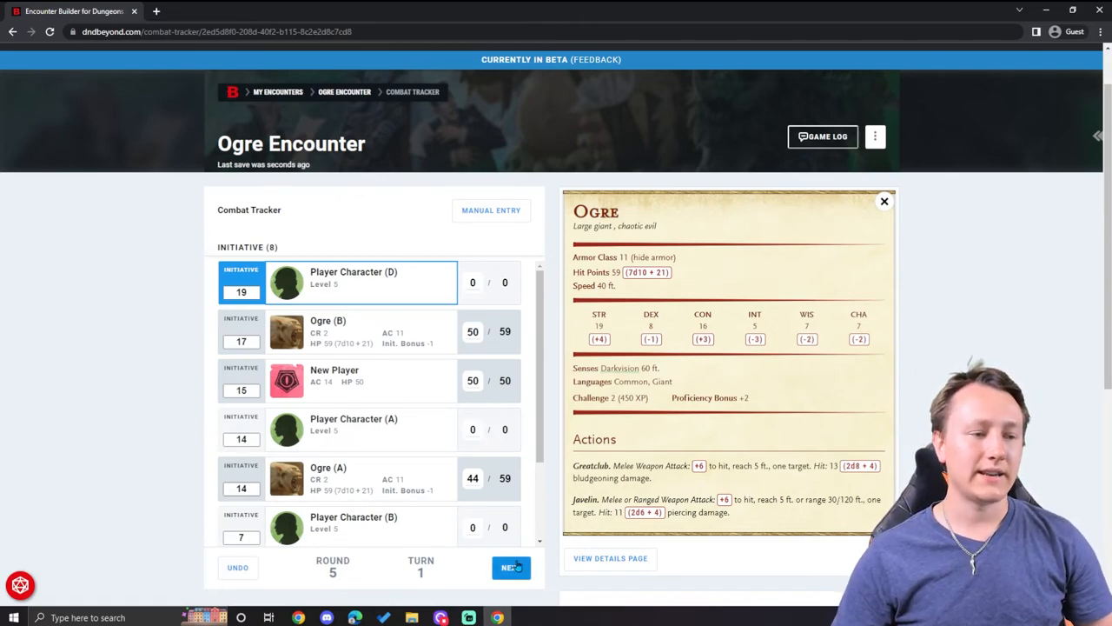
# Advance round 5 through the turn order to turn 5, Ogre (A)'s turn
pyautogui.click(511, 566)
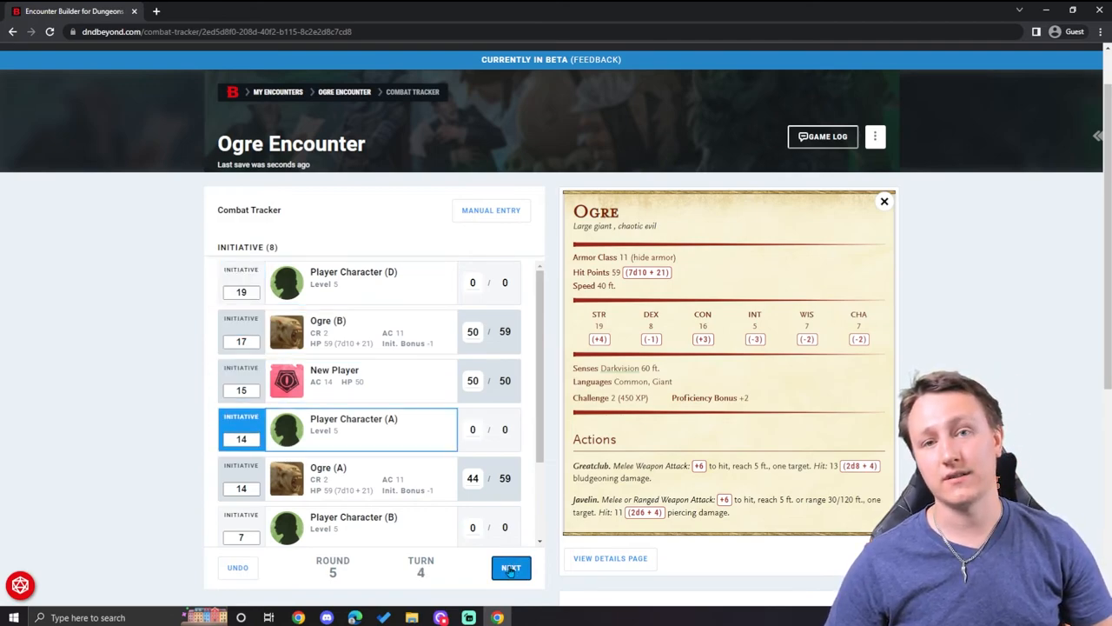
pyautogui.click(511, 567)
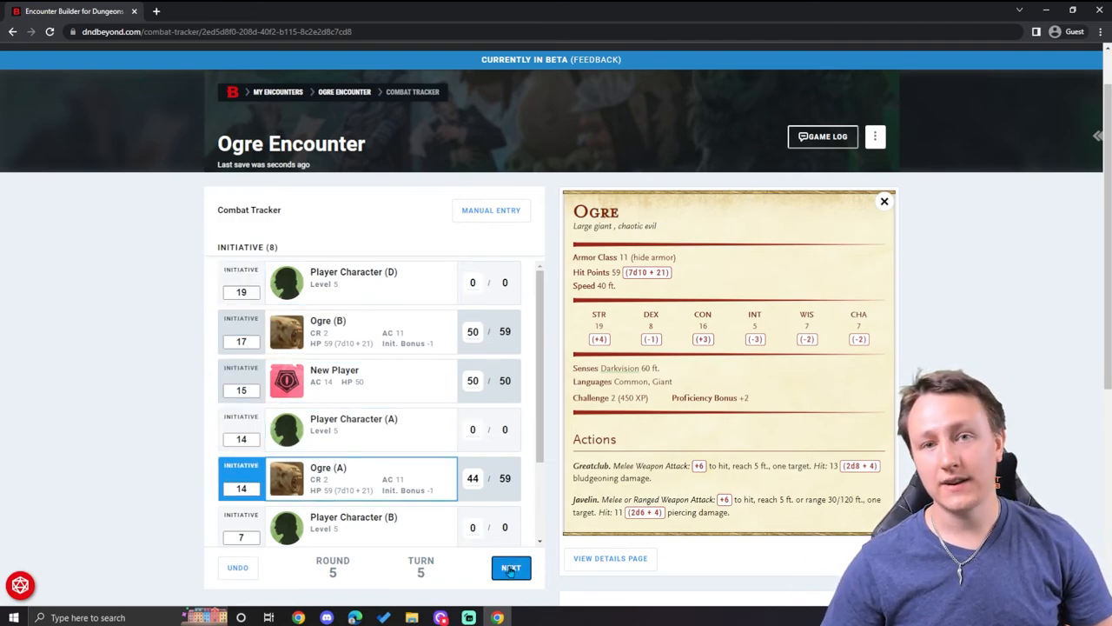
pyautogui.click(511, 566)
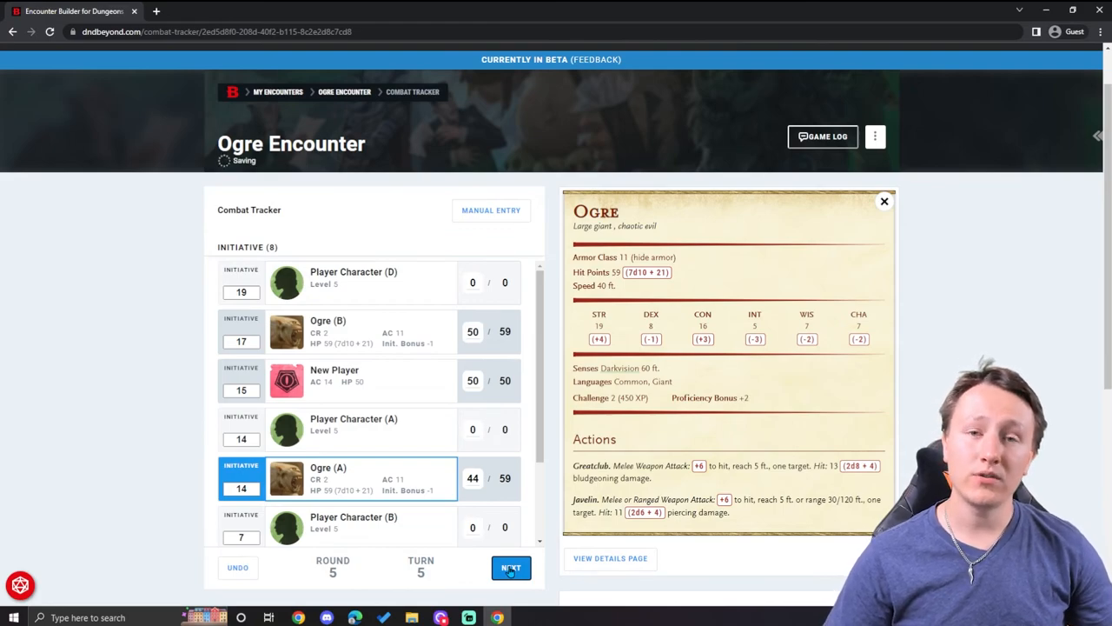